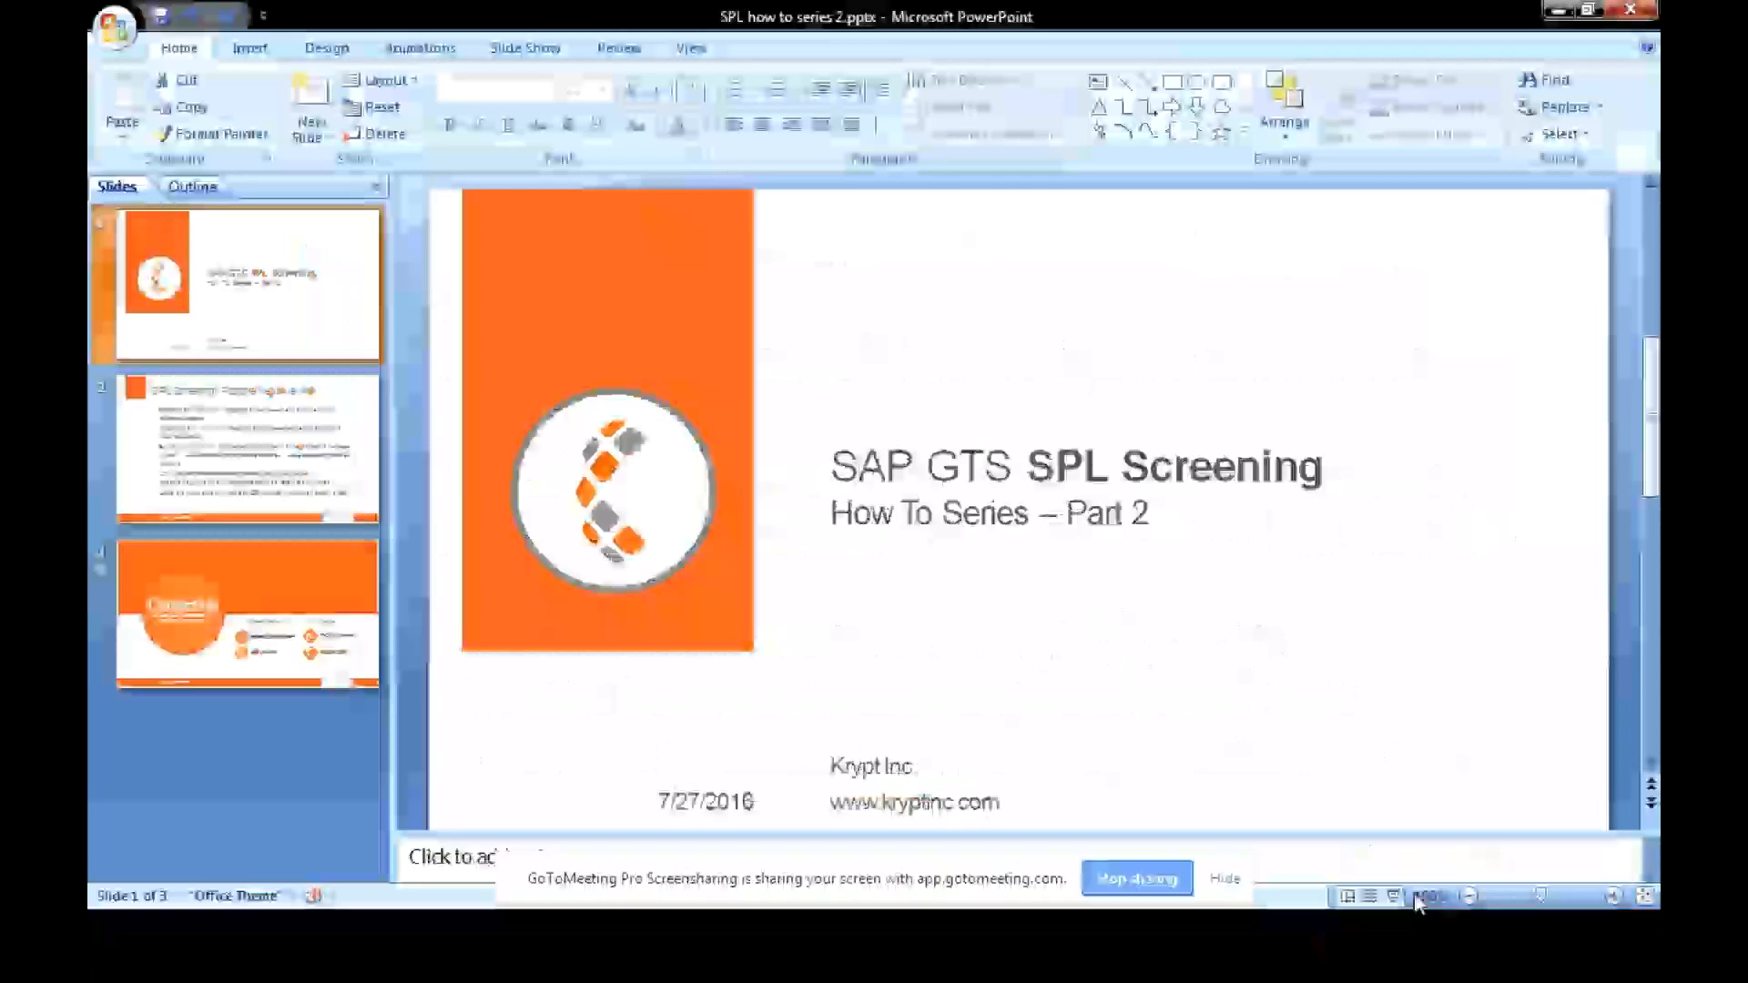
# - Show slide 2 of the SPL Screening deck on positive/negative lists
pyautogui.click(240, 454)
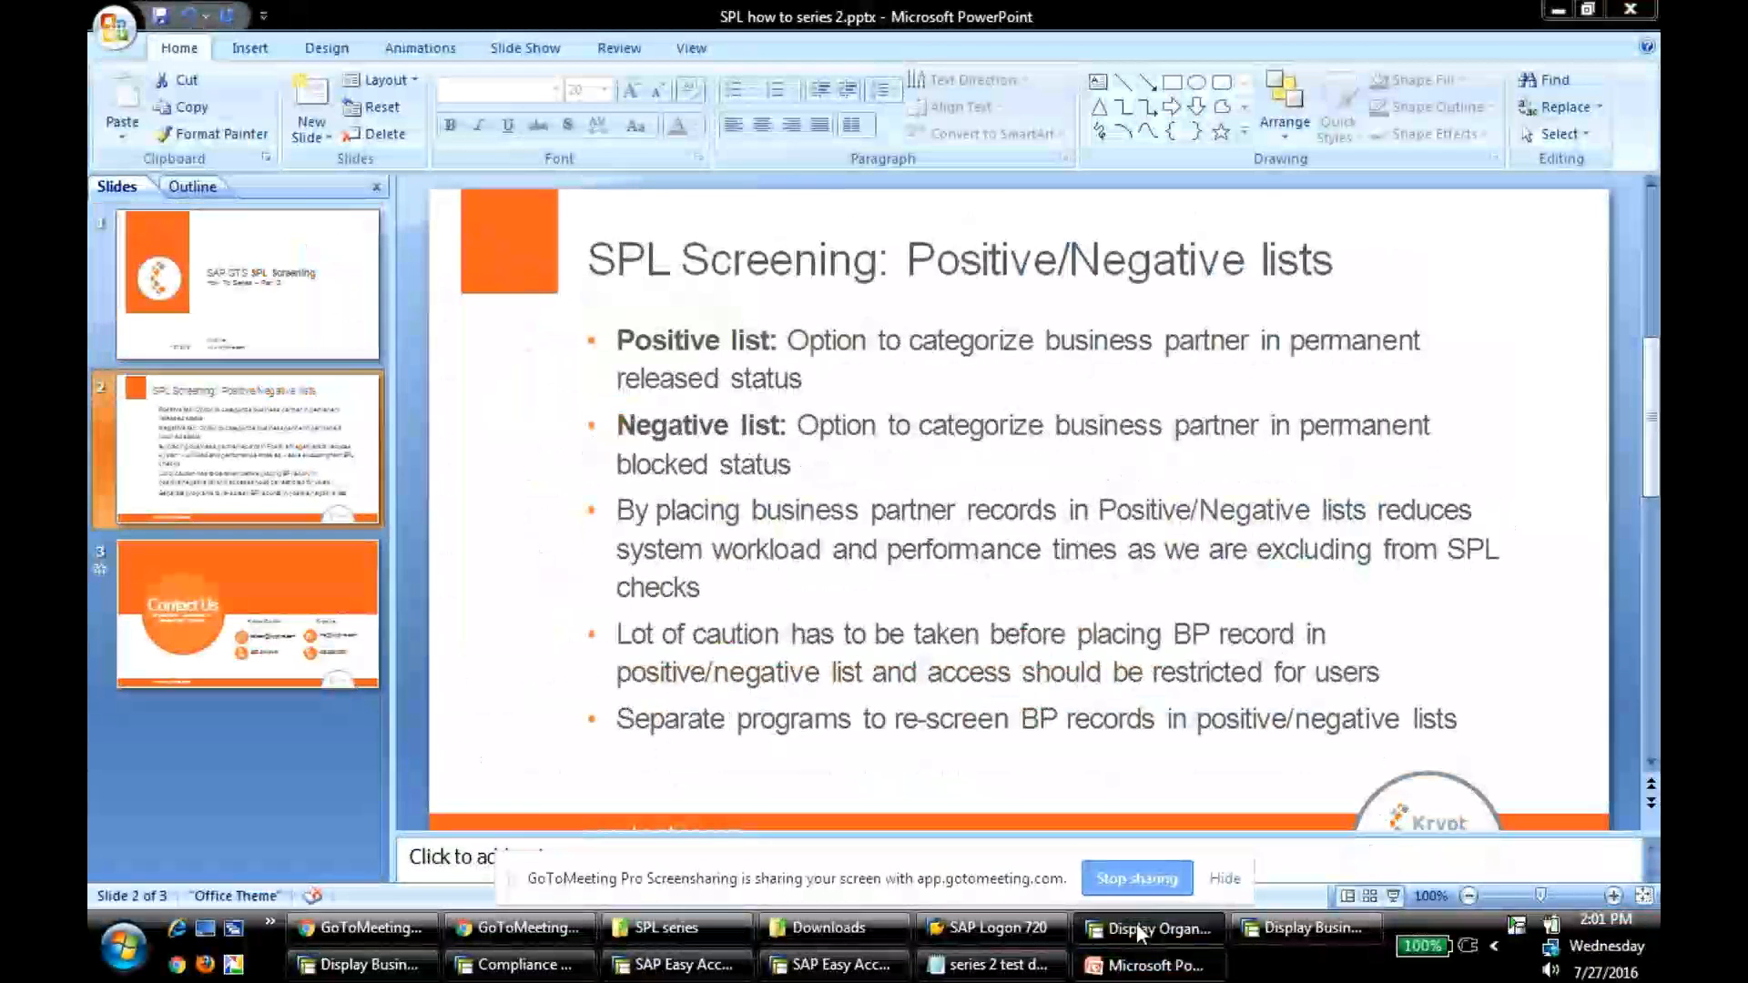
# - Show the Pos./Neg. flag values (0, 1, 2) for business partner 1477, currently flagged 2
pyautogui.click(1147, 926)
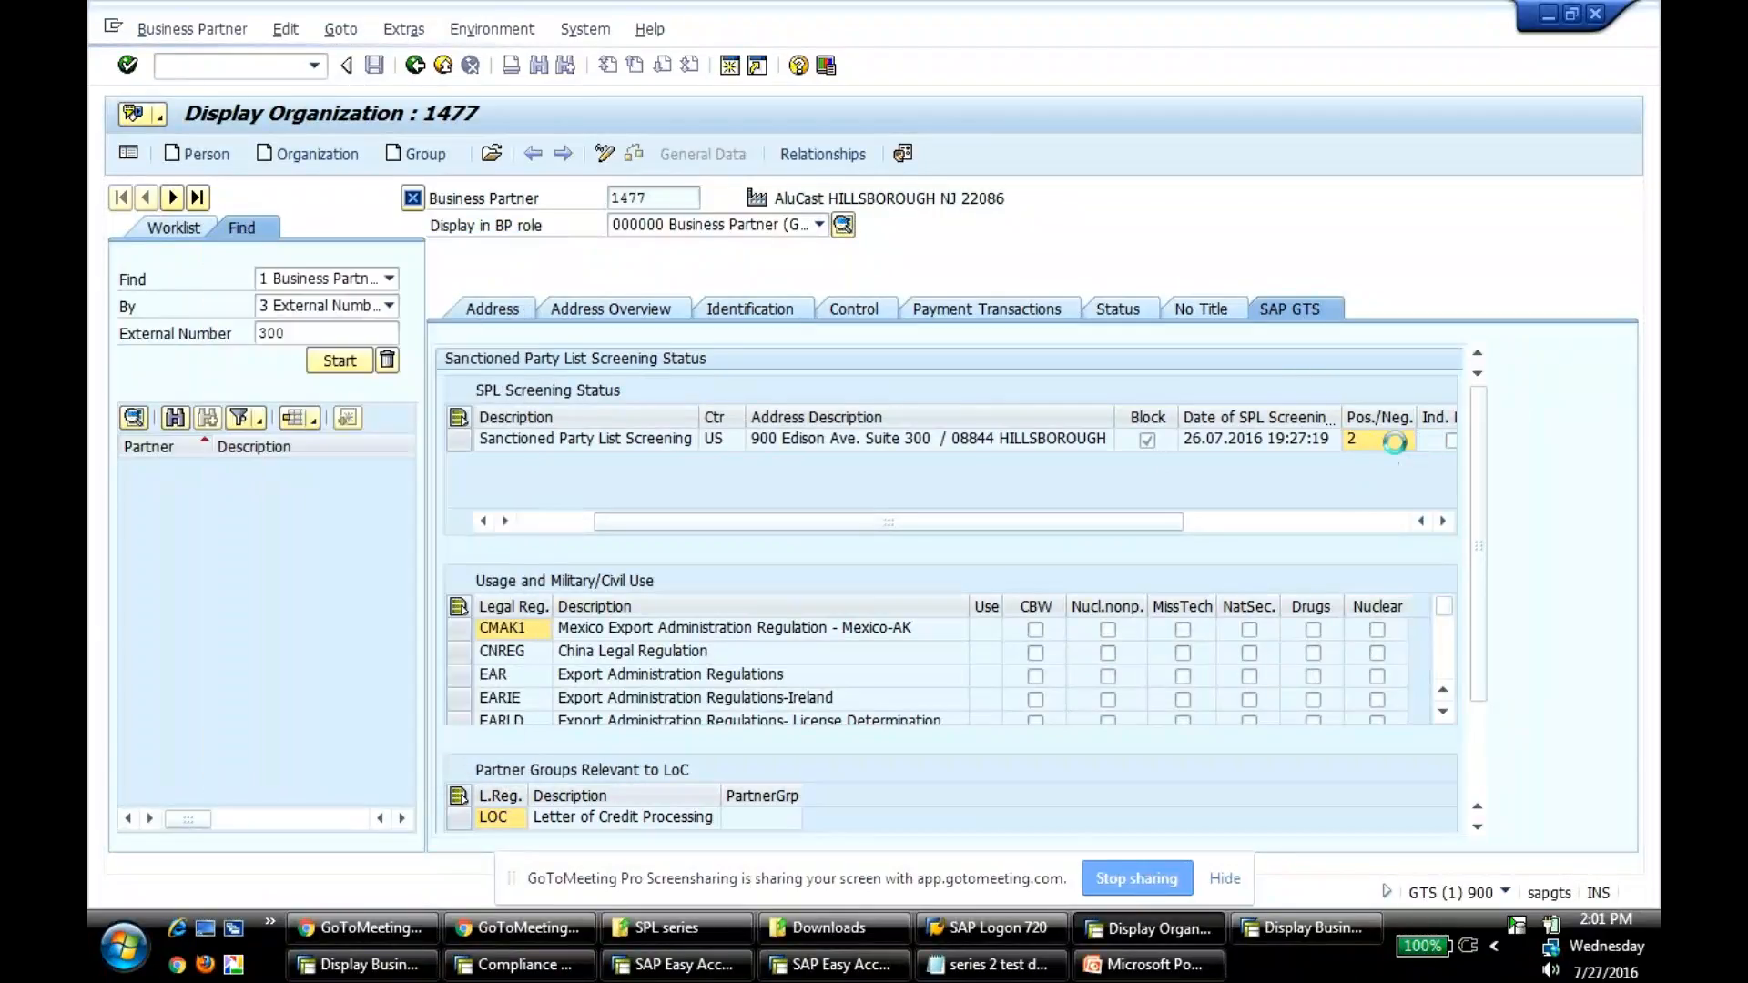
pyautogui.click(1404, 438)
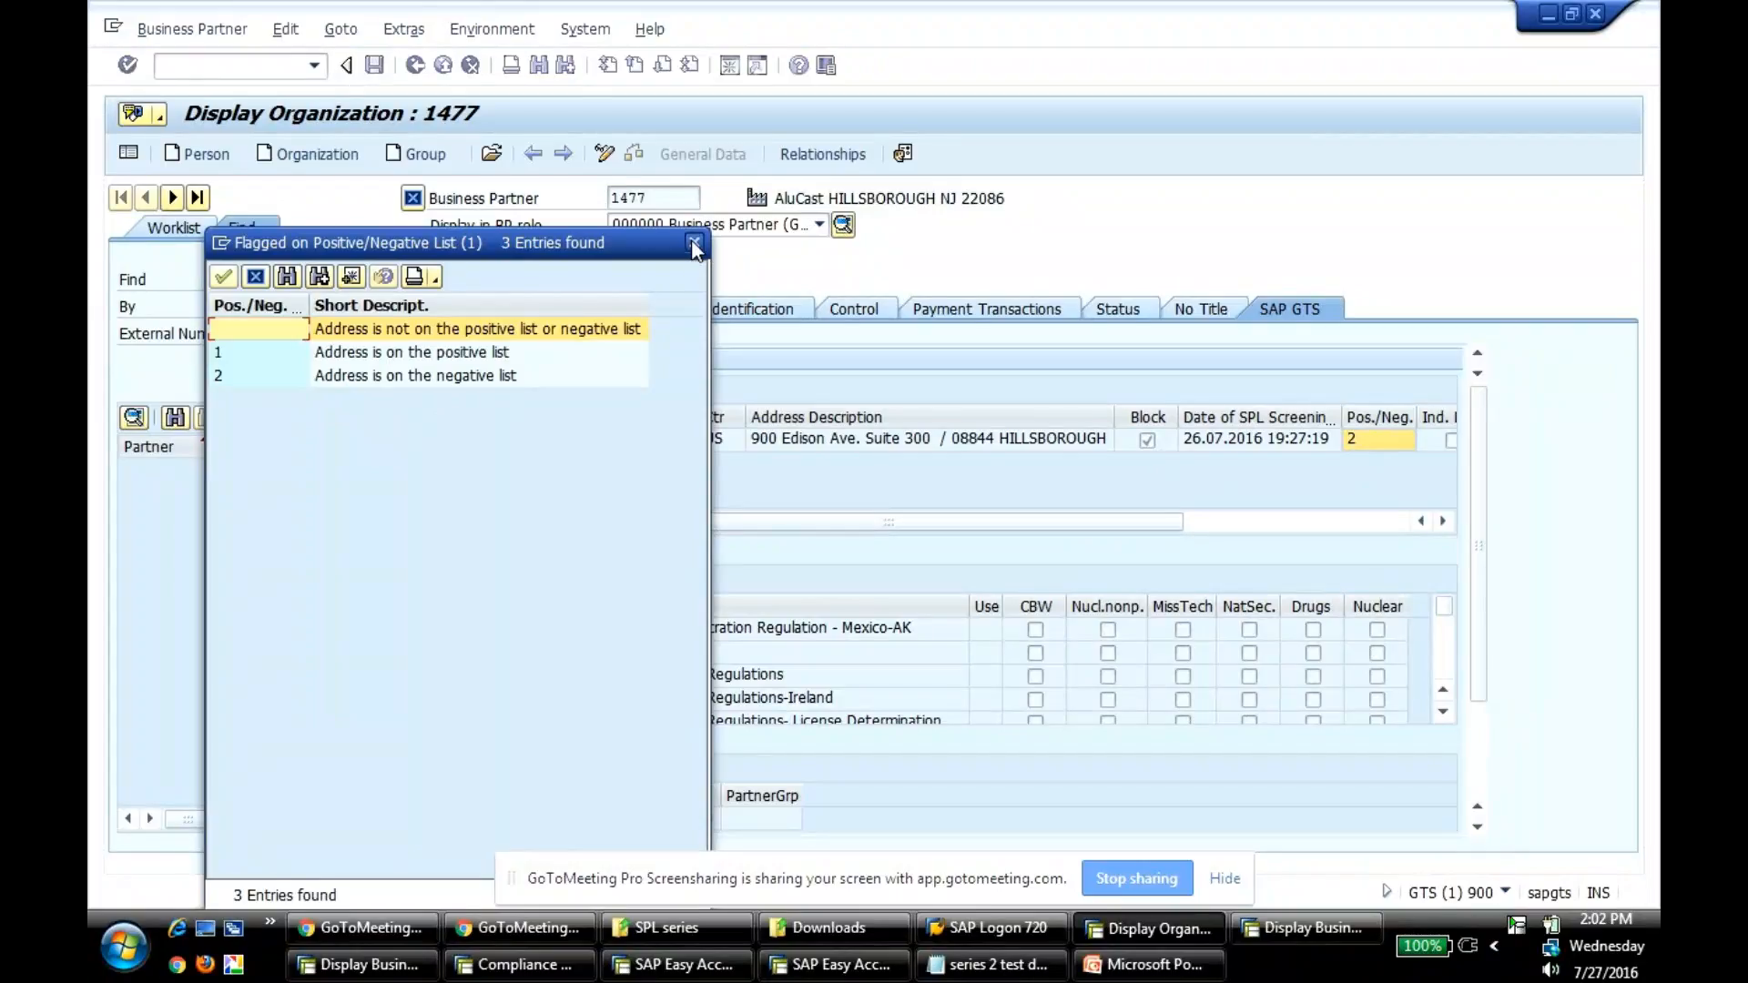
# - Close the flag value list so partner 1477's screening status with flag 2 shows again
pyautogui.click(692, 244)
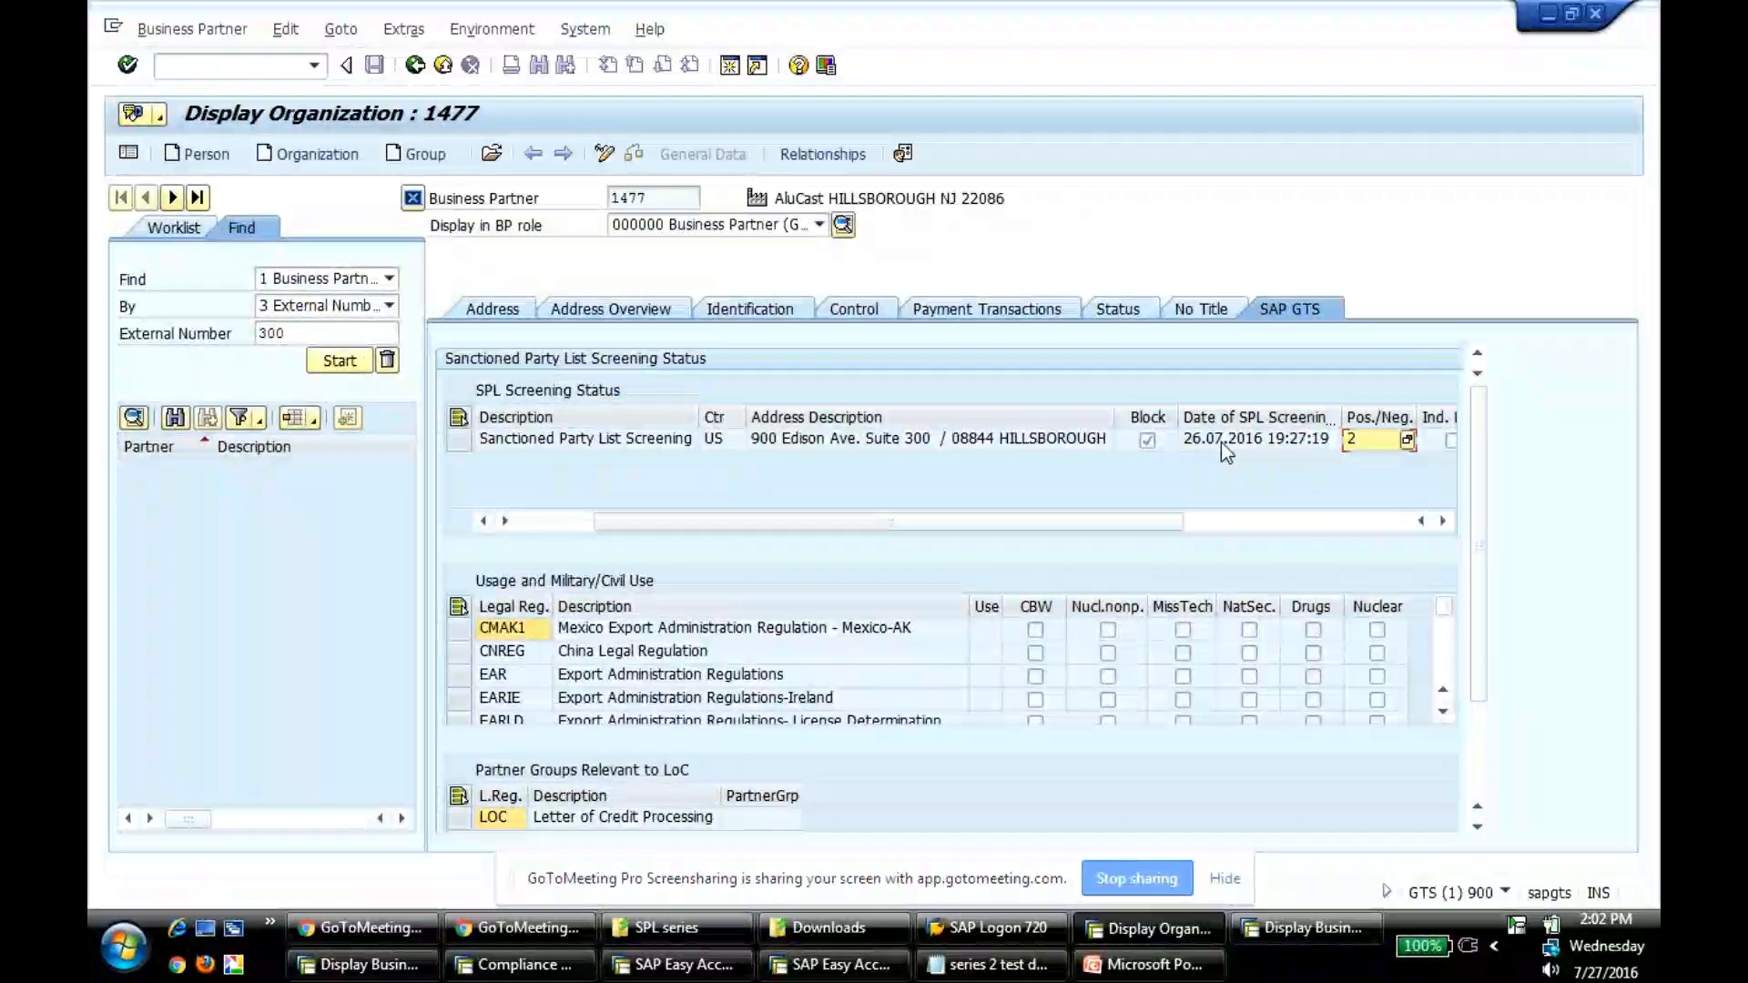
pyautogui.moveTo(1314, 466)
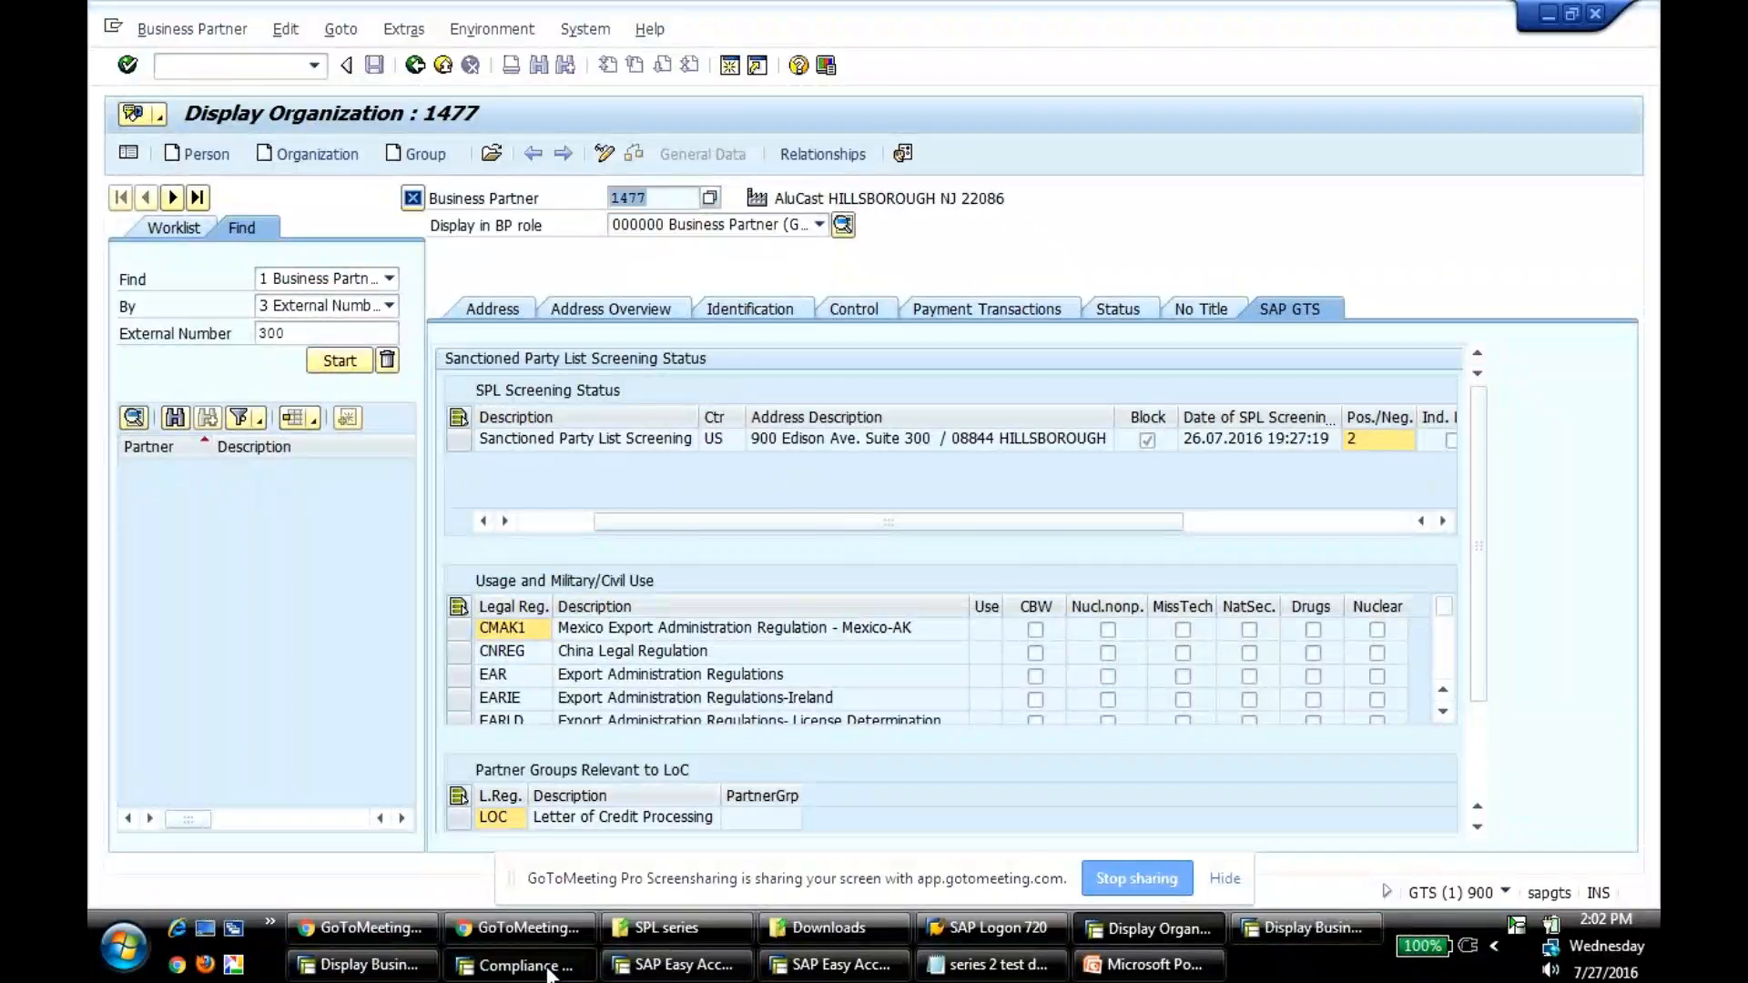
# - Run periodic dialog address screening for BP 1477 and acknowledge the 'Unable to select any data' message
pyautogui.click(521, 965)
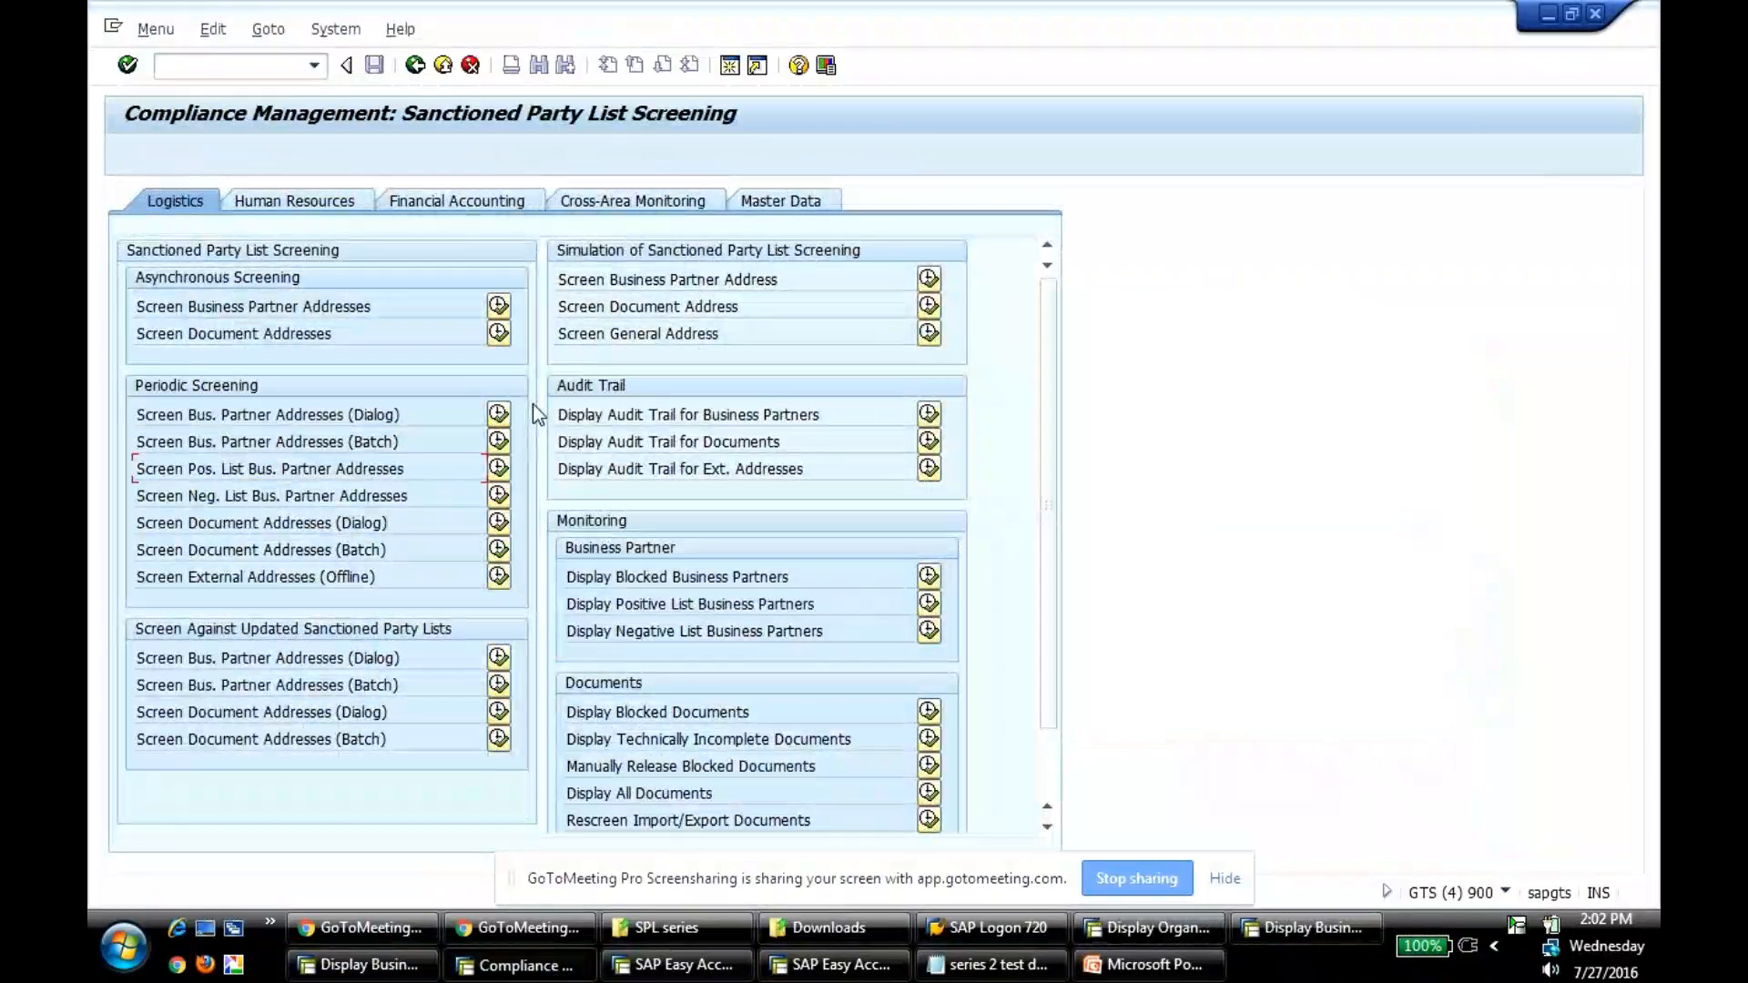
pyautogui.moveTo(494, 415)
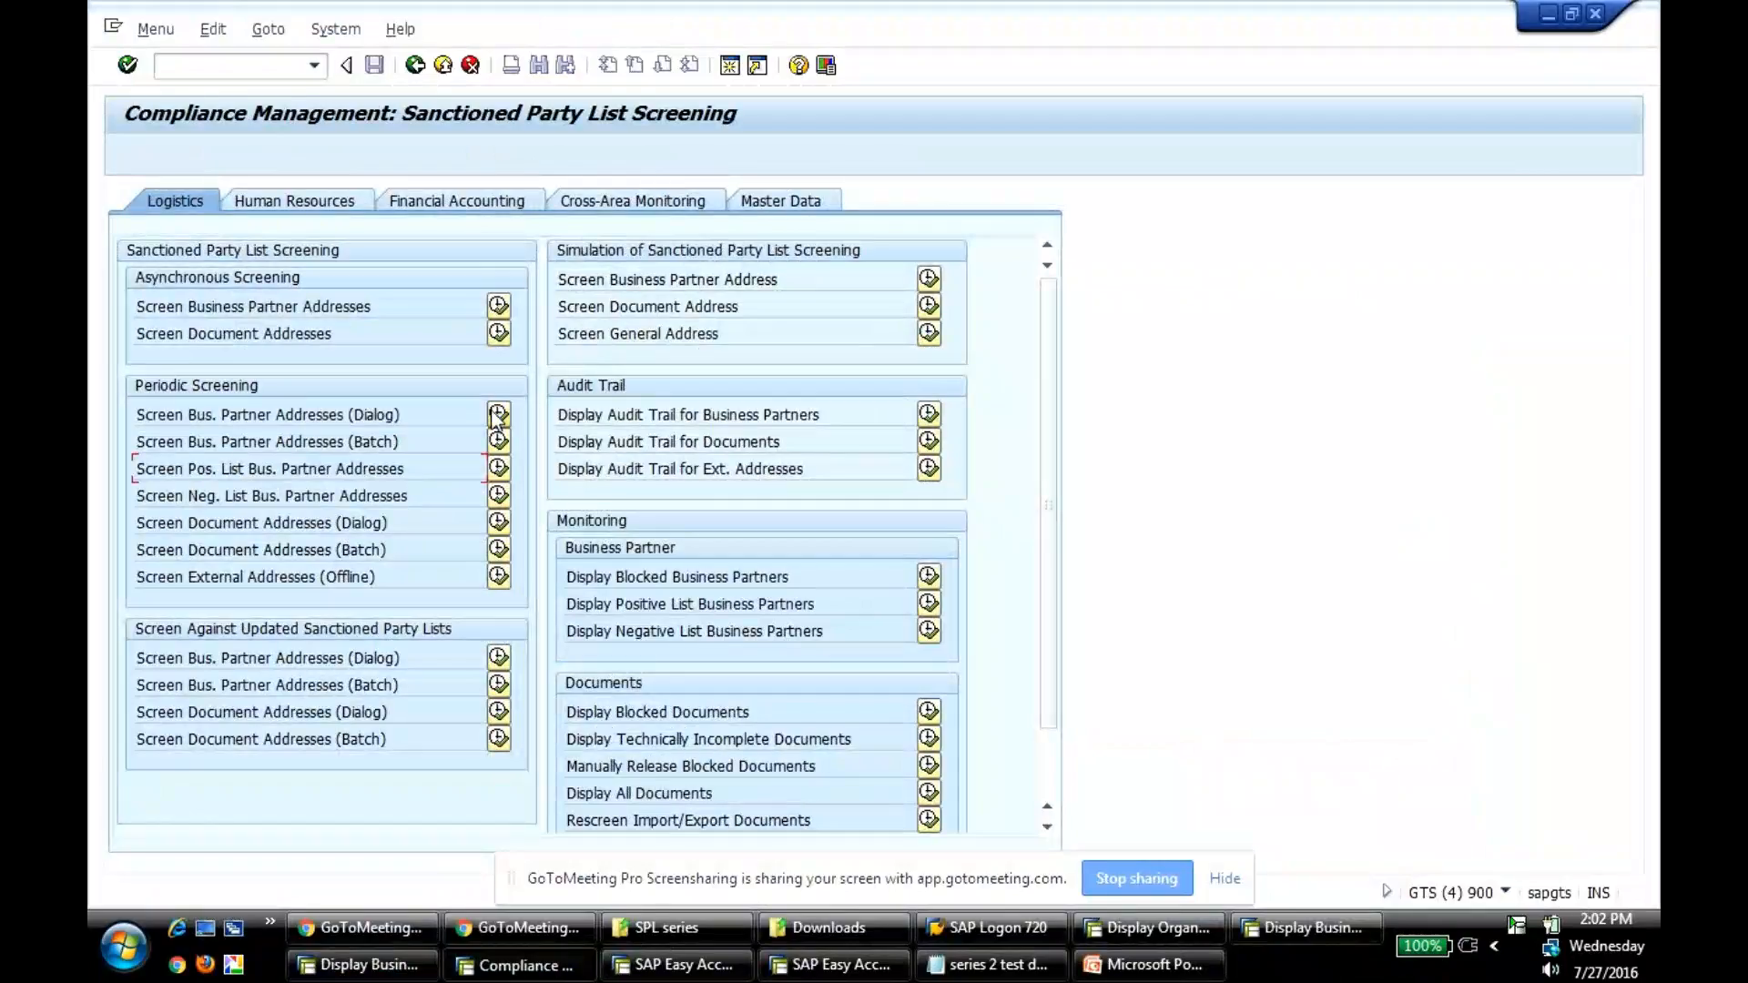
pyautogui.click(497, 415)
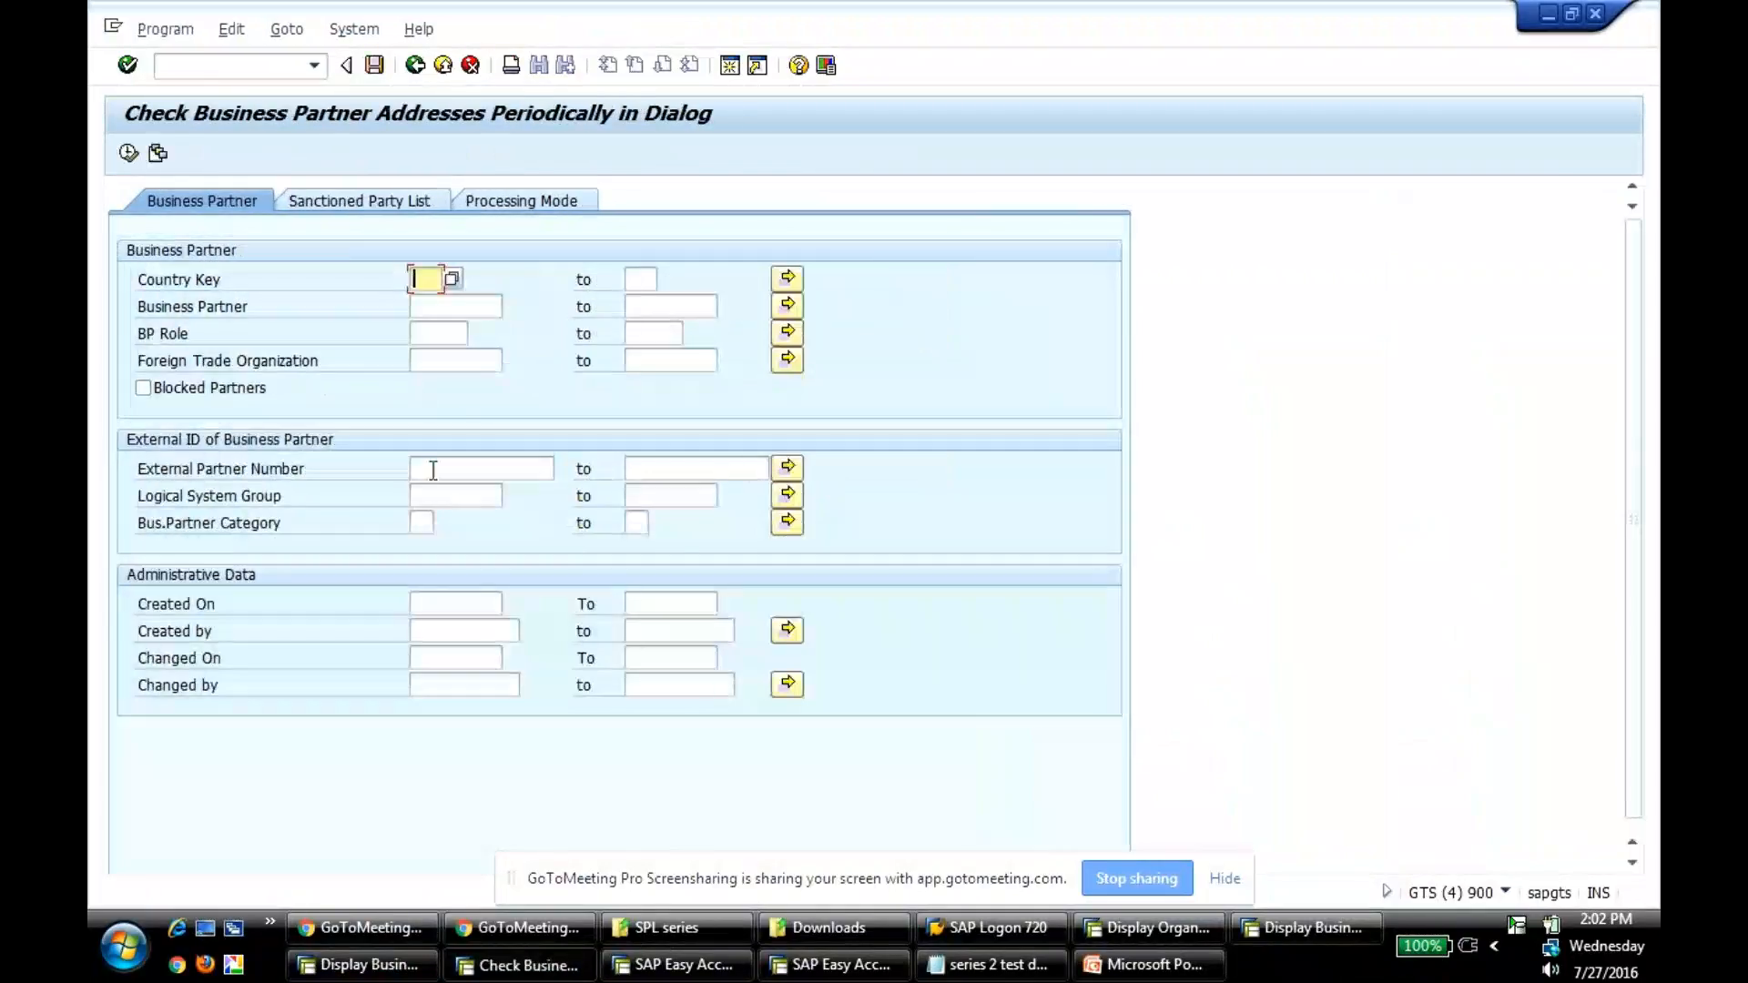
pyautogui.write('1477')
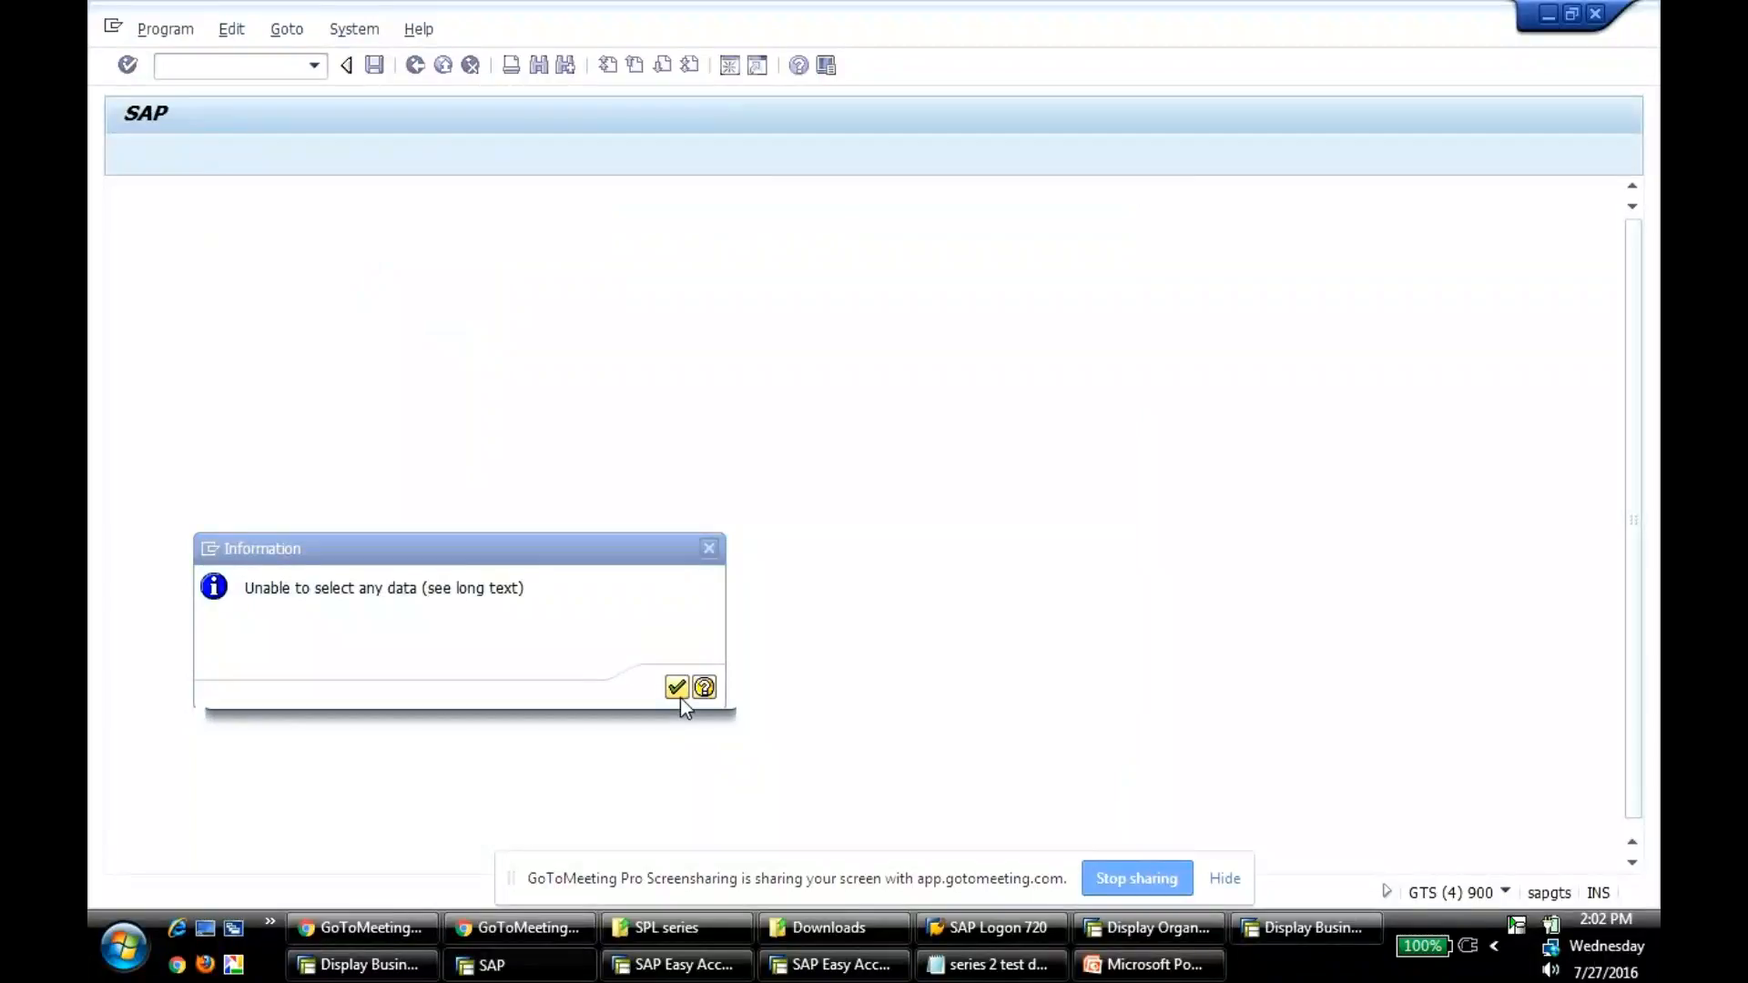
pyautogui.click(675, 686)
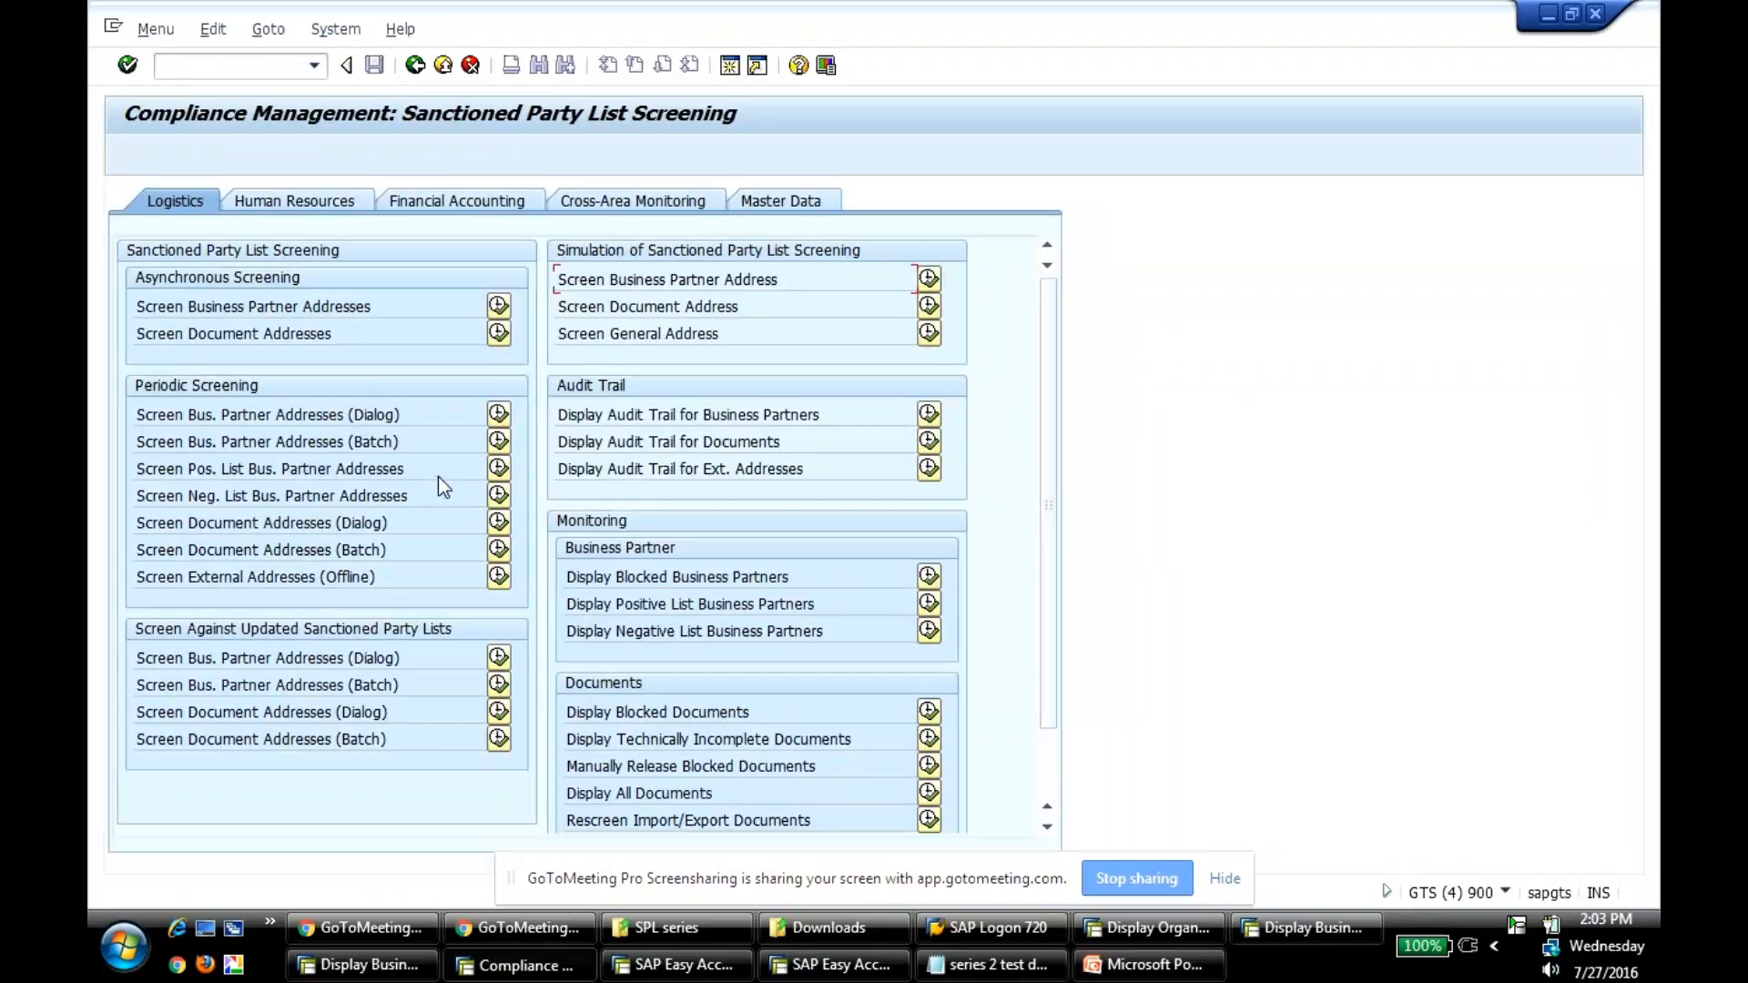
pyautogui.moveTo(314, 513)
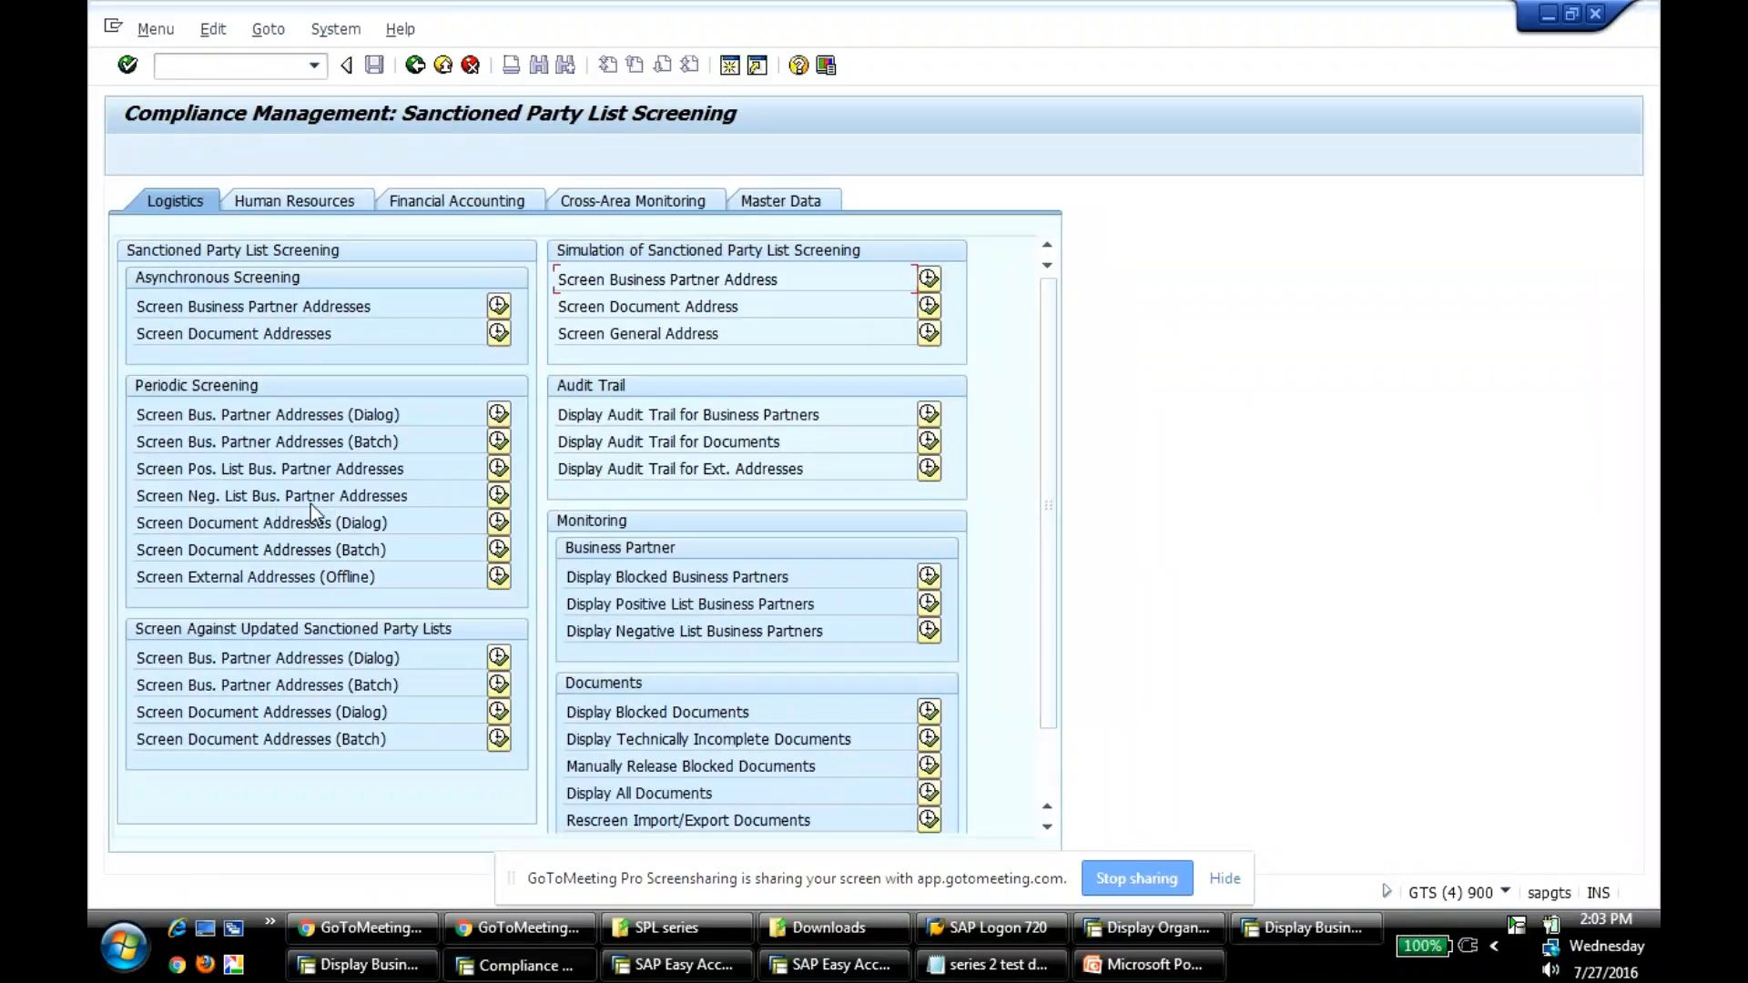
pyautogui.moveTo(497, 495)
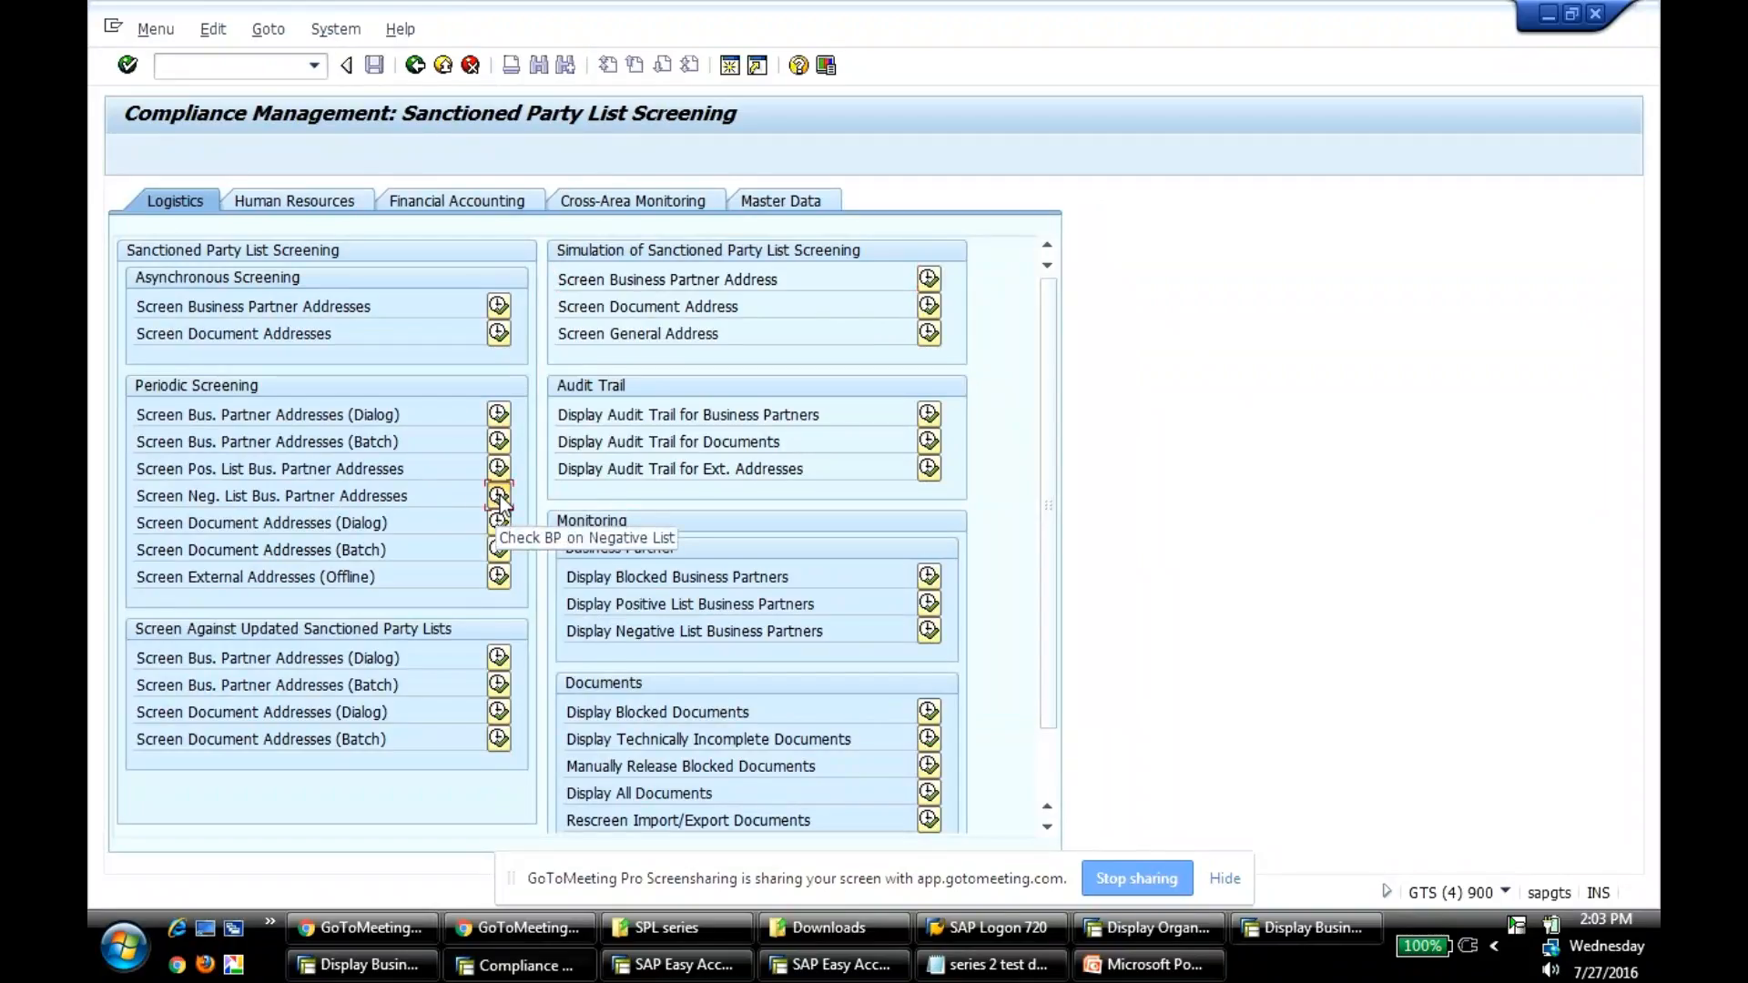
# - Re-screen negative-list business partner 1477, listing AluCast, and save the updated SPL results
pyautogui.click(497, 496)
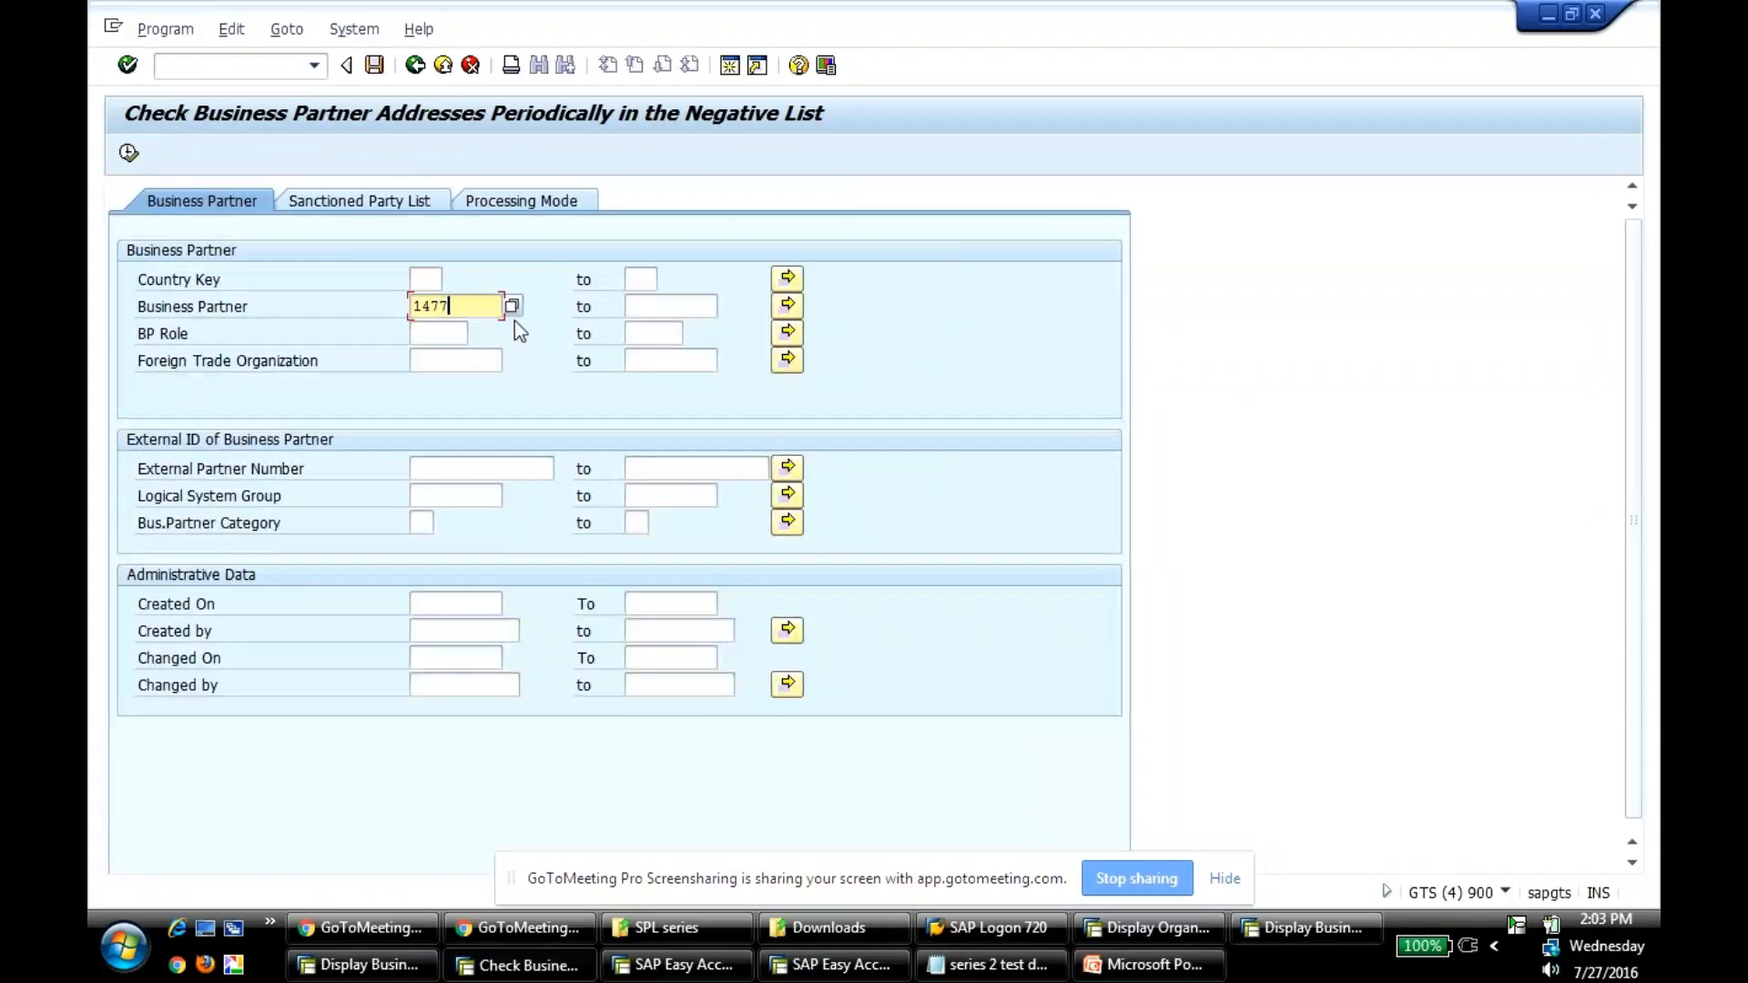
pyautogui.moveTo(127, 155)
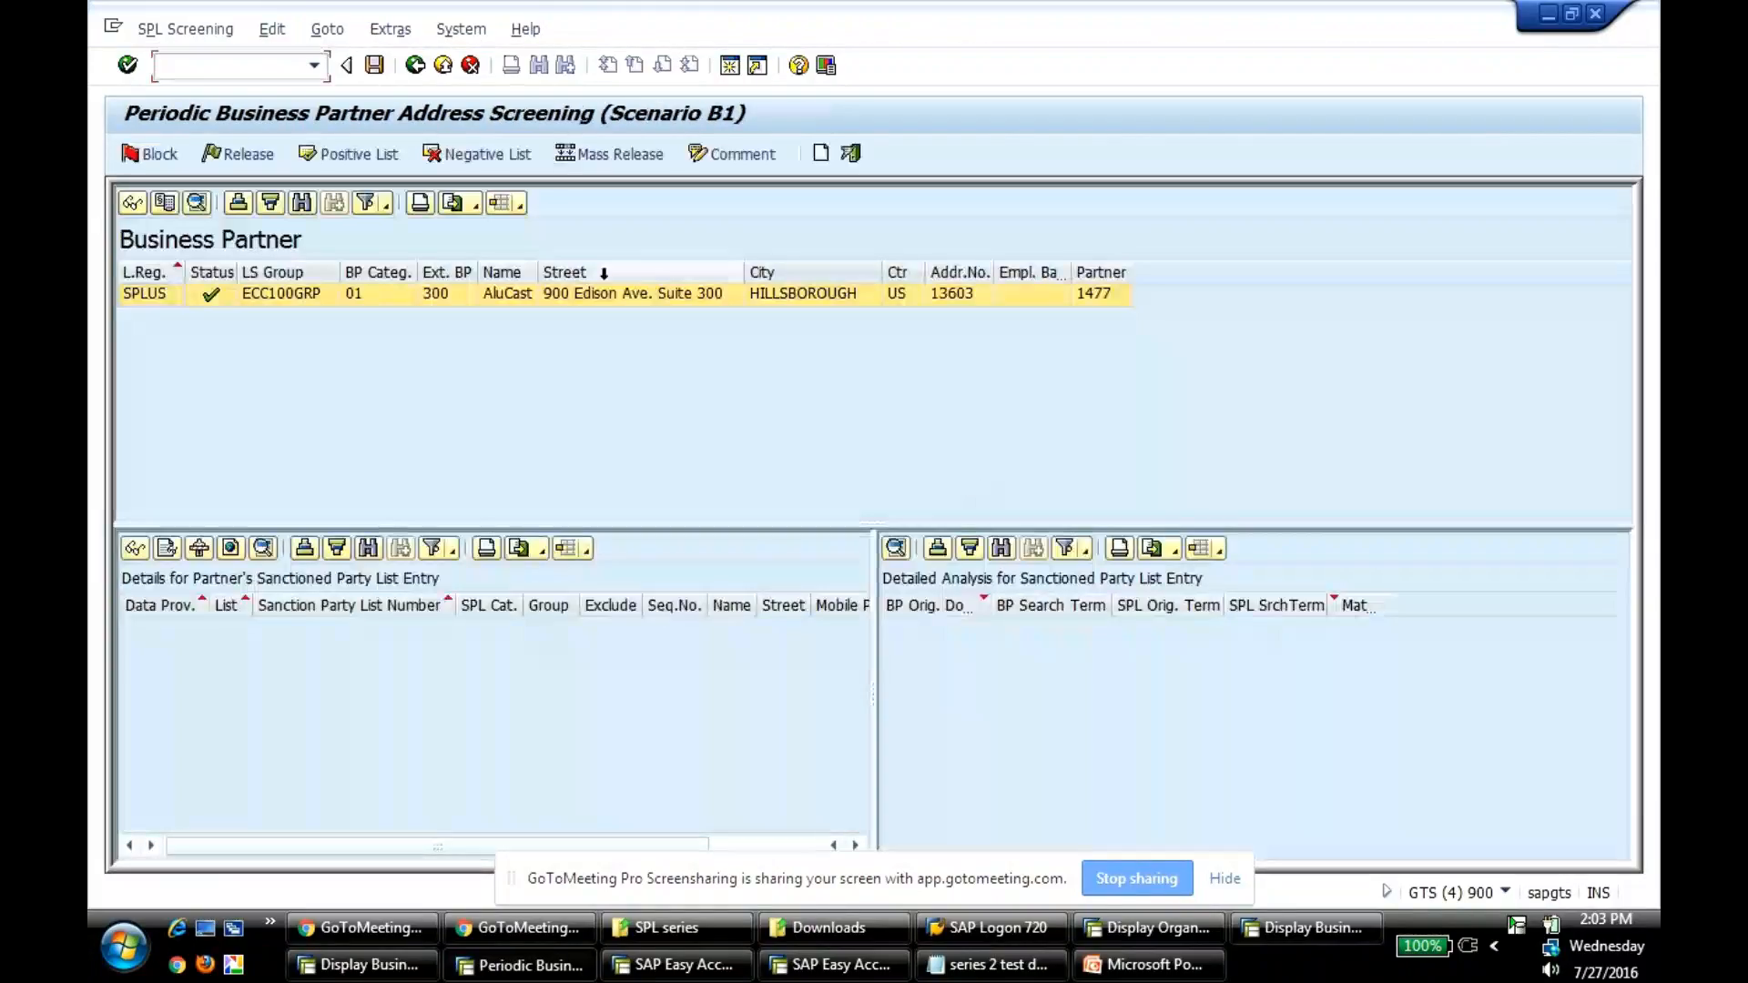
pyautogui.moveTo(375, 65)
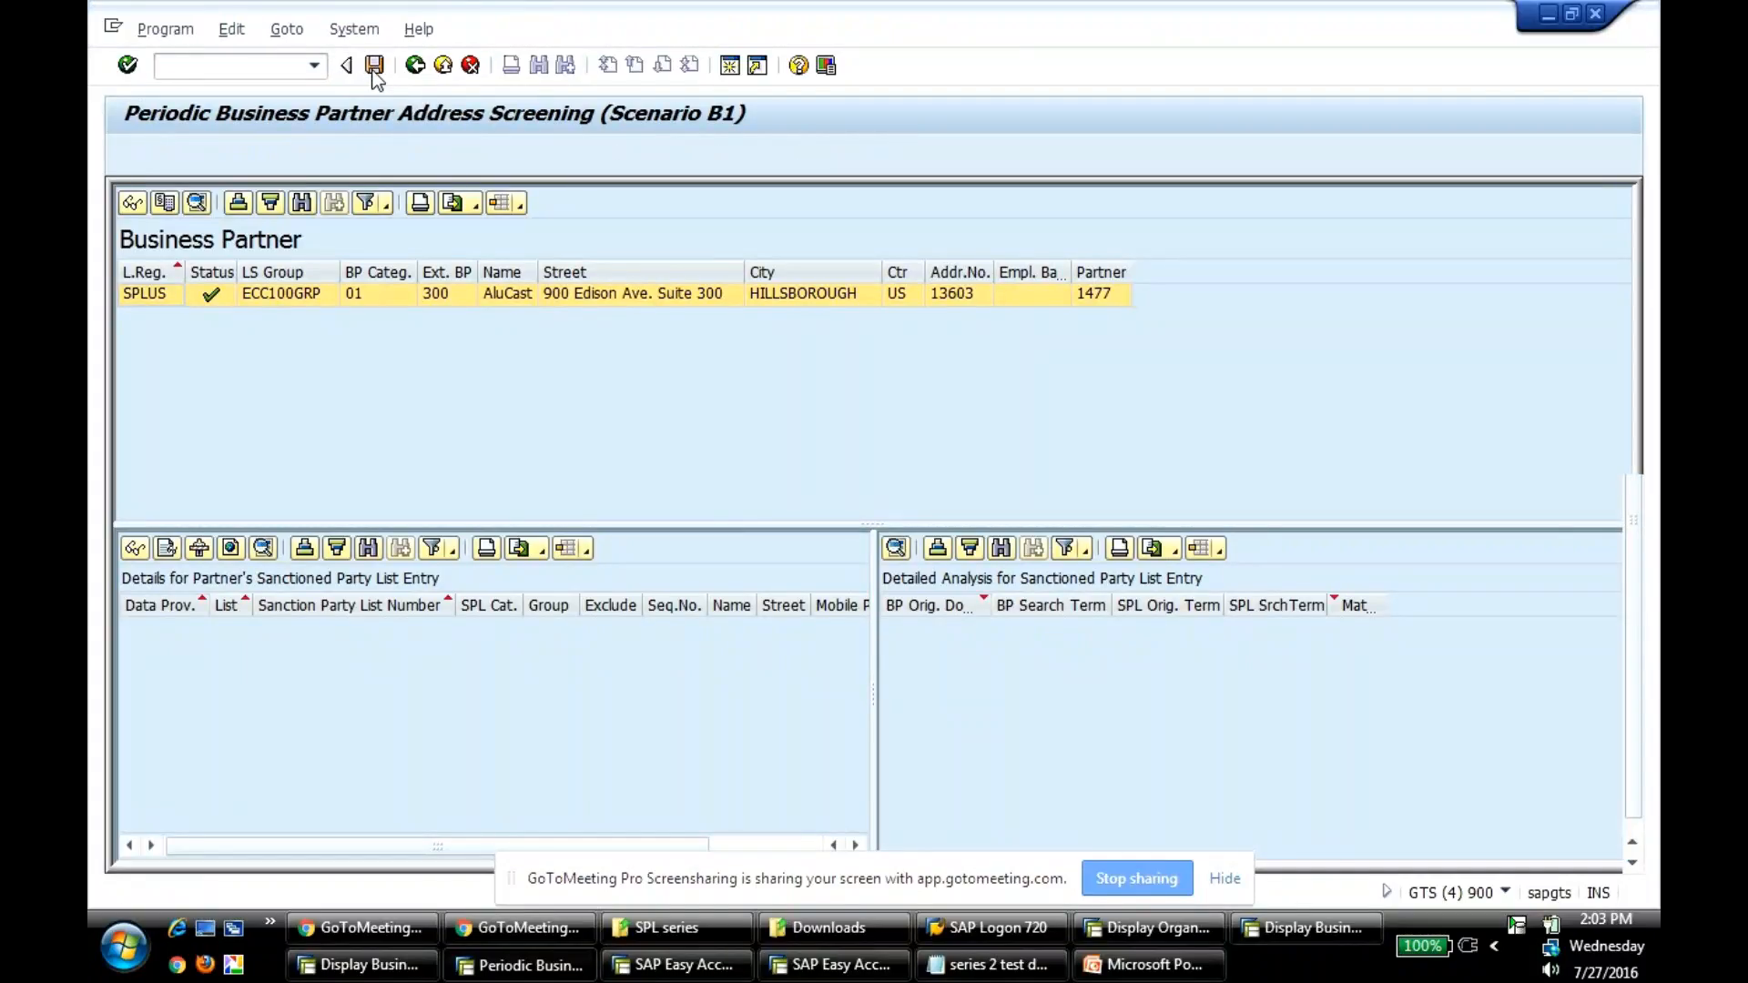
pyautogui.click(344, 65)
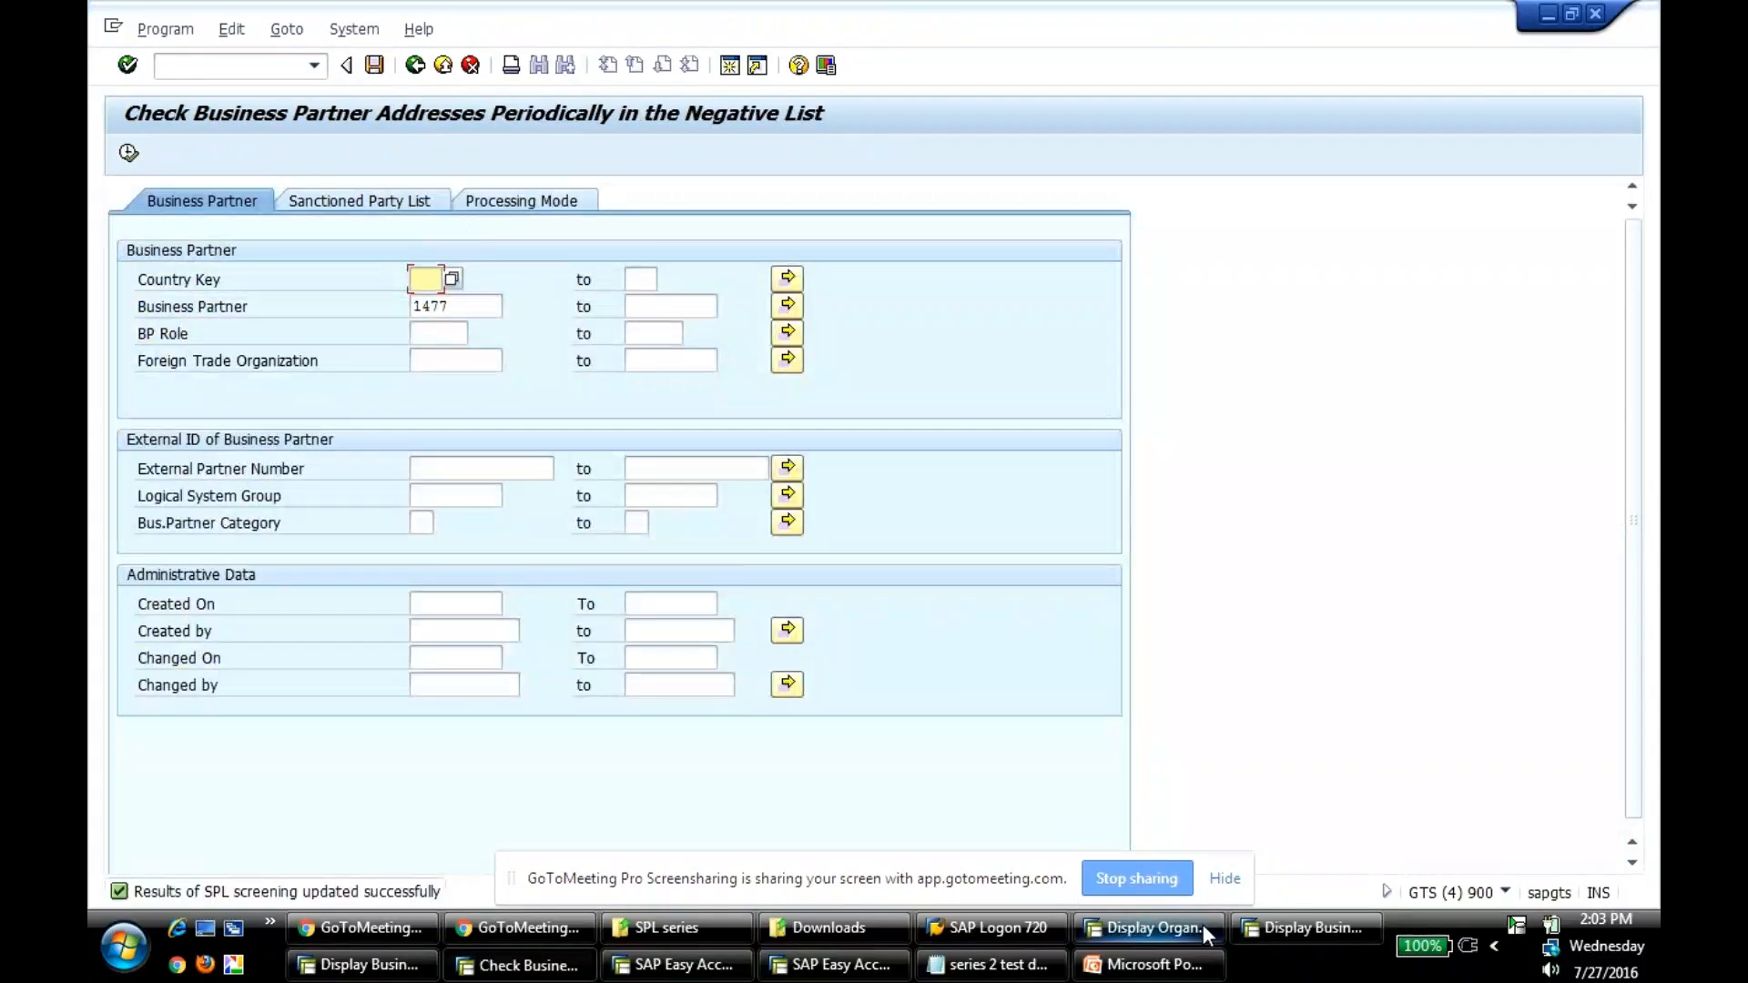
pyautogui.moveTo(1169, 923)
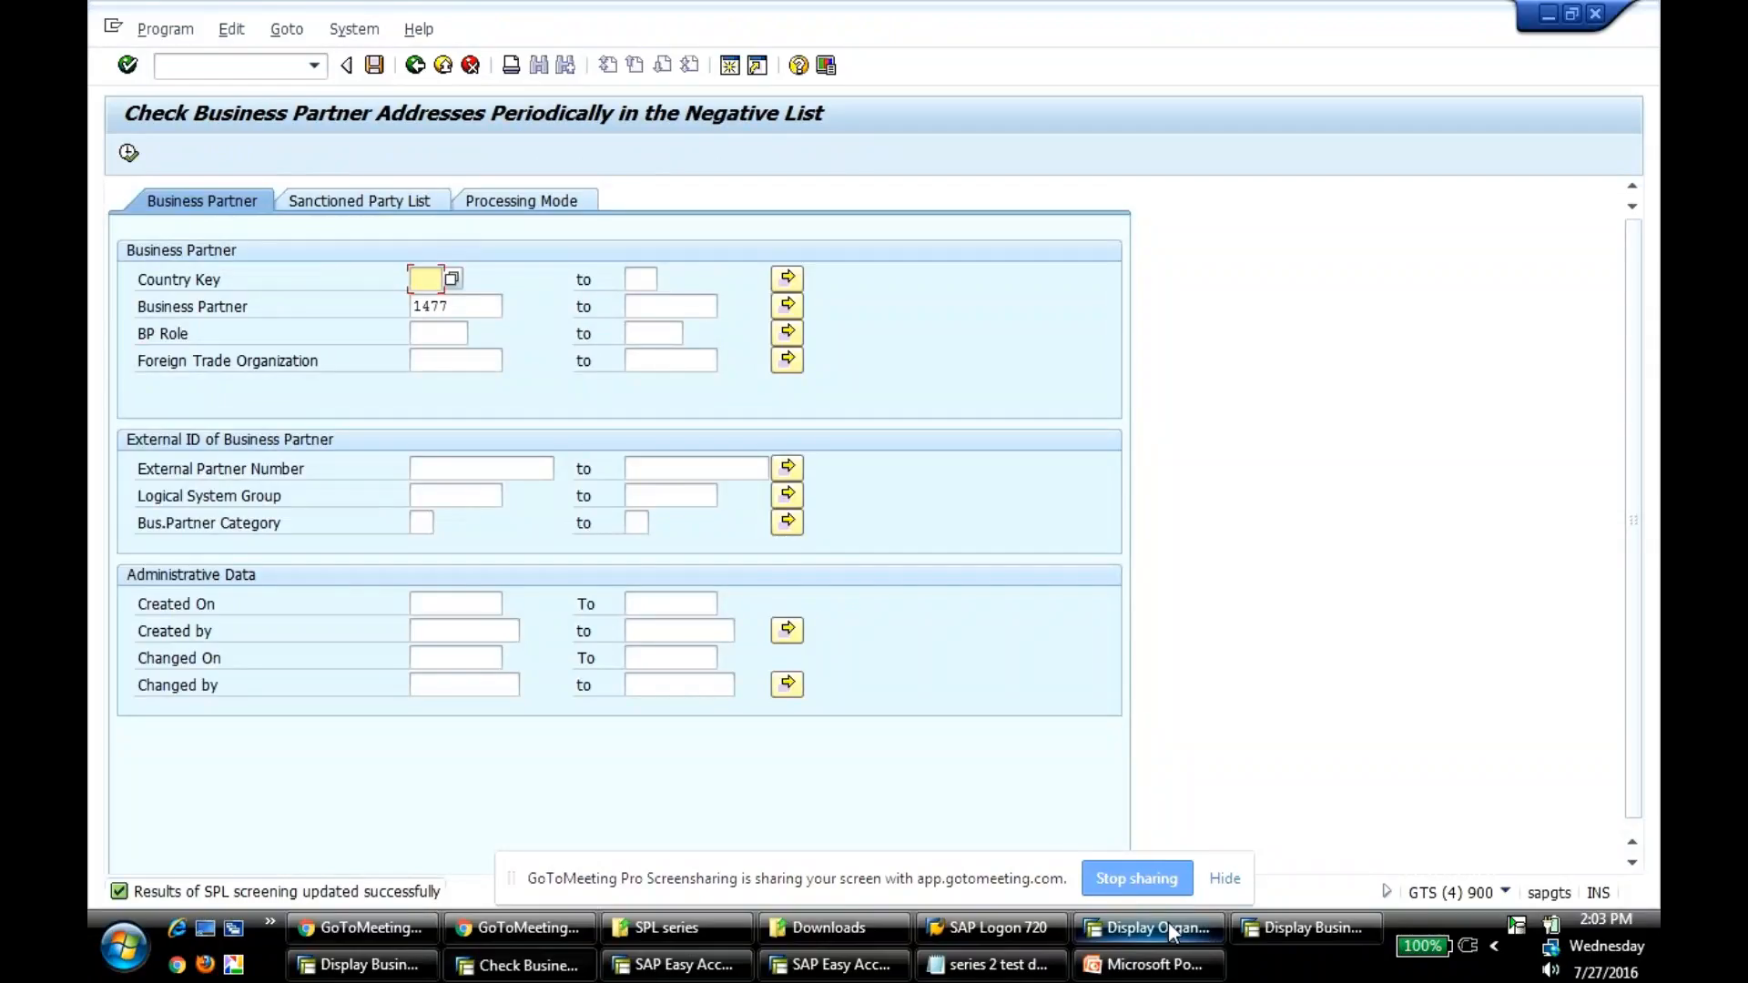
# - Check partner 1477's SAP GTS tab now shows an unblocked screening dated 27.07.2016 13:03:21
pyautogui.click(1151, 927)
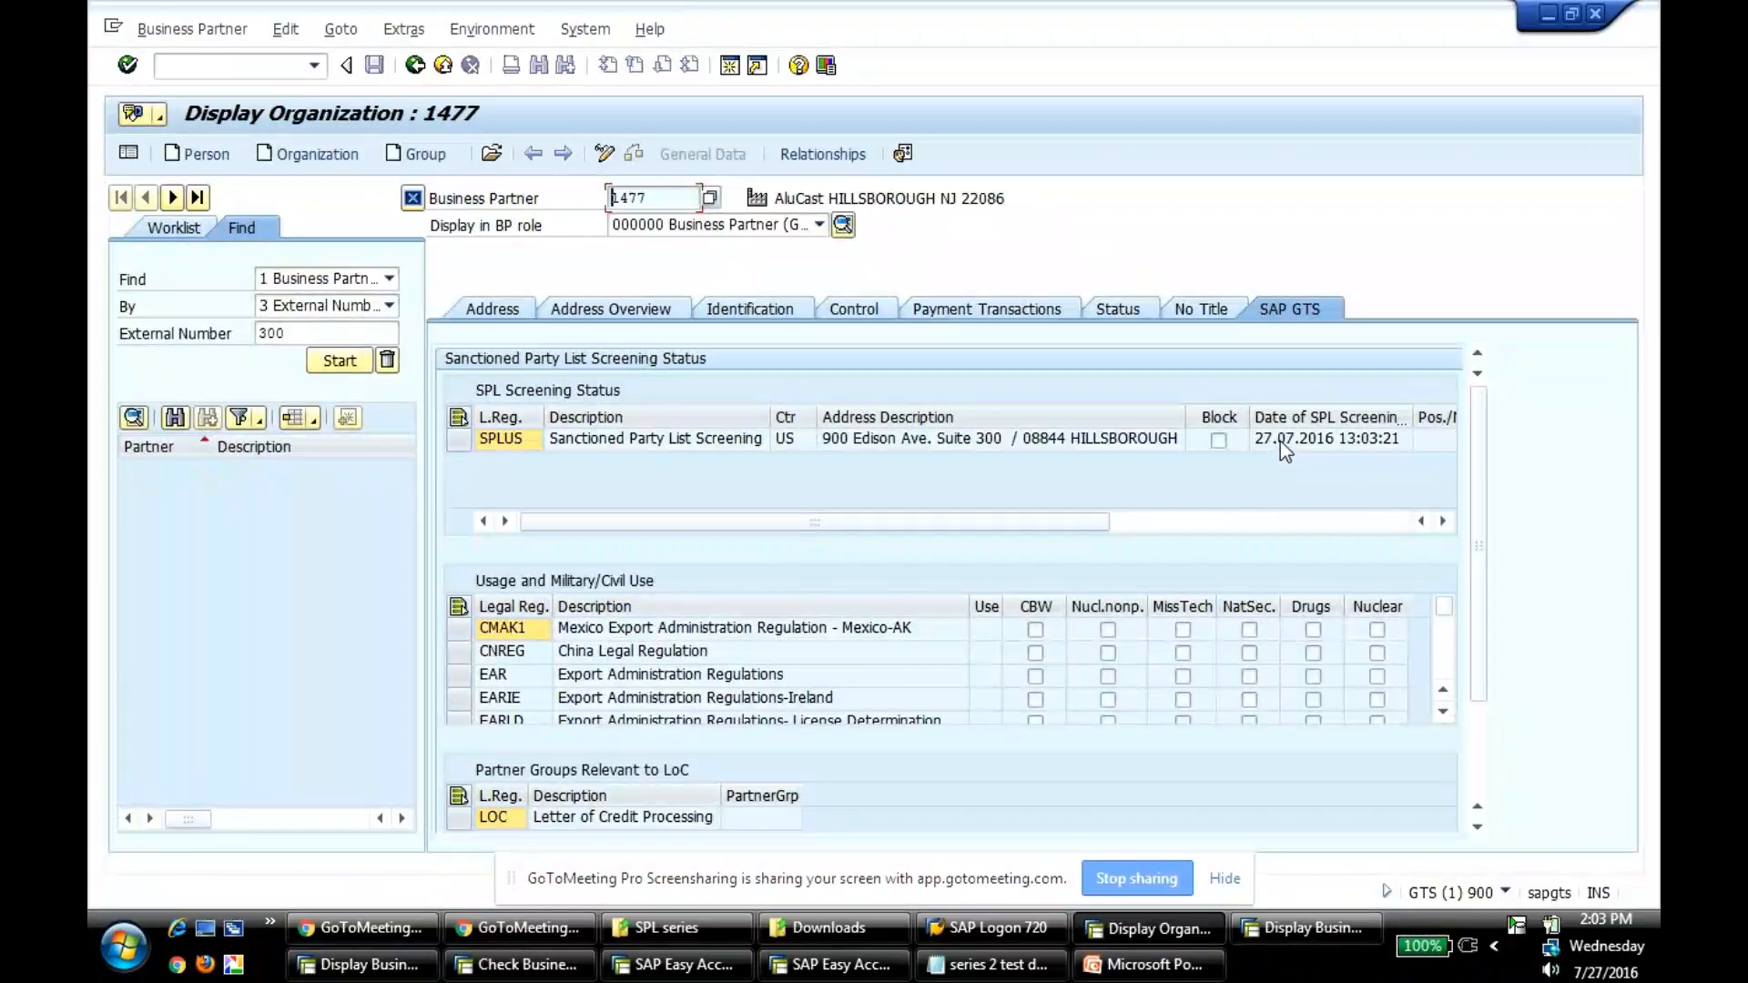
pyautogui.moveTo(1370, 451)
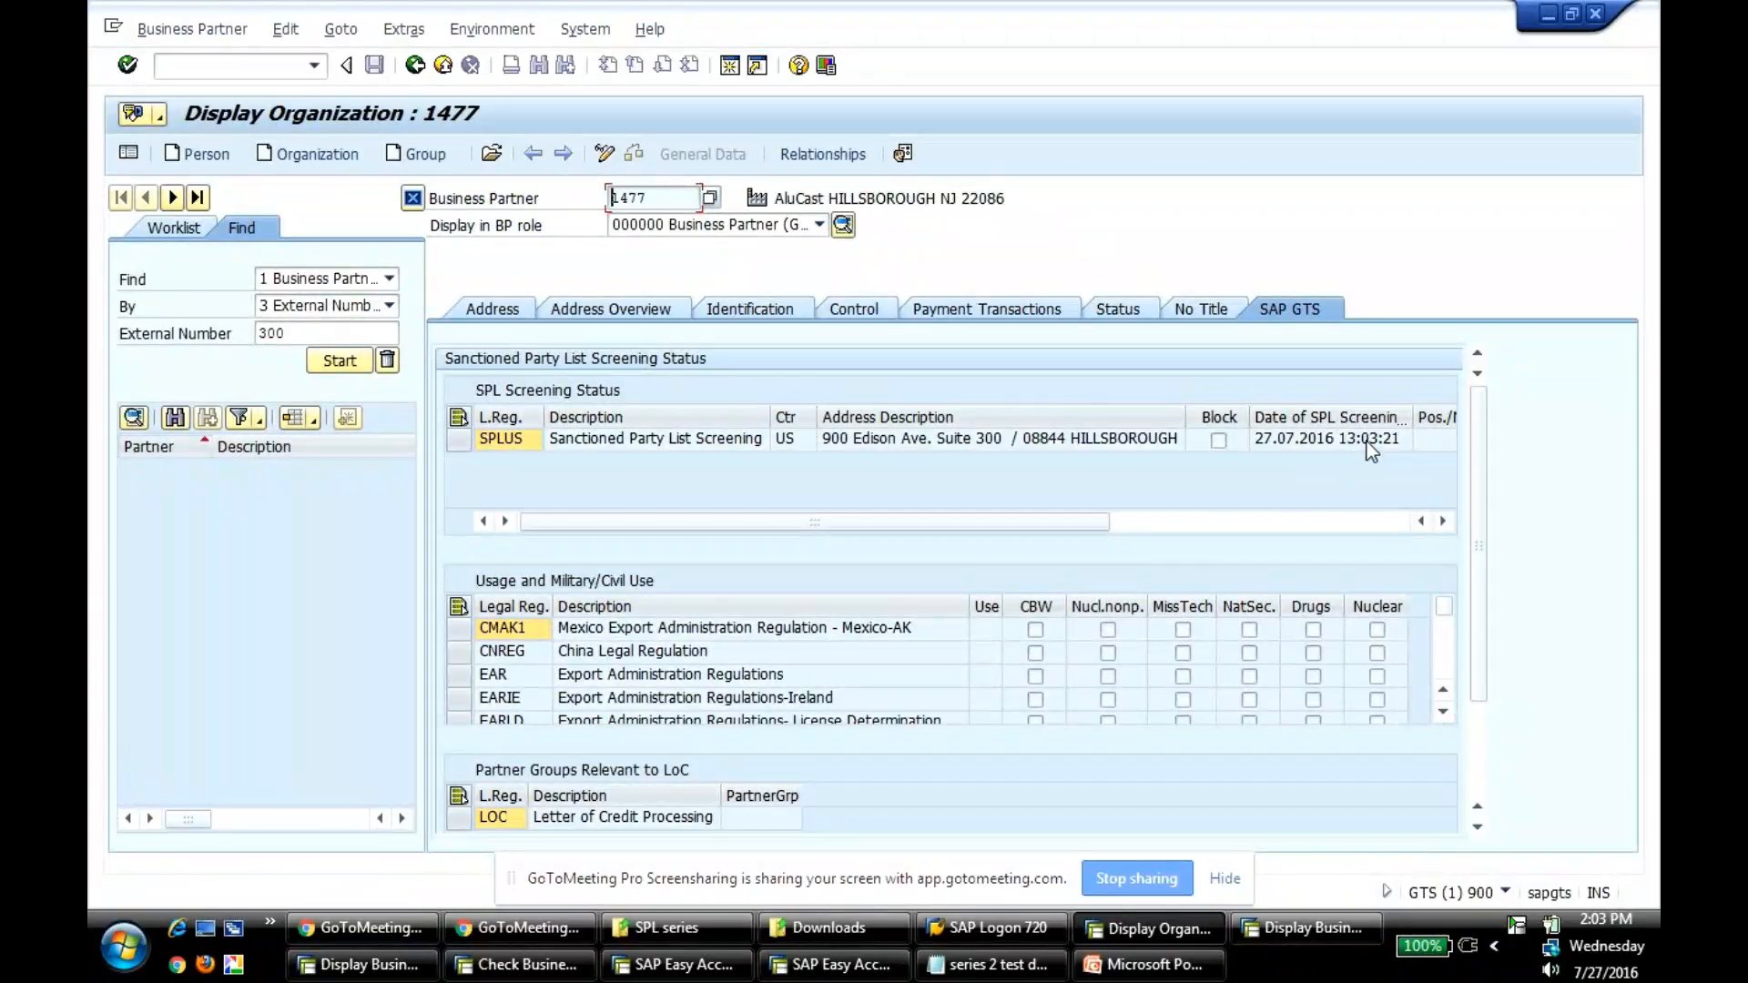
pyautogui.moveTo(1356, 423)
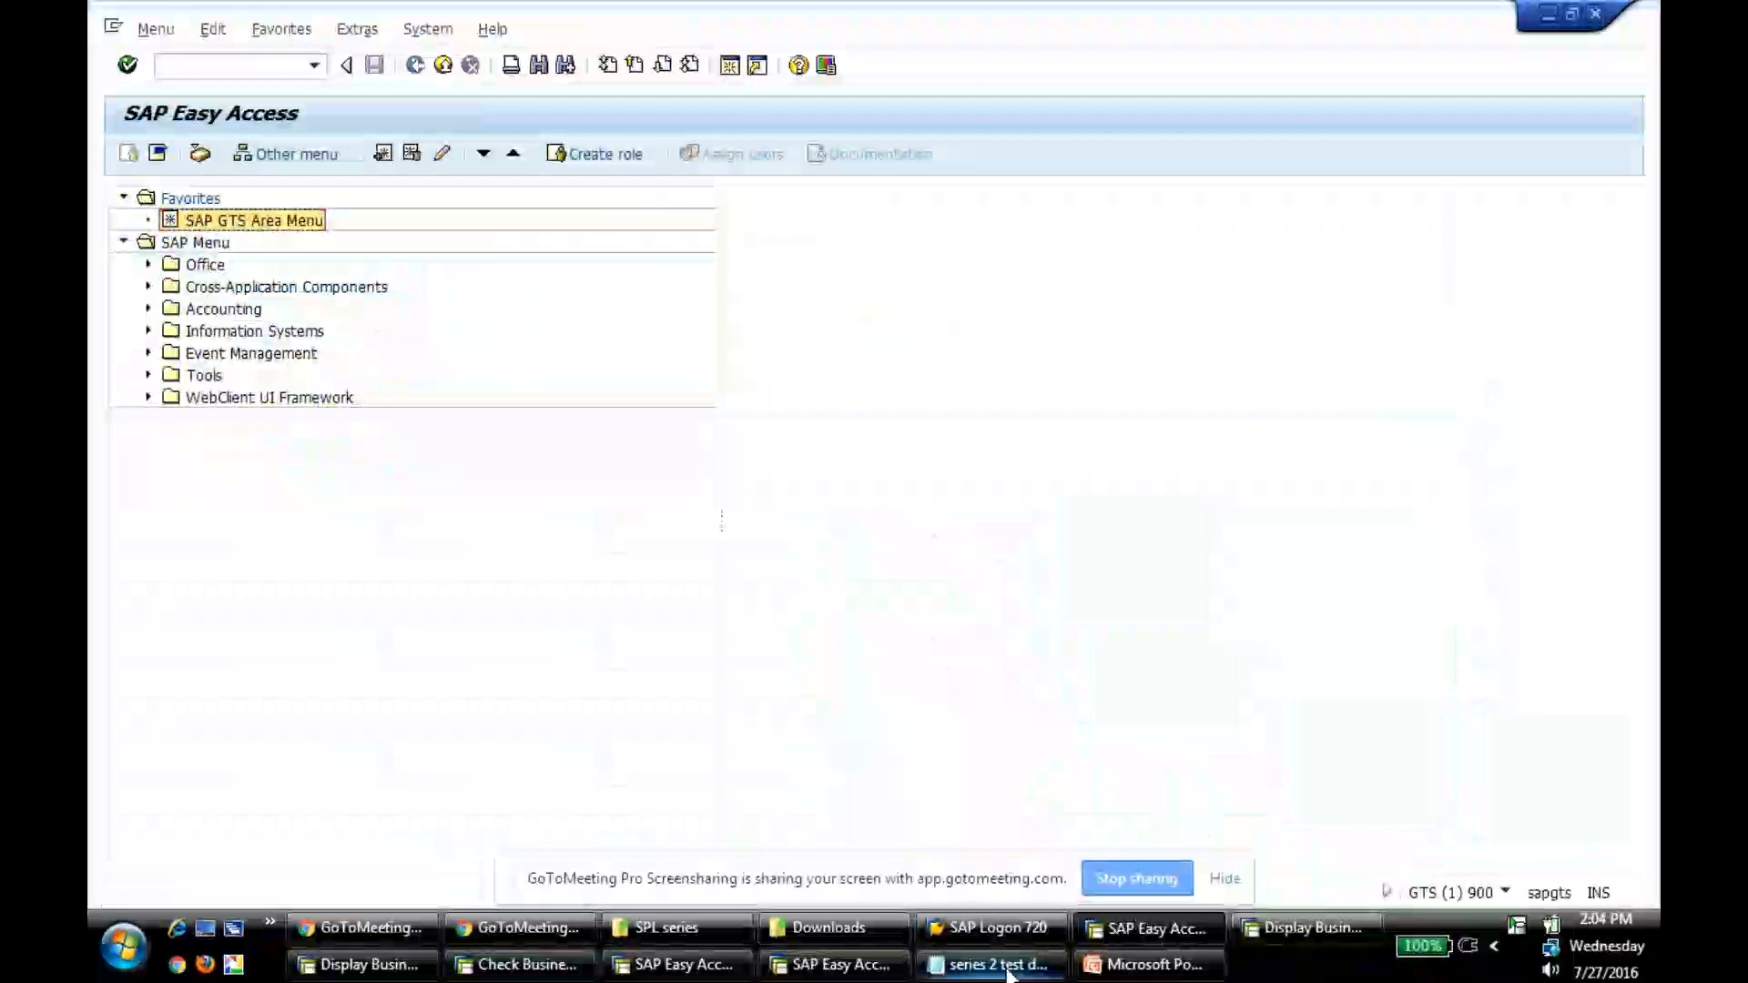
# - Look up business partner 1478 (Sedona Suppliers) via BP and confirm its positive-list flag 1
pyautogui.click(996, 965)
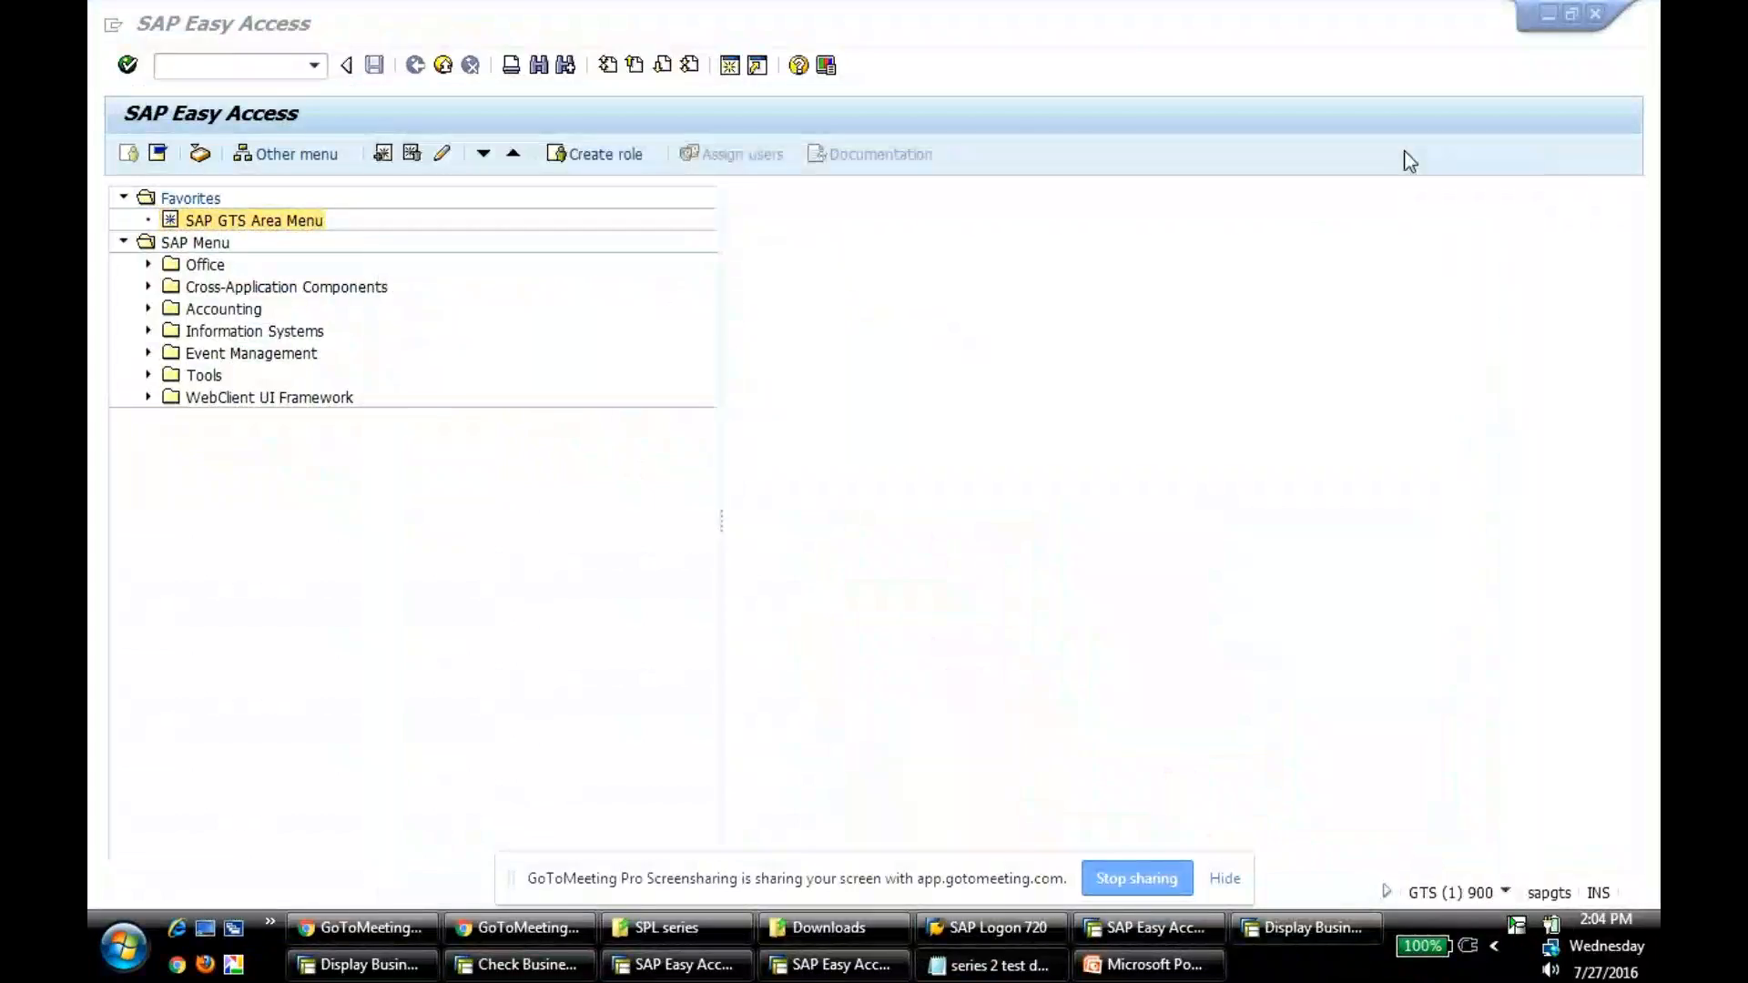
pyautogui.write('BP')
pyautogui.write('1478')
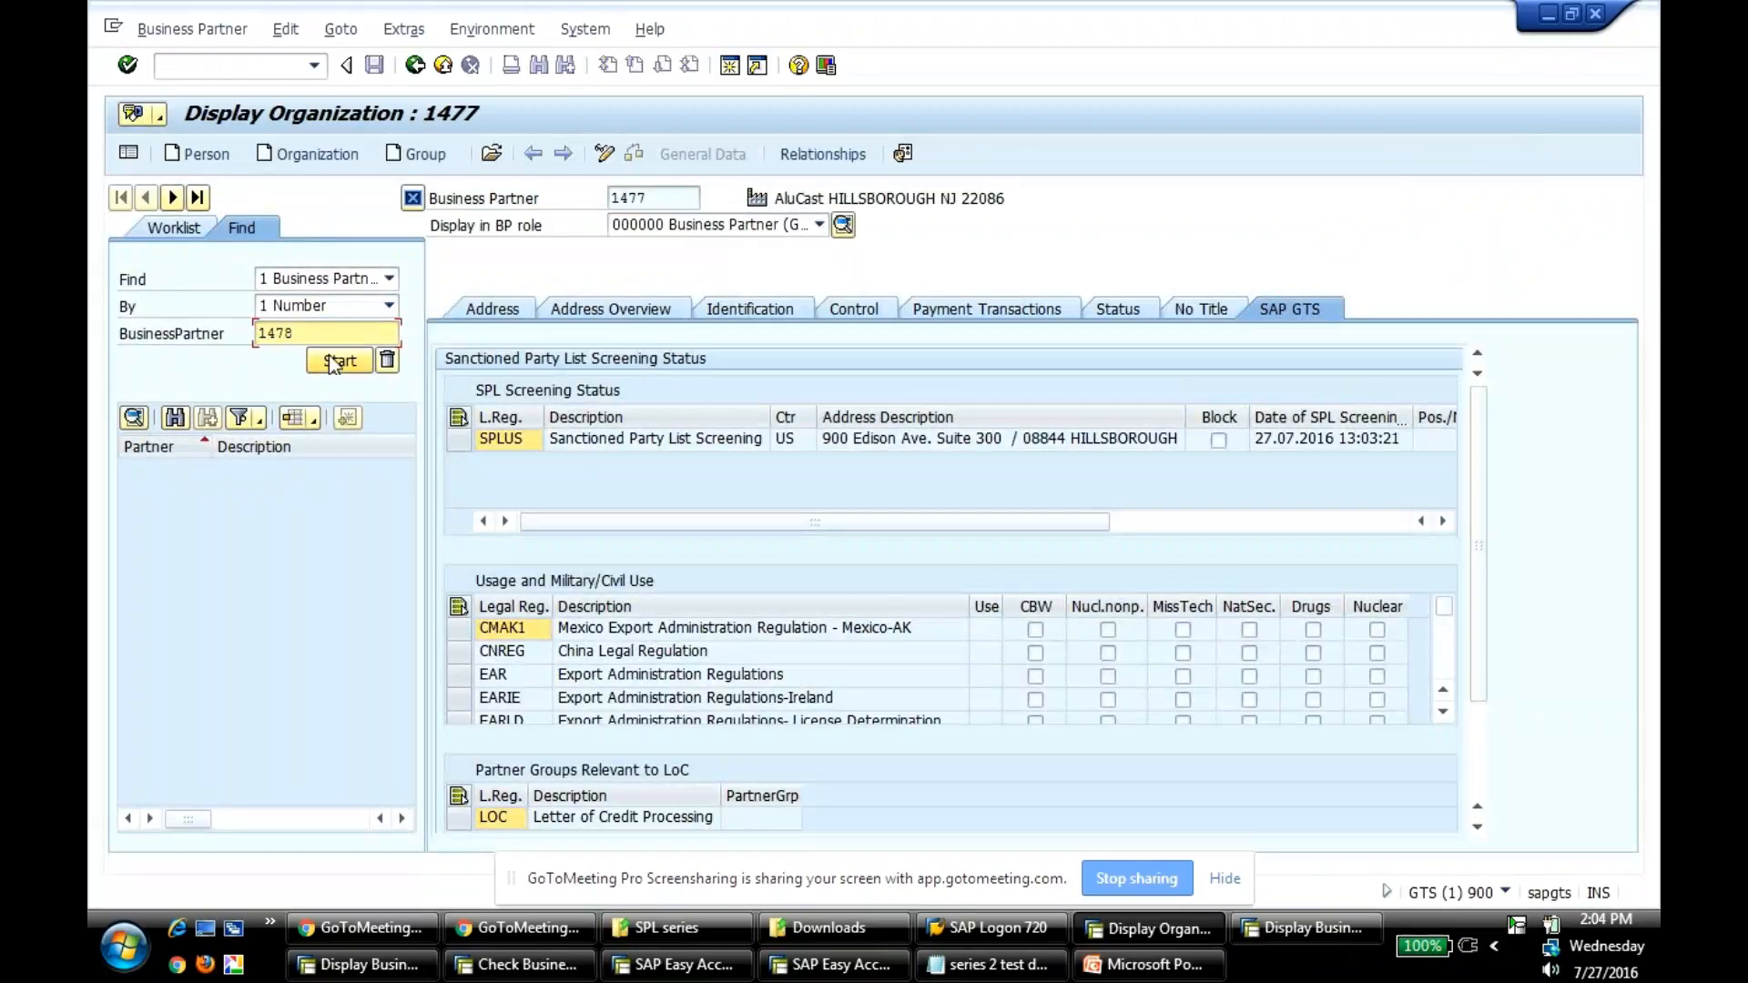
pyautogui.click(338, 360)
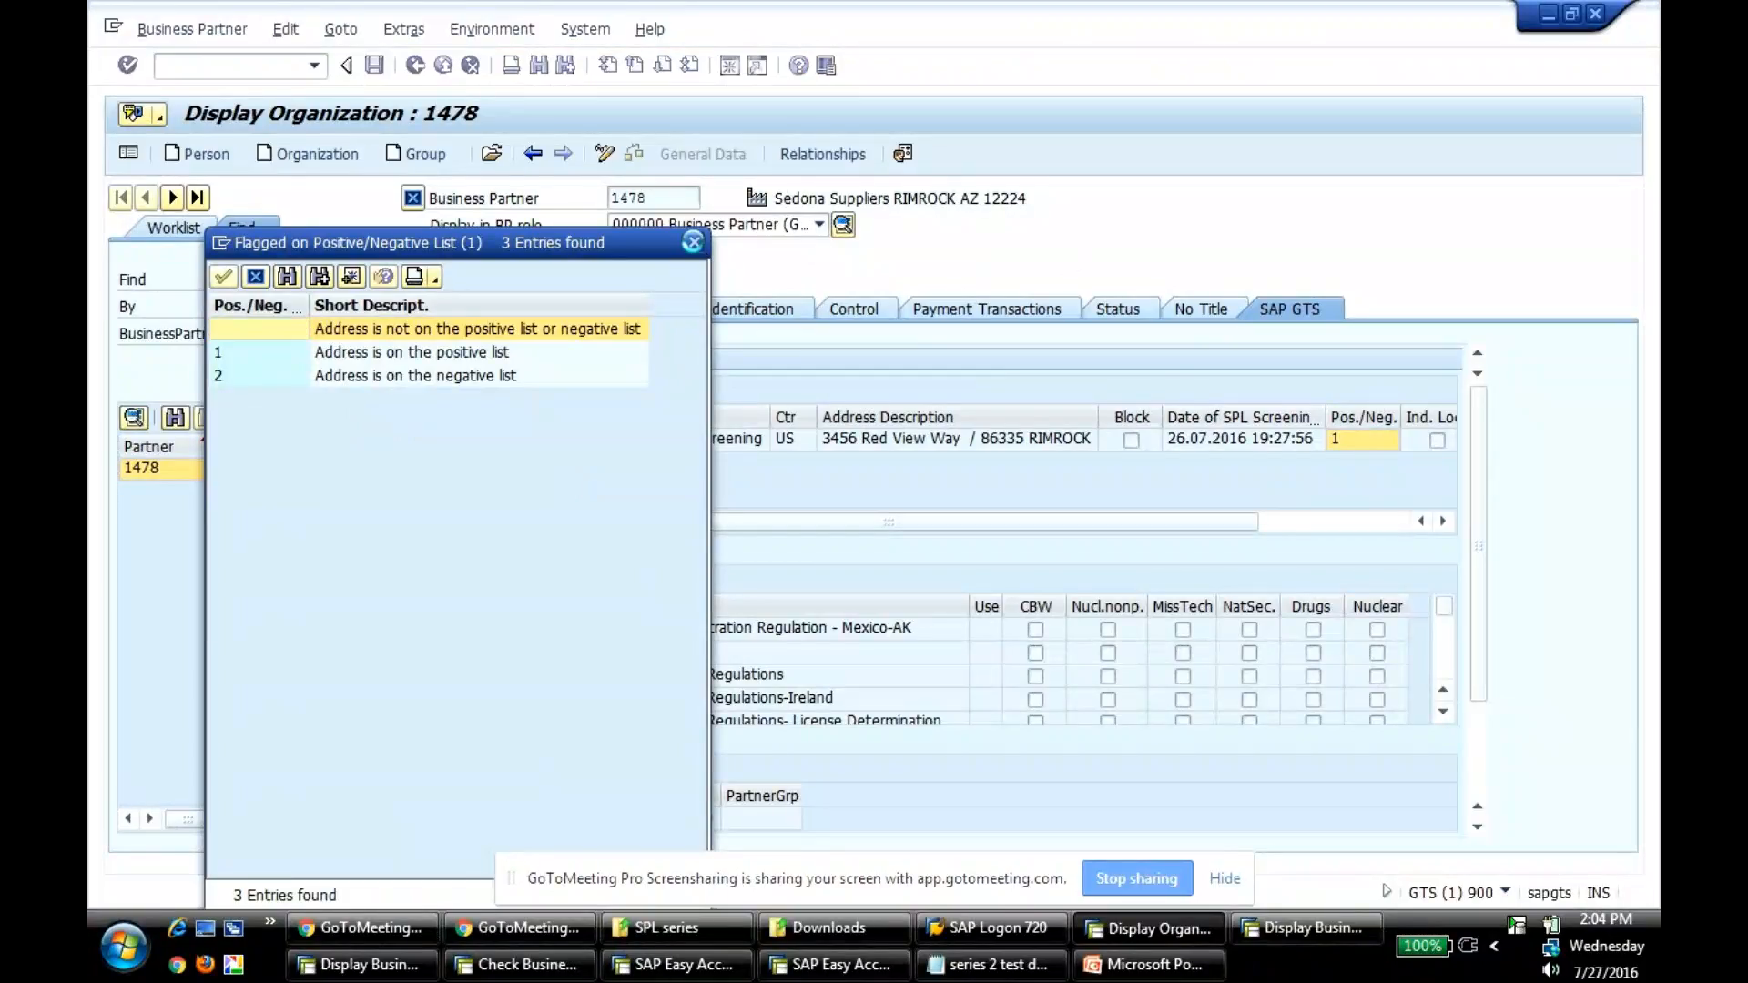
pyautogui.click(692, 242)
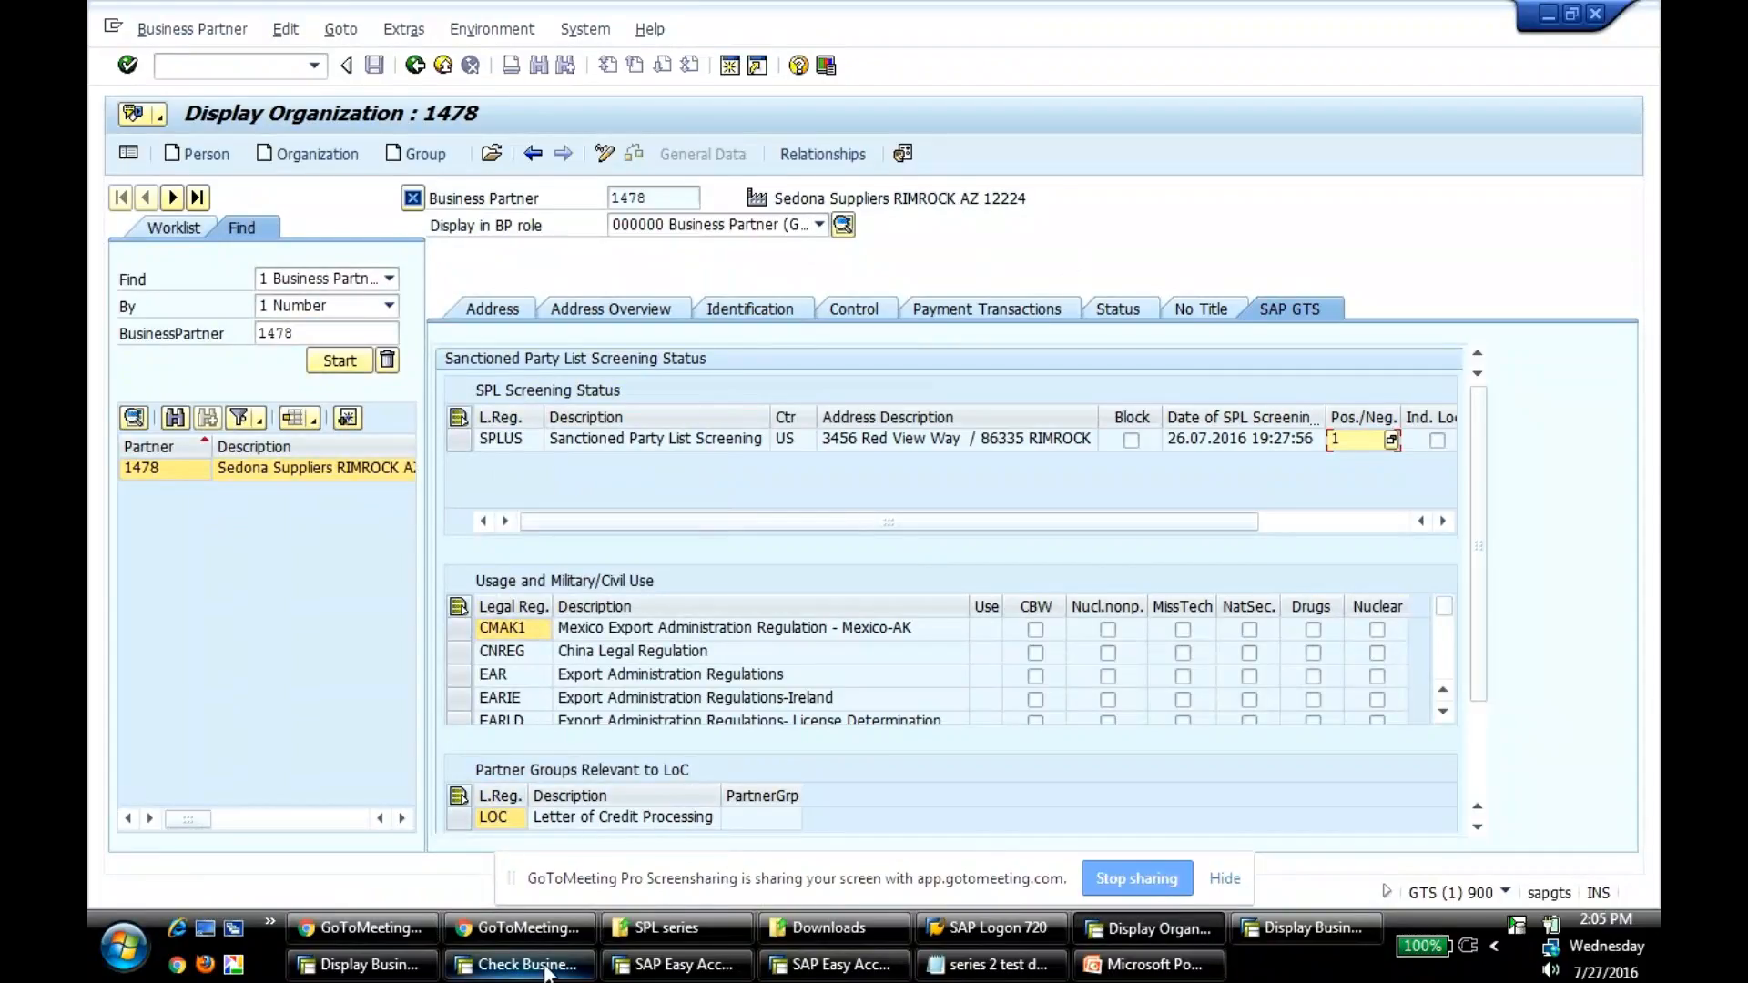
pyautogui.click(519, 965)
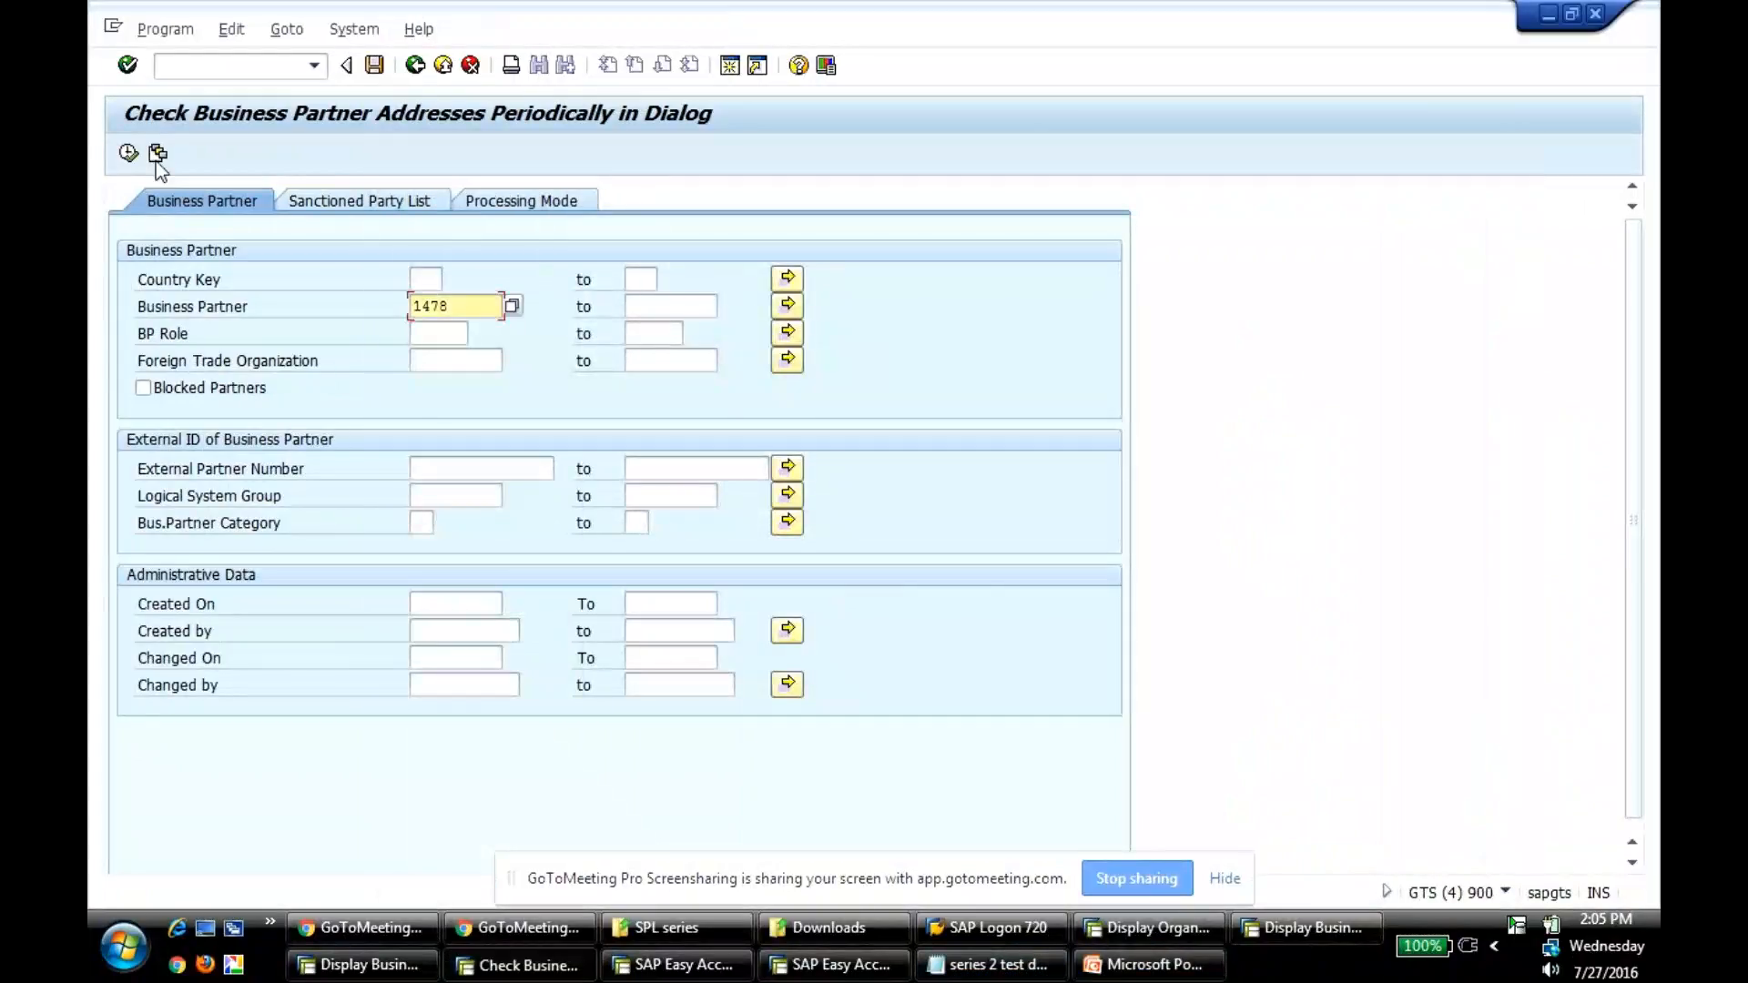
# - Run the periodic positive-list address check for business partner 1478
pyautogui.click(128, 153)
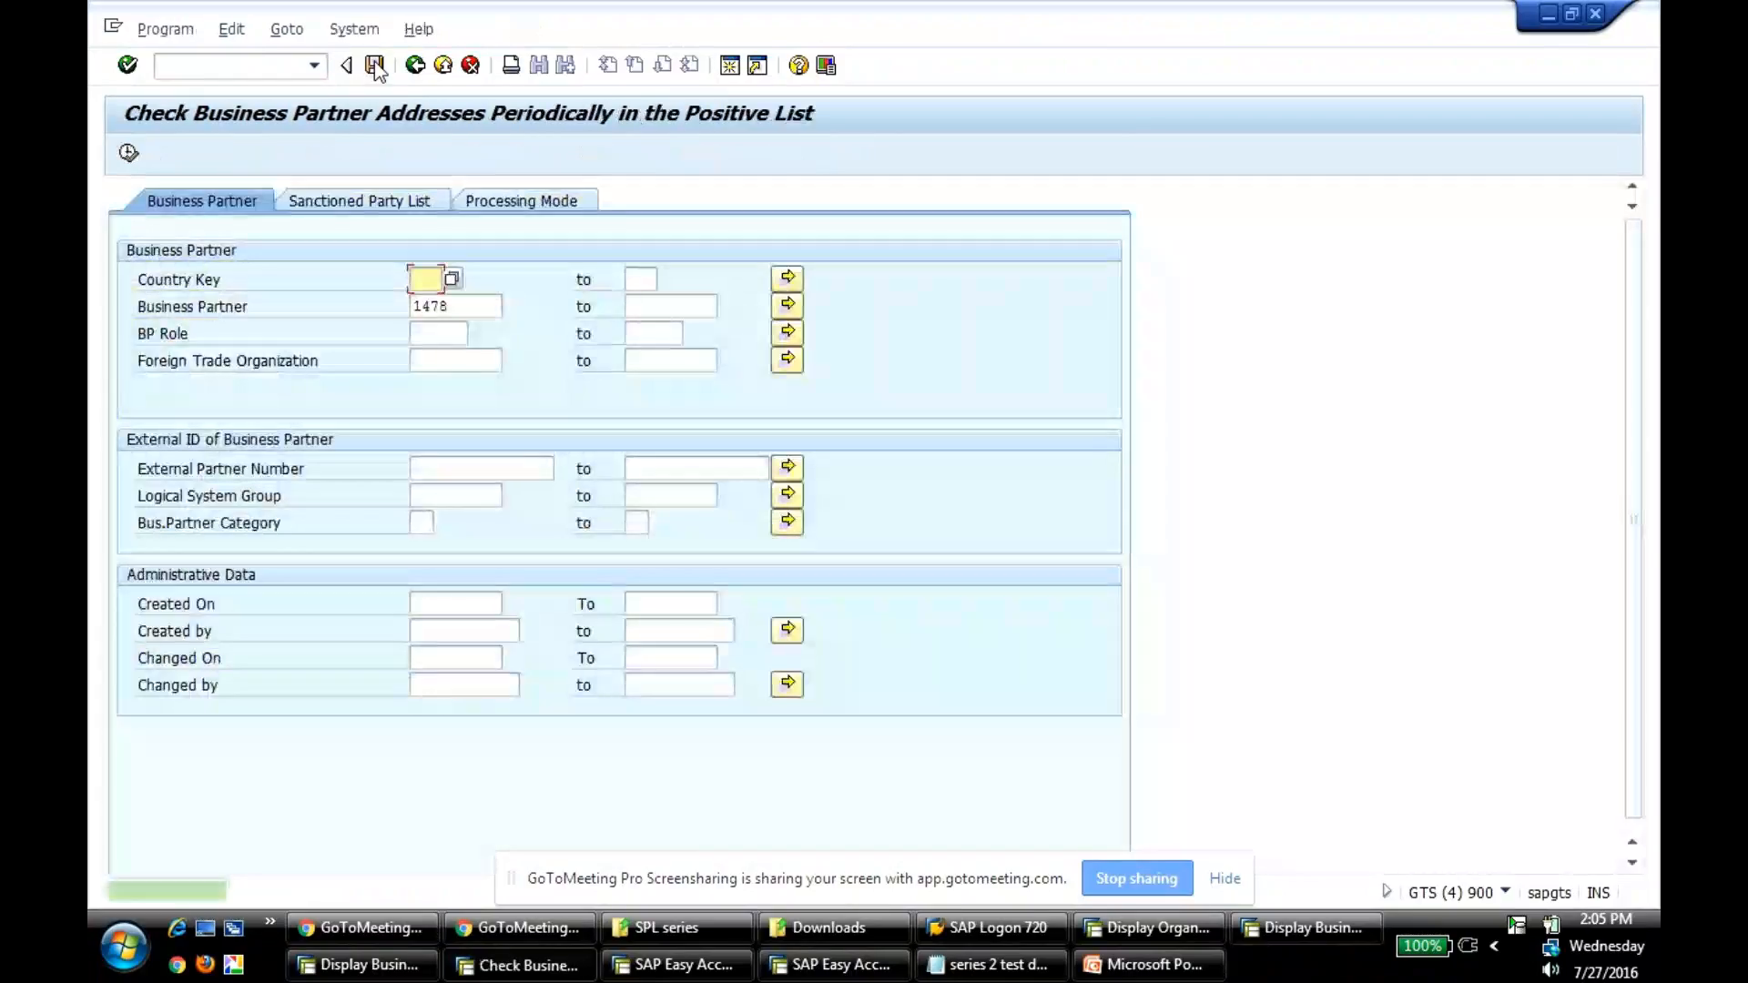
pyautogui.click(372, 64)
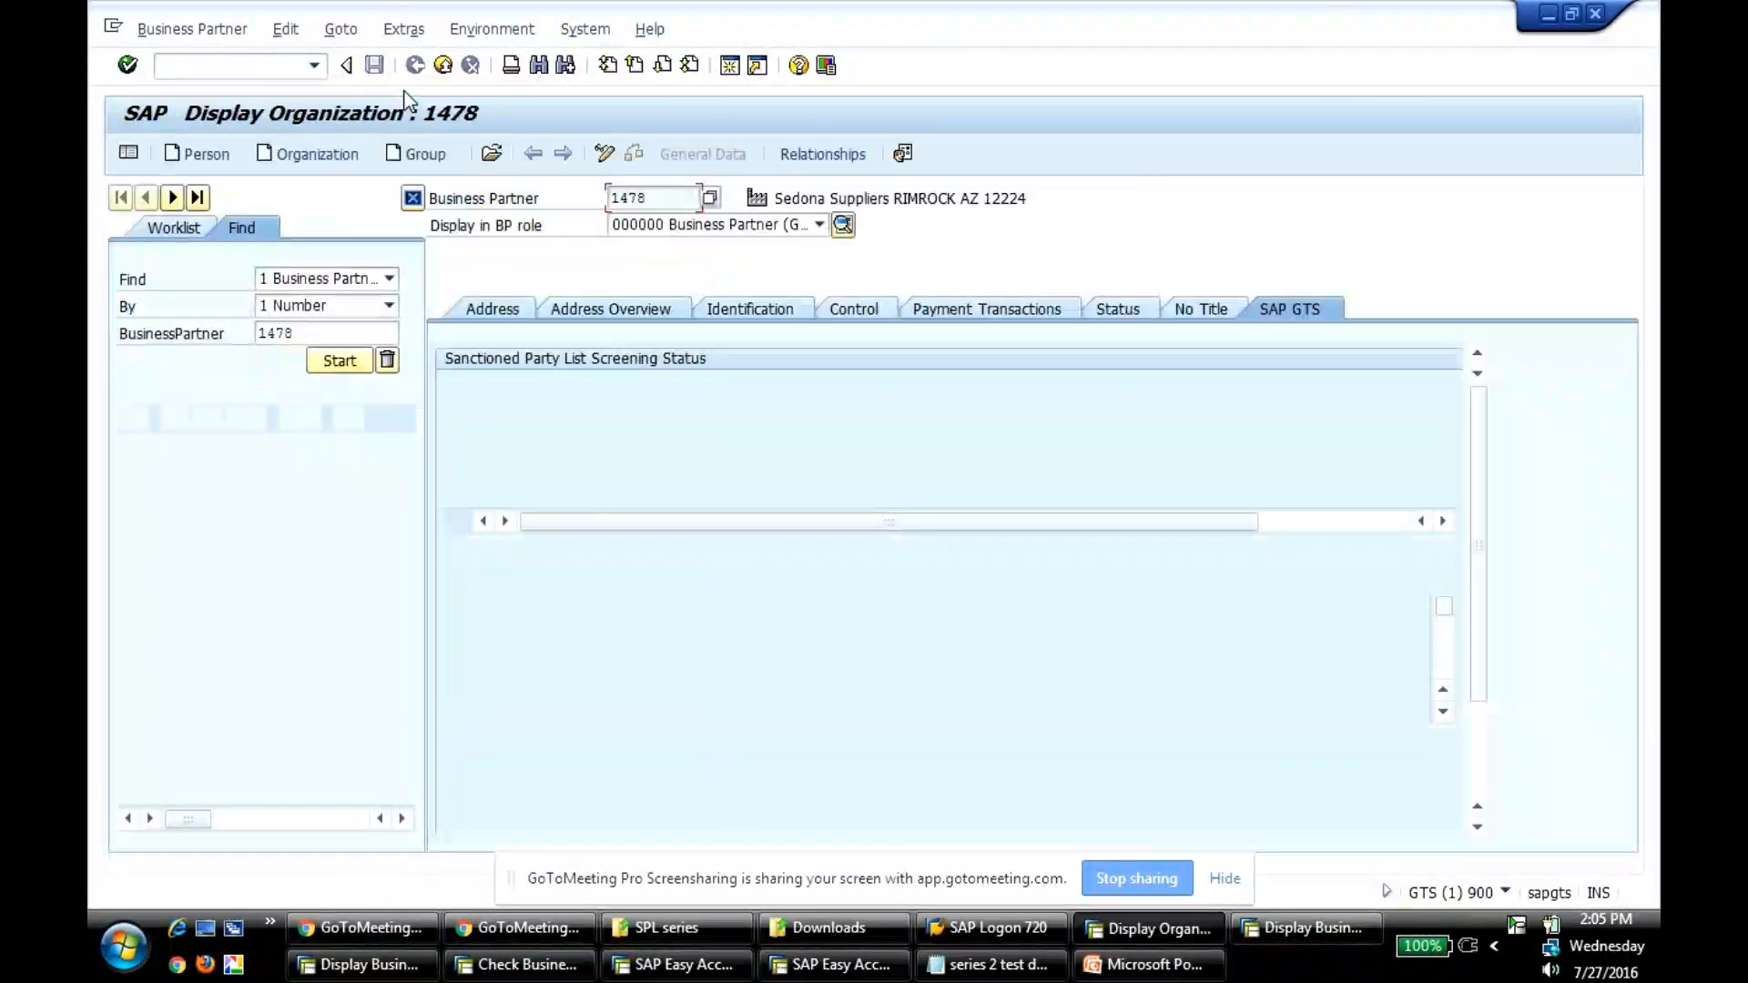
# - Leave Sedona Suppliers' record and bring up the SAP GTS area menu with Compliance Management
pyautogui.click(339, 361)
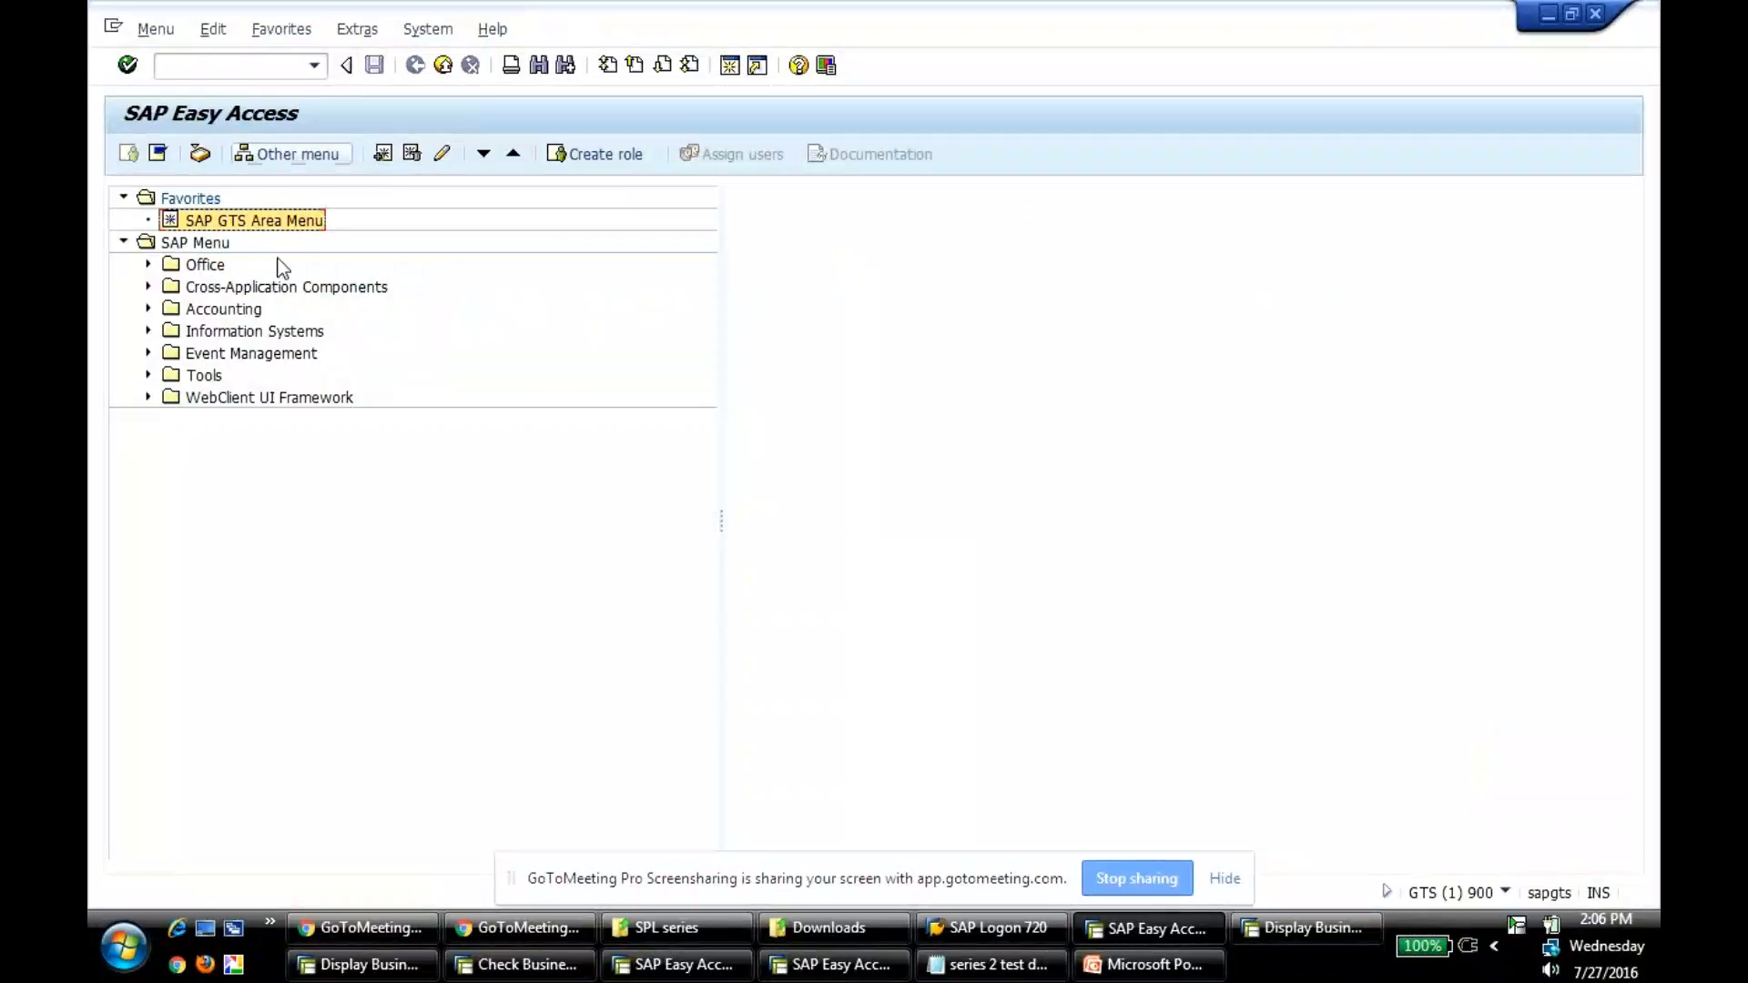
pyautogui.doubleClick(255, 219)
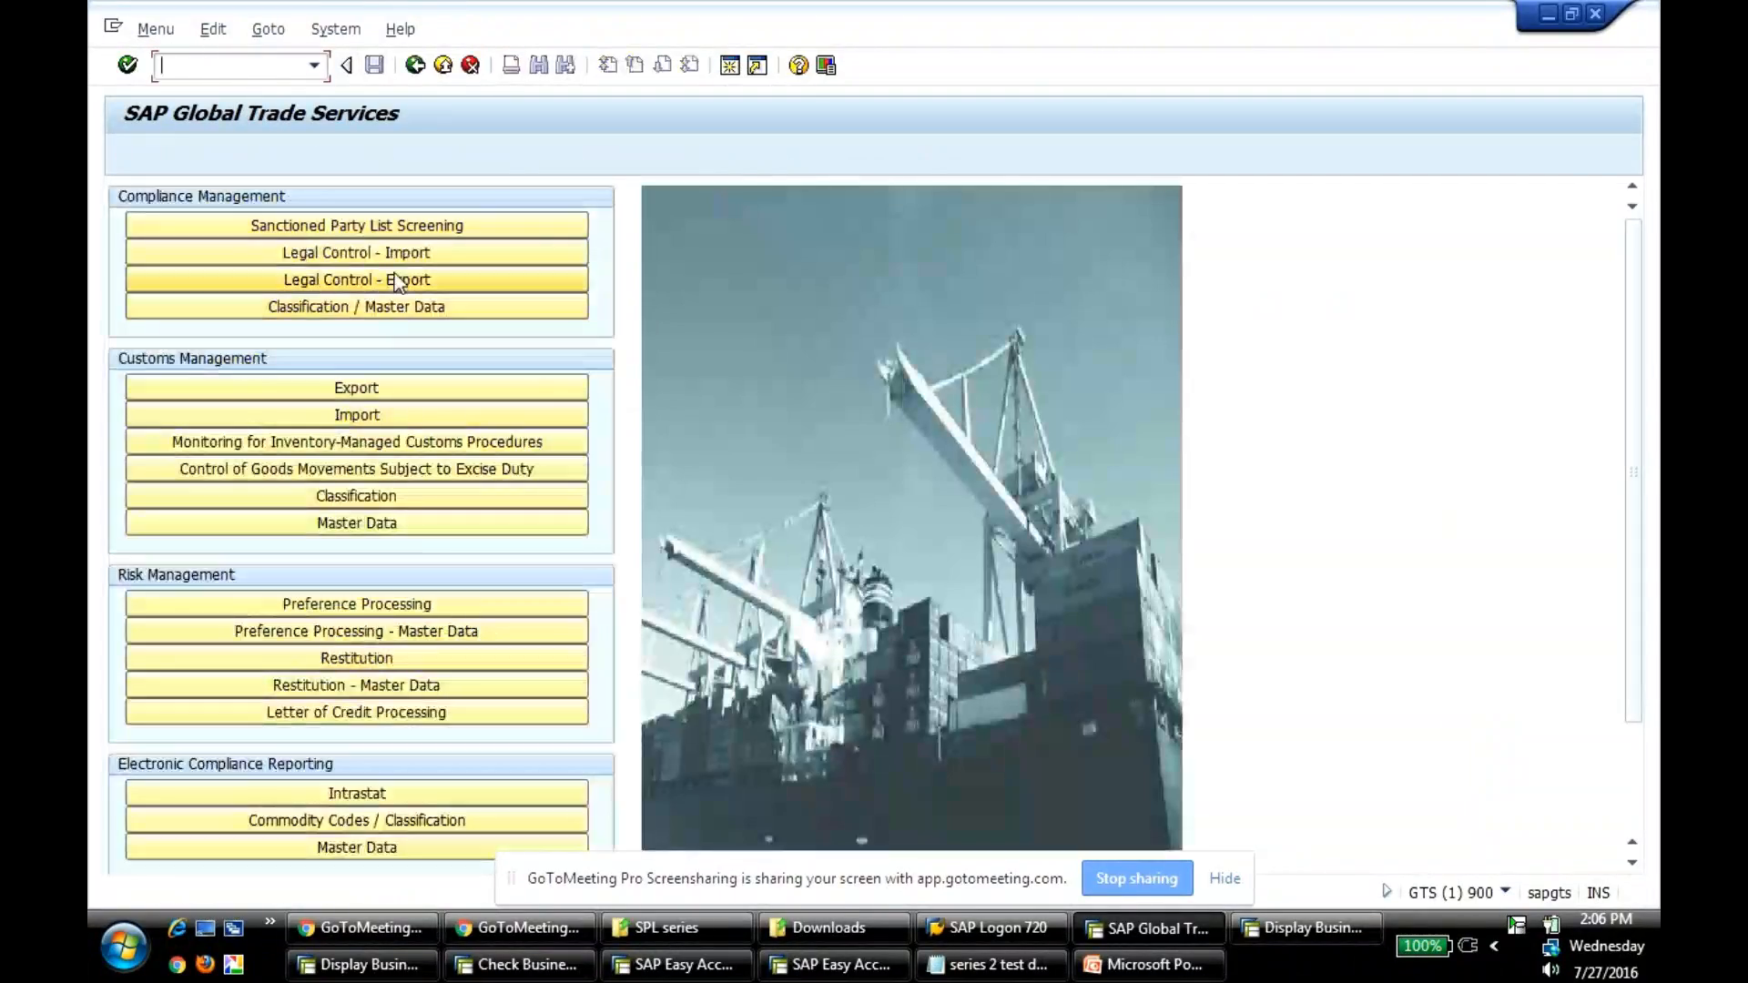
# - Run the periodic dialog address check for partner 1478, listing Sedona Suppliers under SPLUS
pyautogui.click(355, 225)
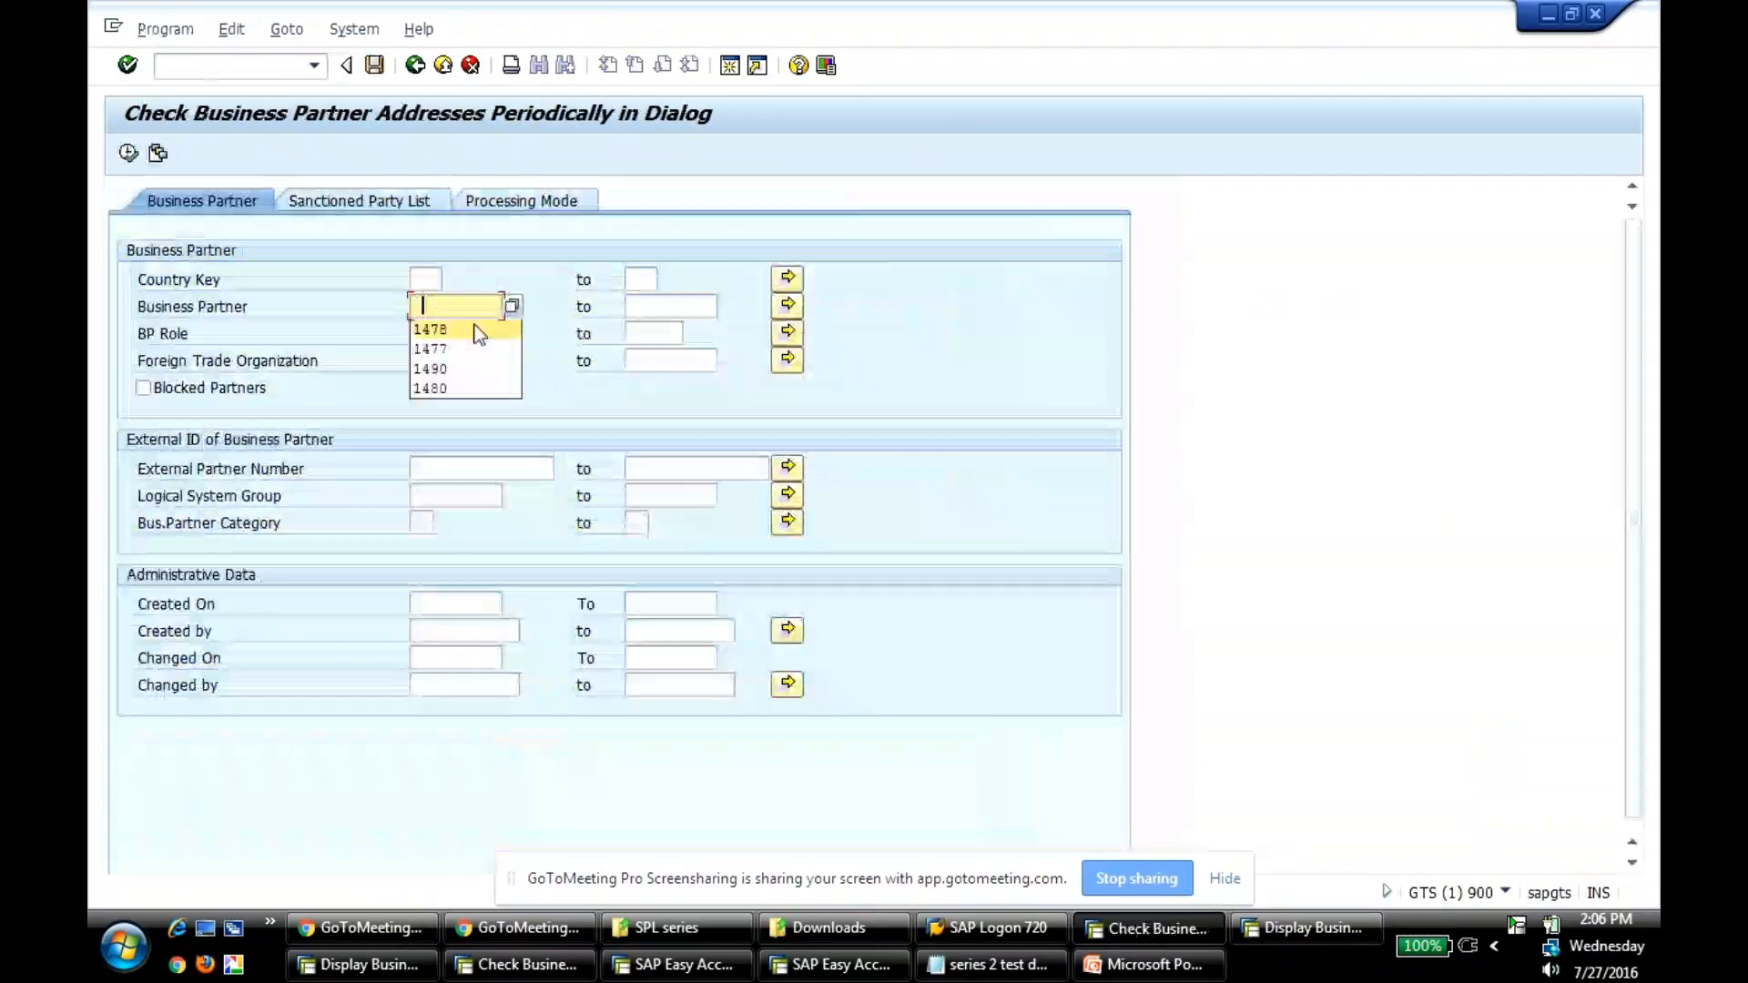
pyautogui.click(430, 330)
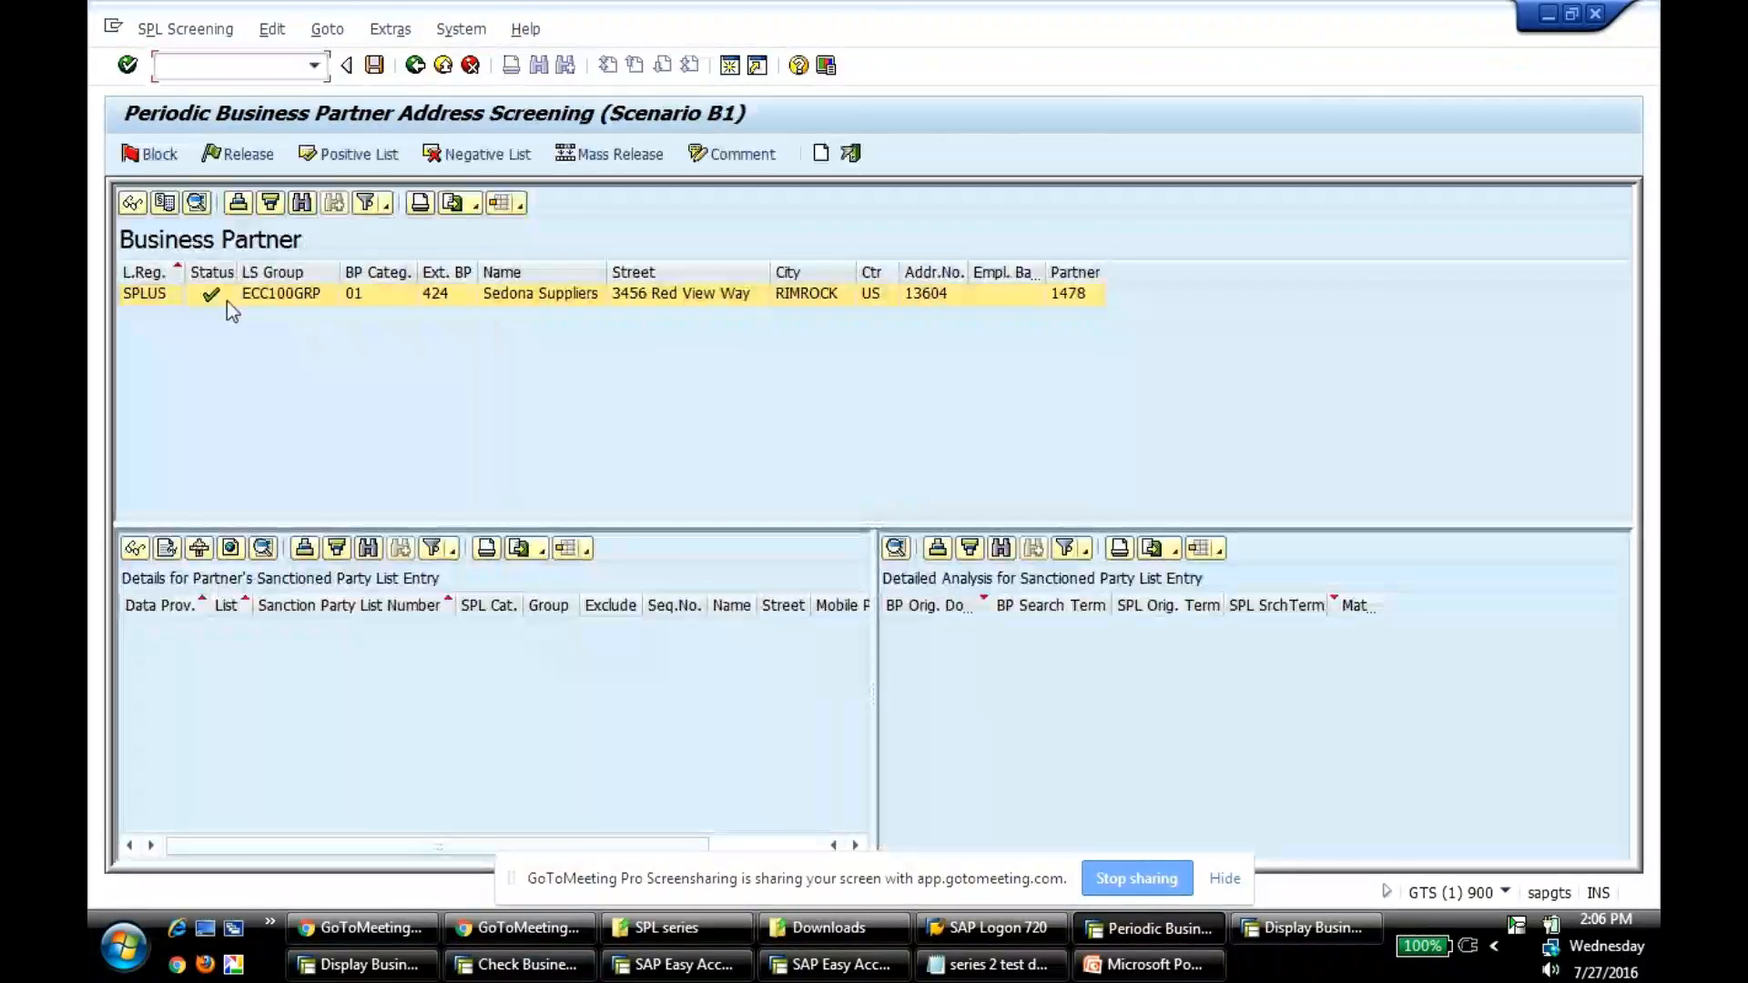
pyautogui.moveTo(211, 295)
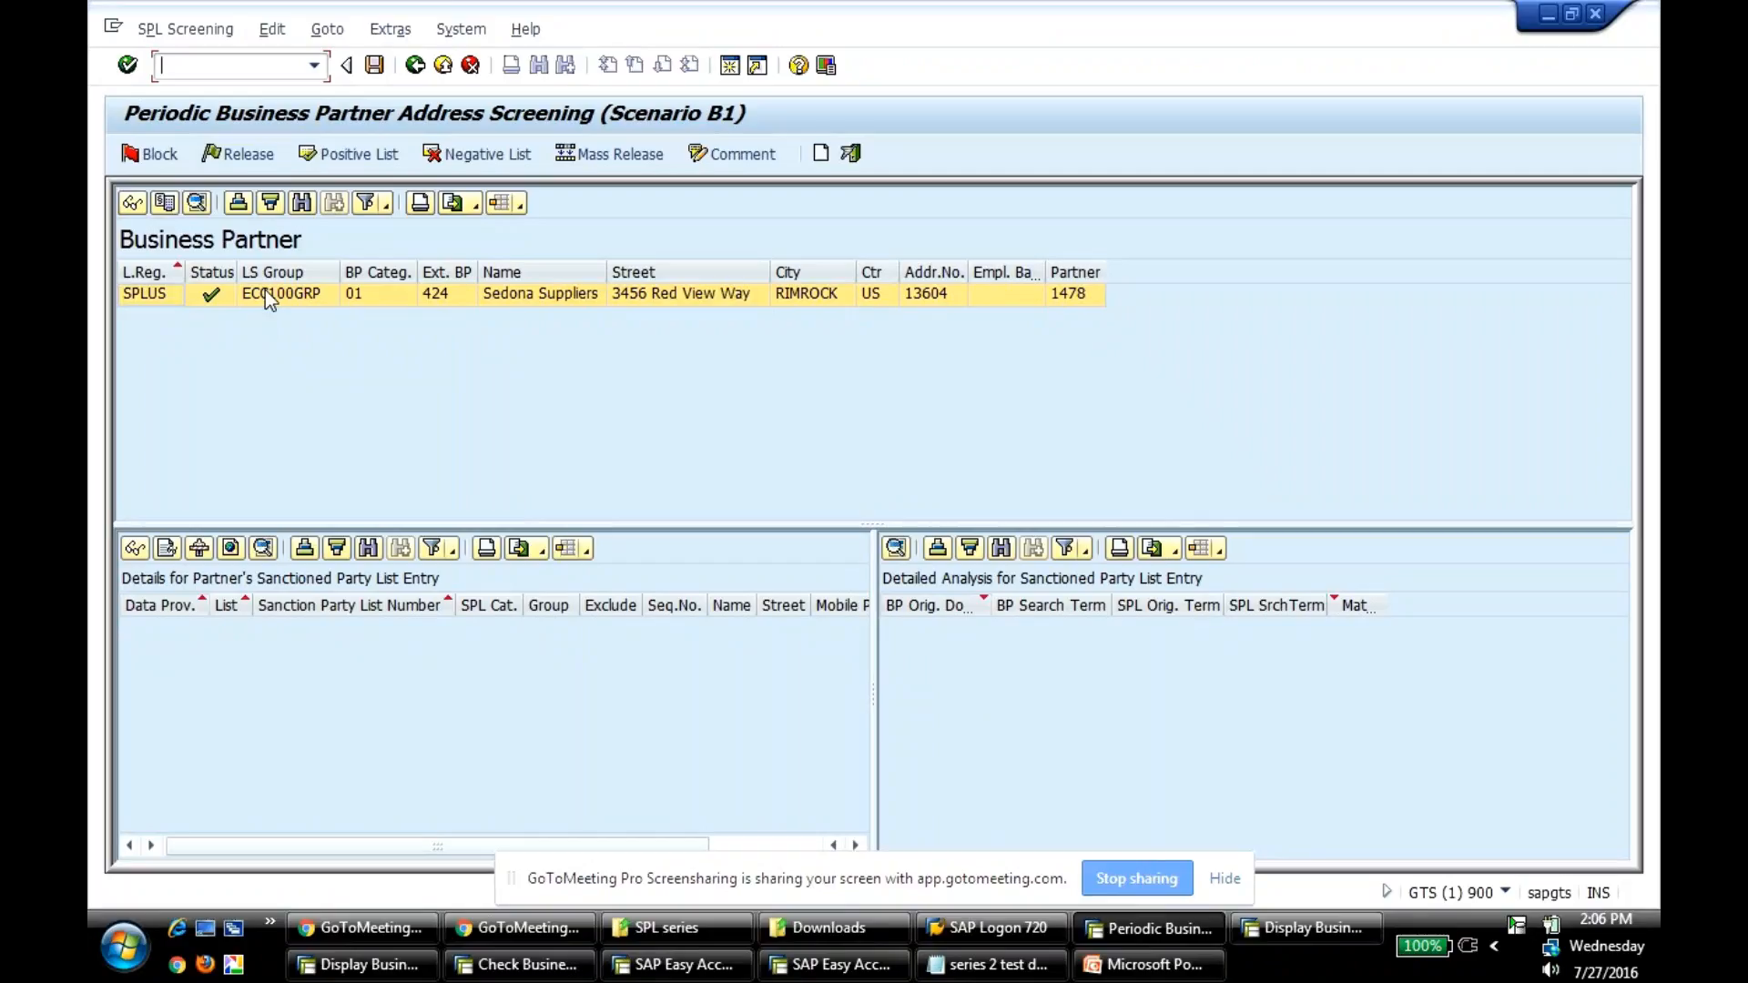
pyautogui.moveTo(357, 153)
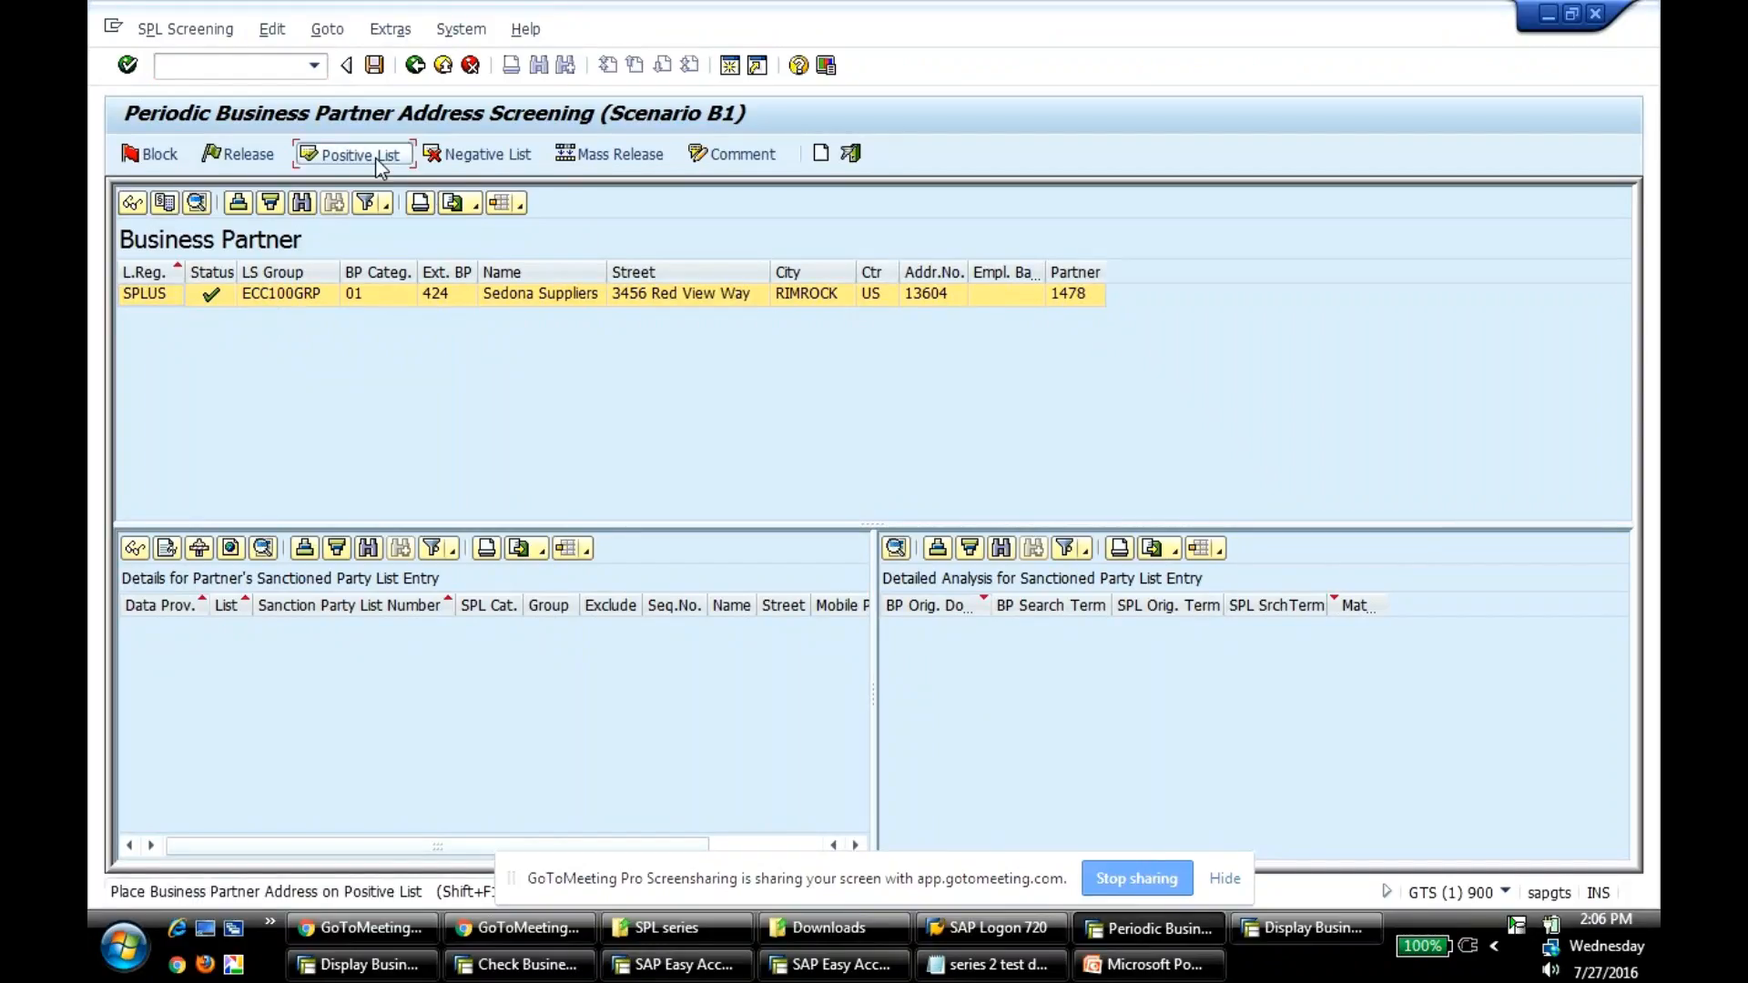
# - Start a positive-list release for partner 1478 with reason 5, Non UN Embargo release
pyautogui.click(361, 153)
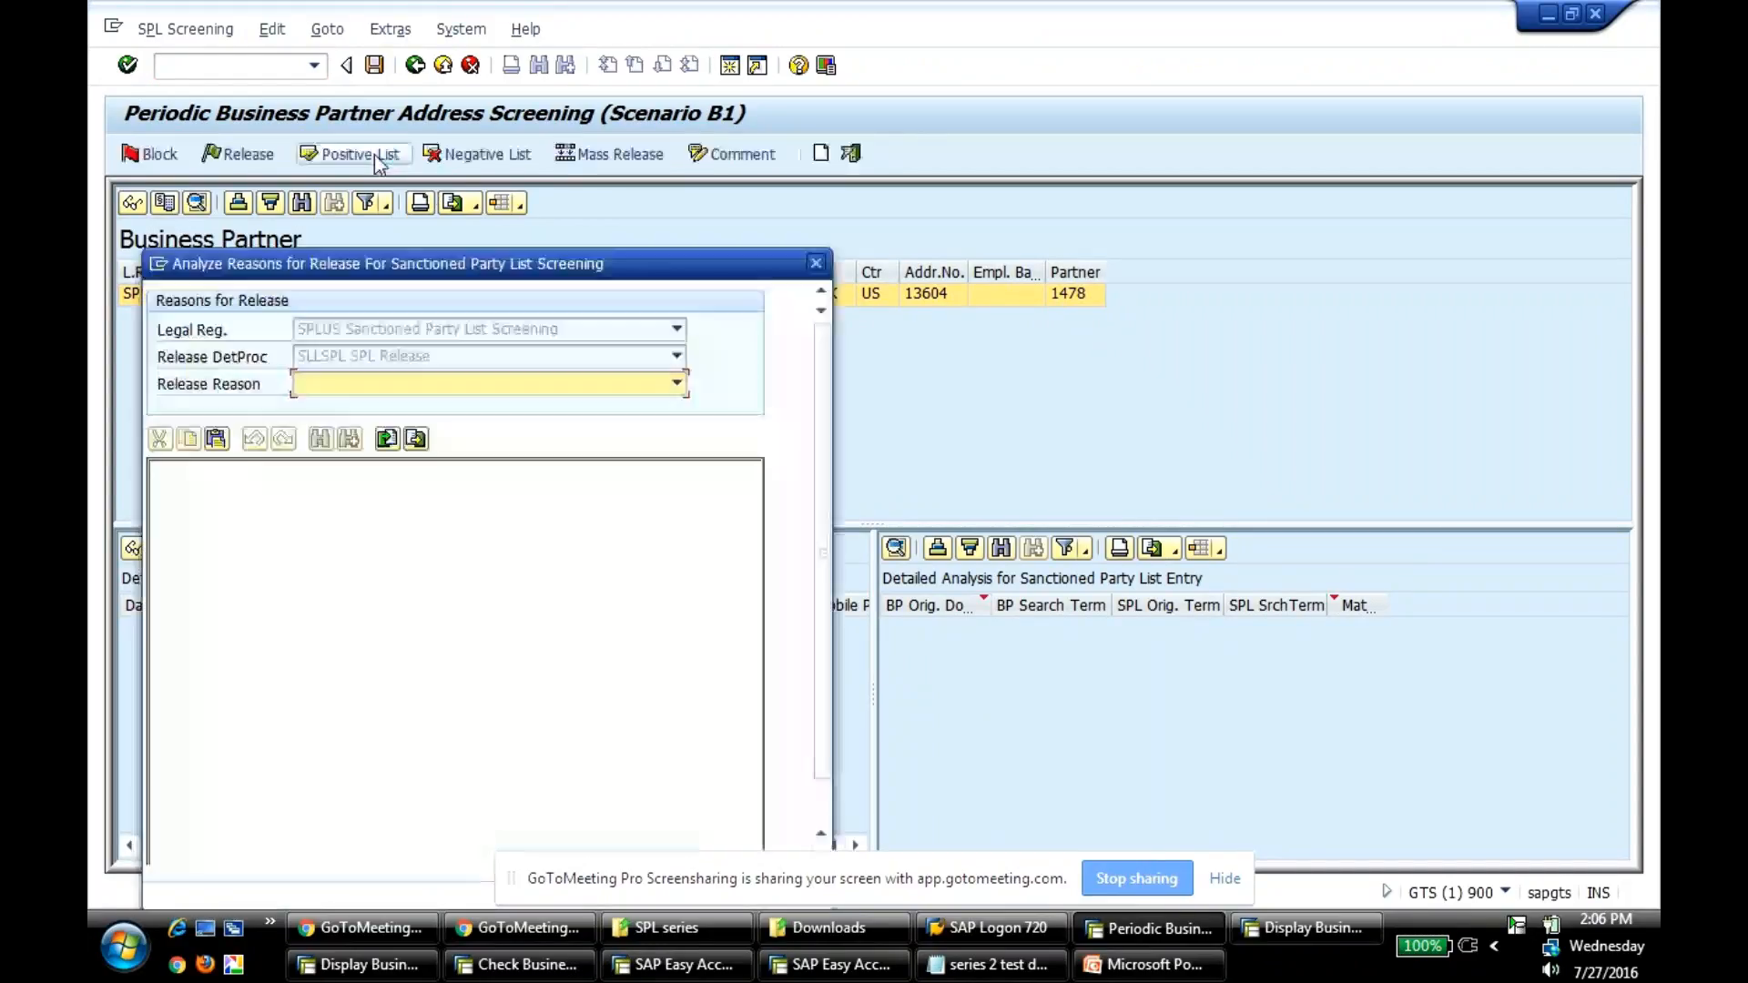
pyautogui.click(676, 382)
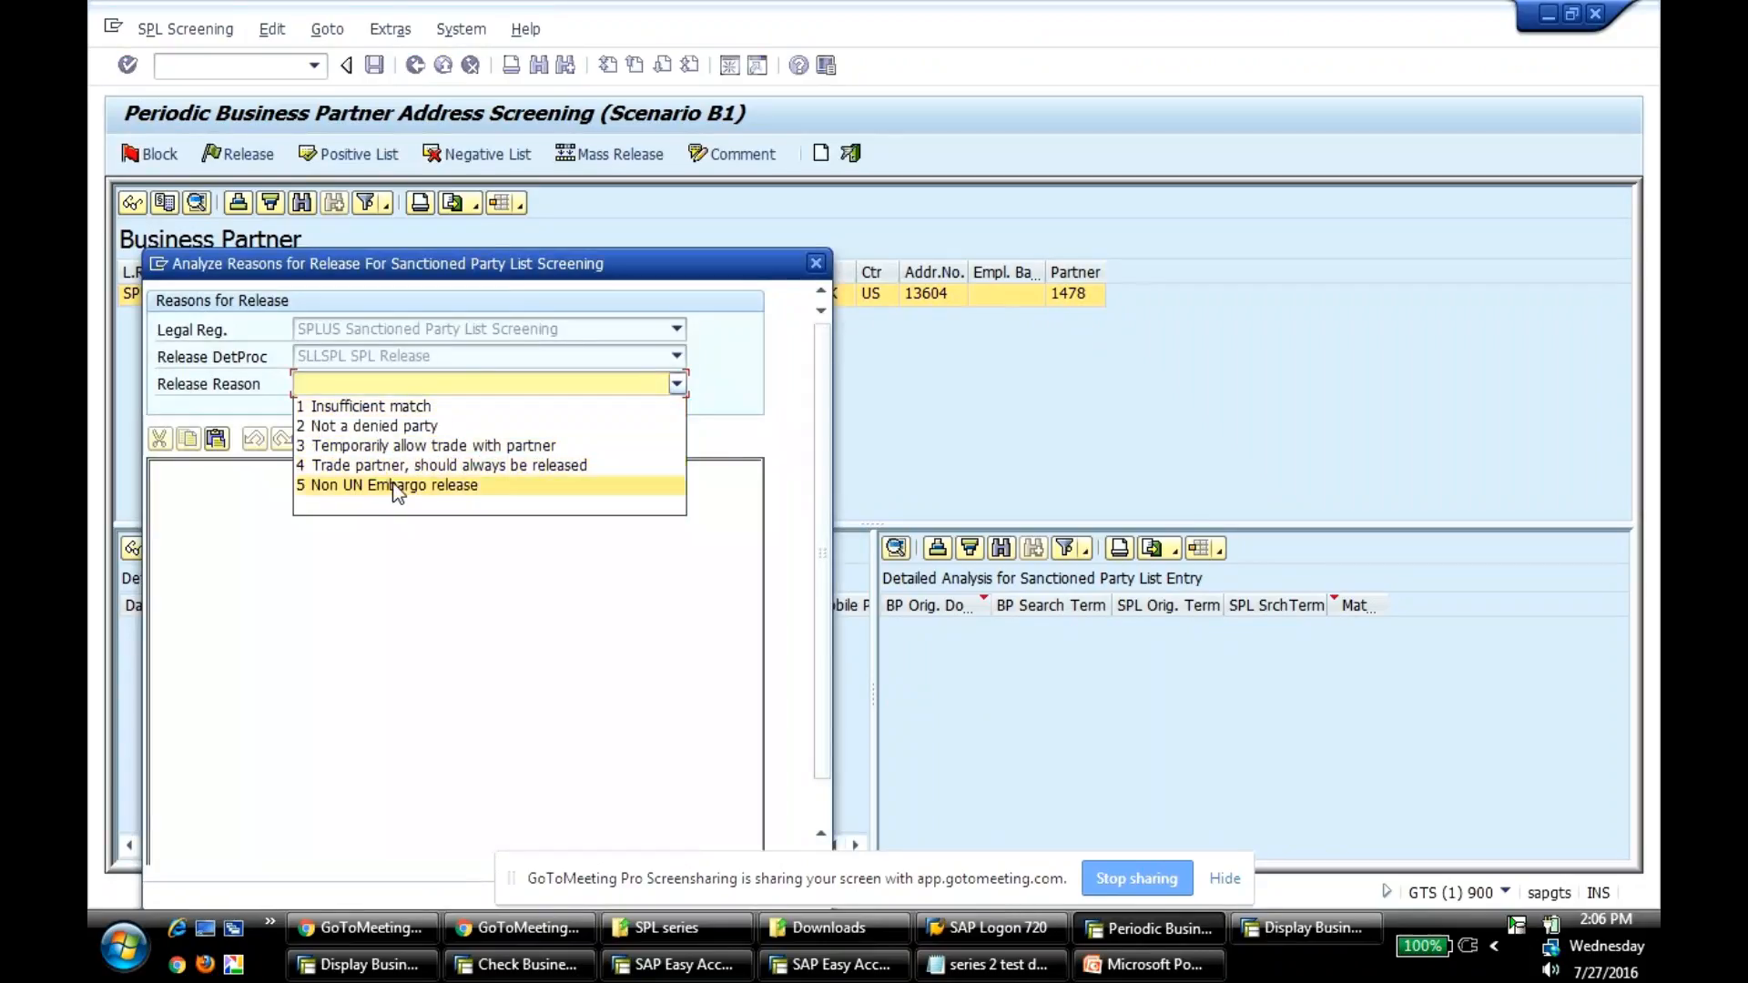
pyautogui.click(388, 484)
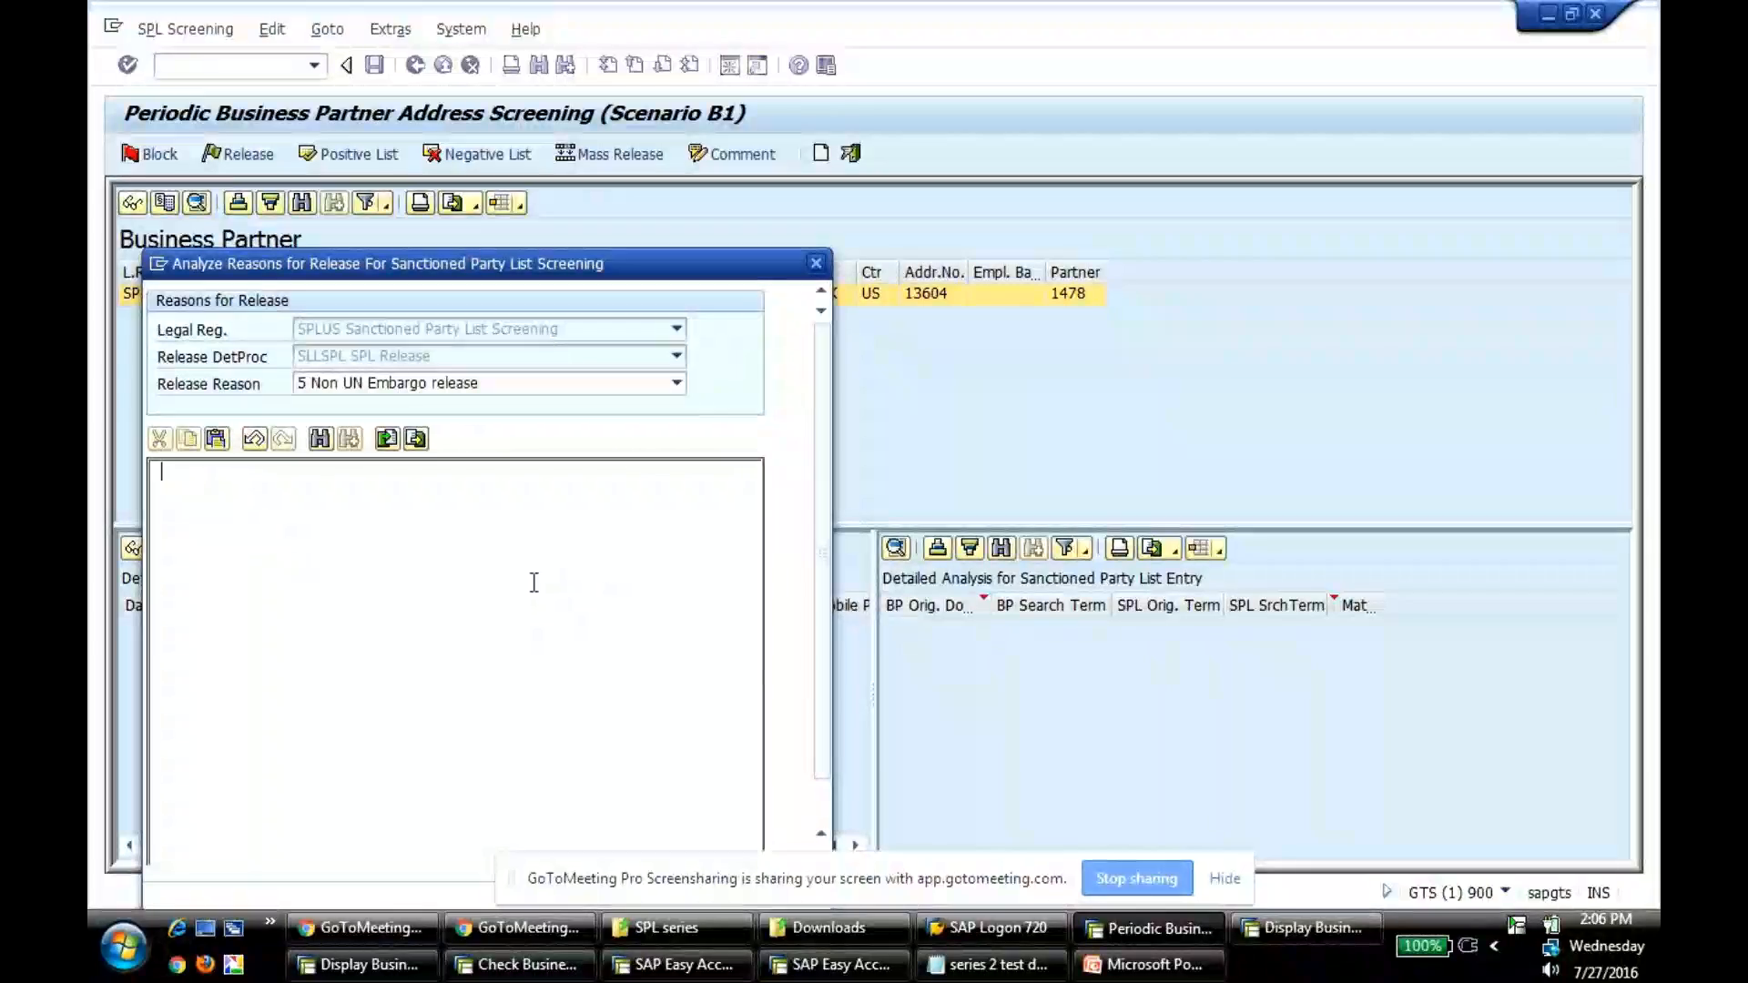
# - Enter the release comment 'Always belongs to Positive list', correcting a typo along the way
pyautogui.write('Always')
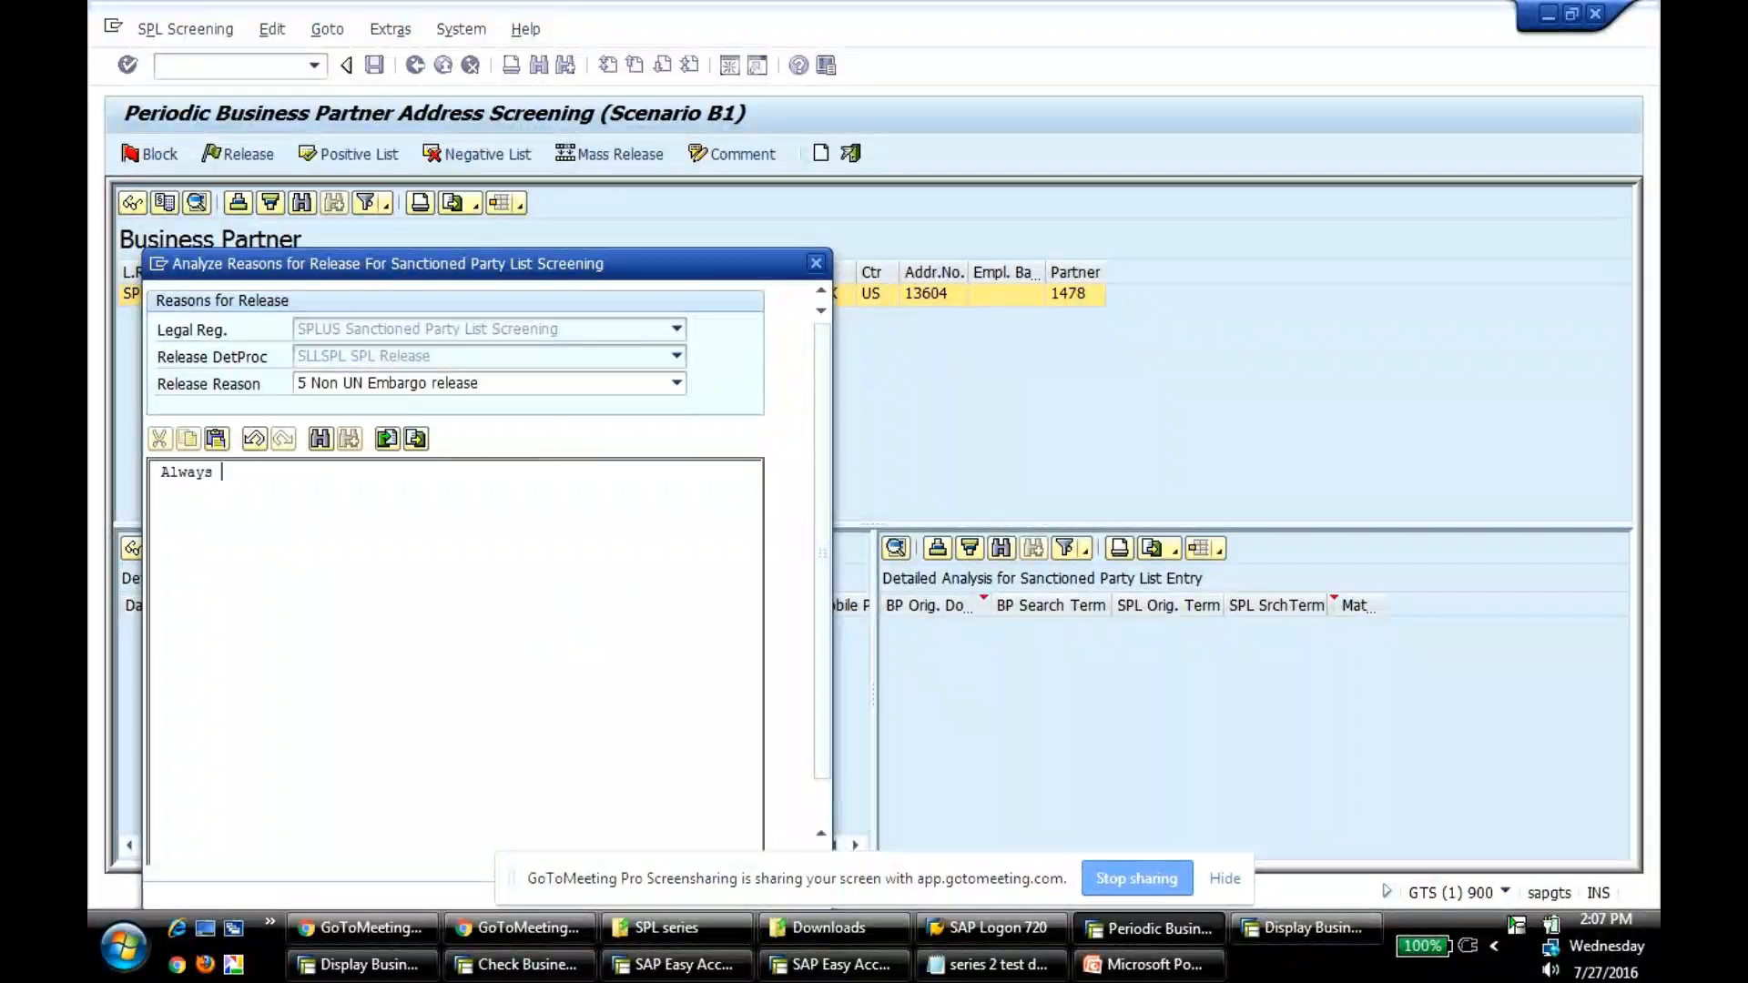
pyautogui.write('a Positive')
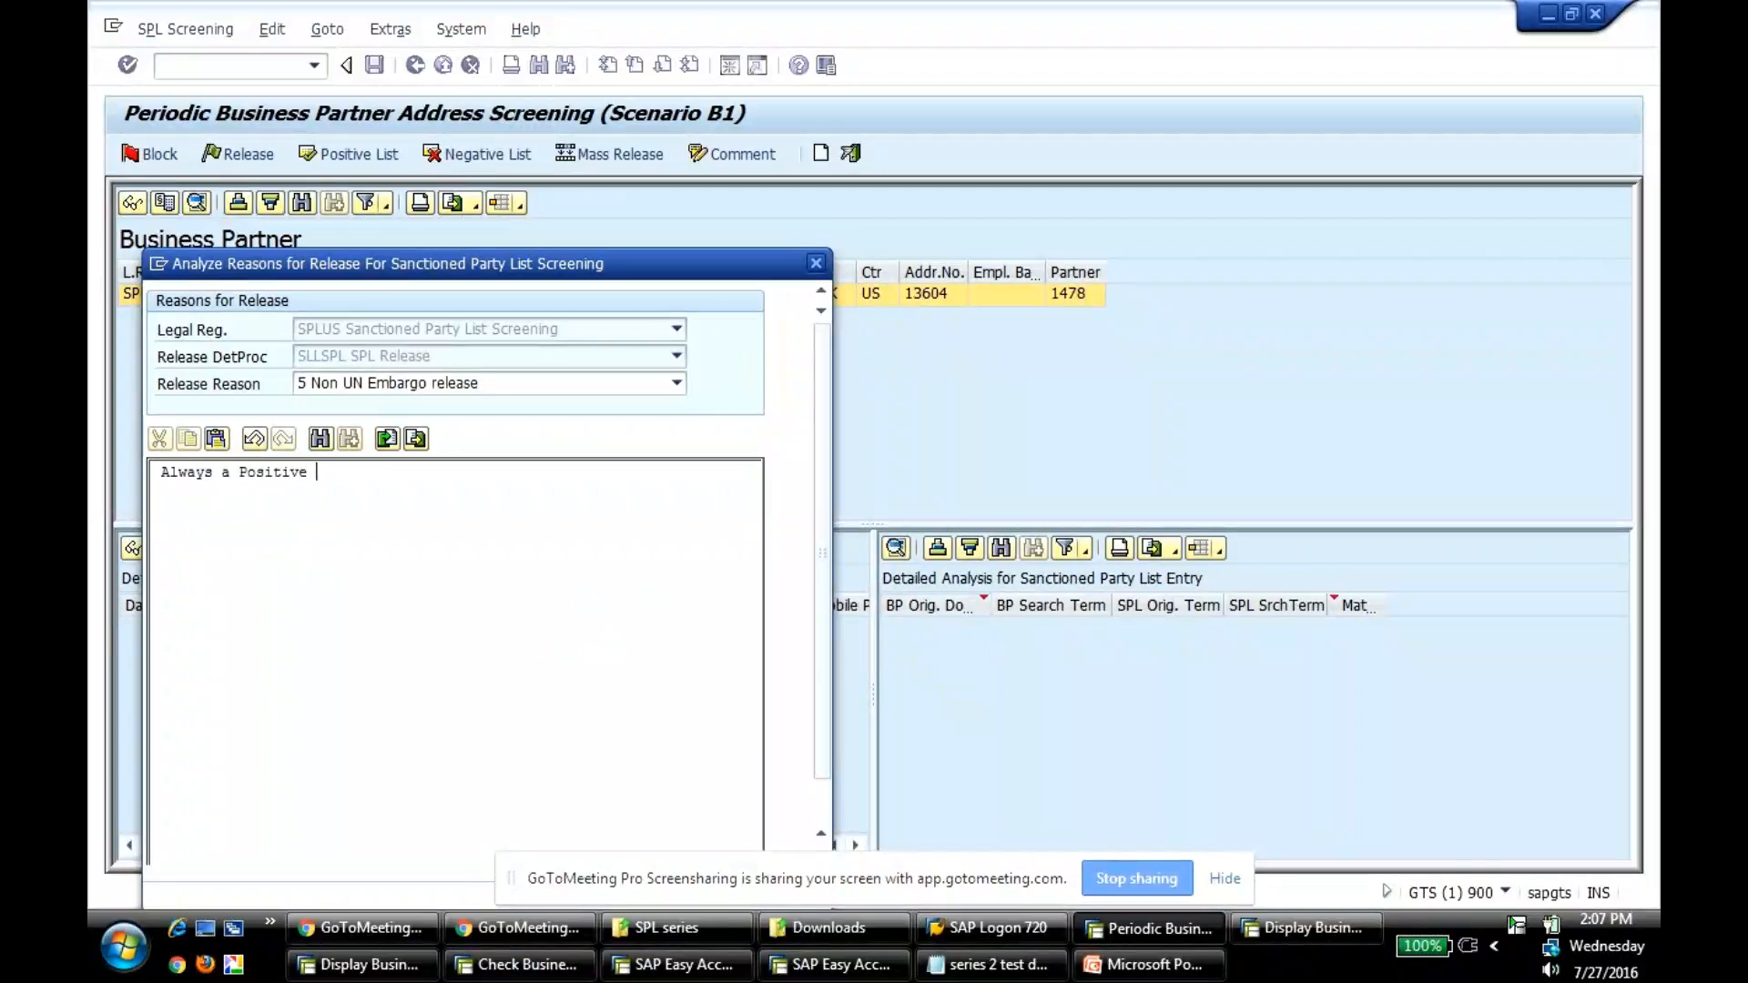
pyautogui.write('lis')
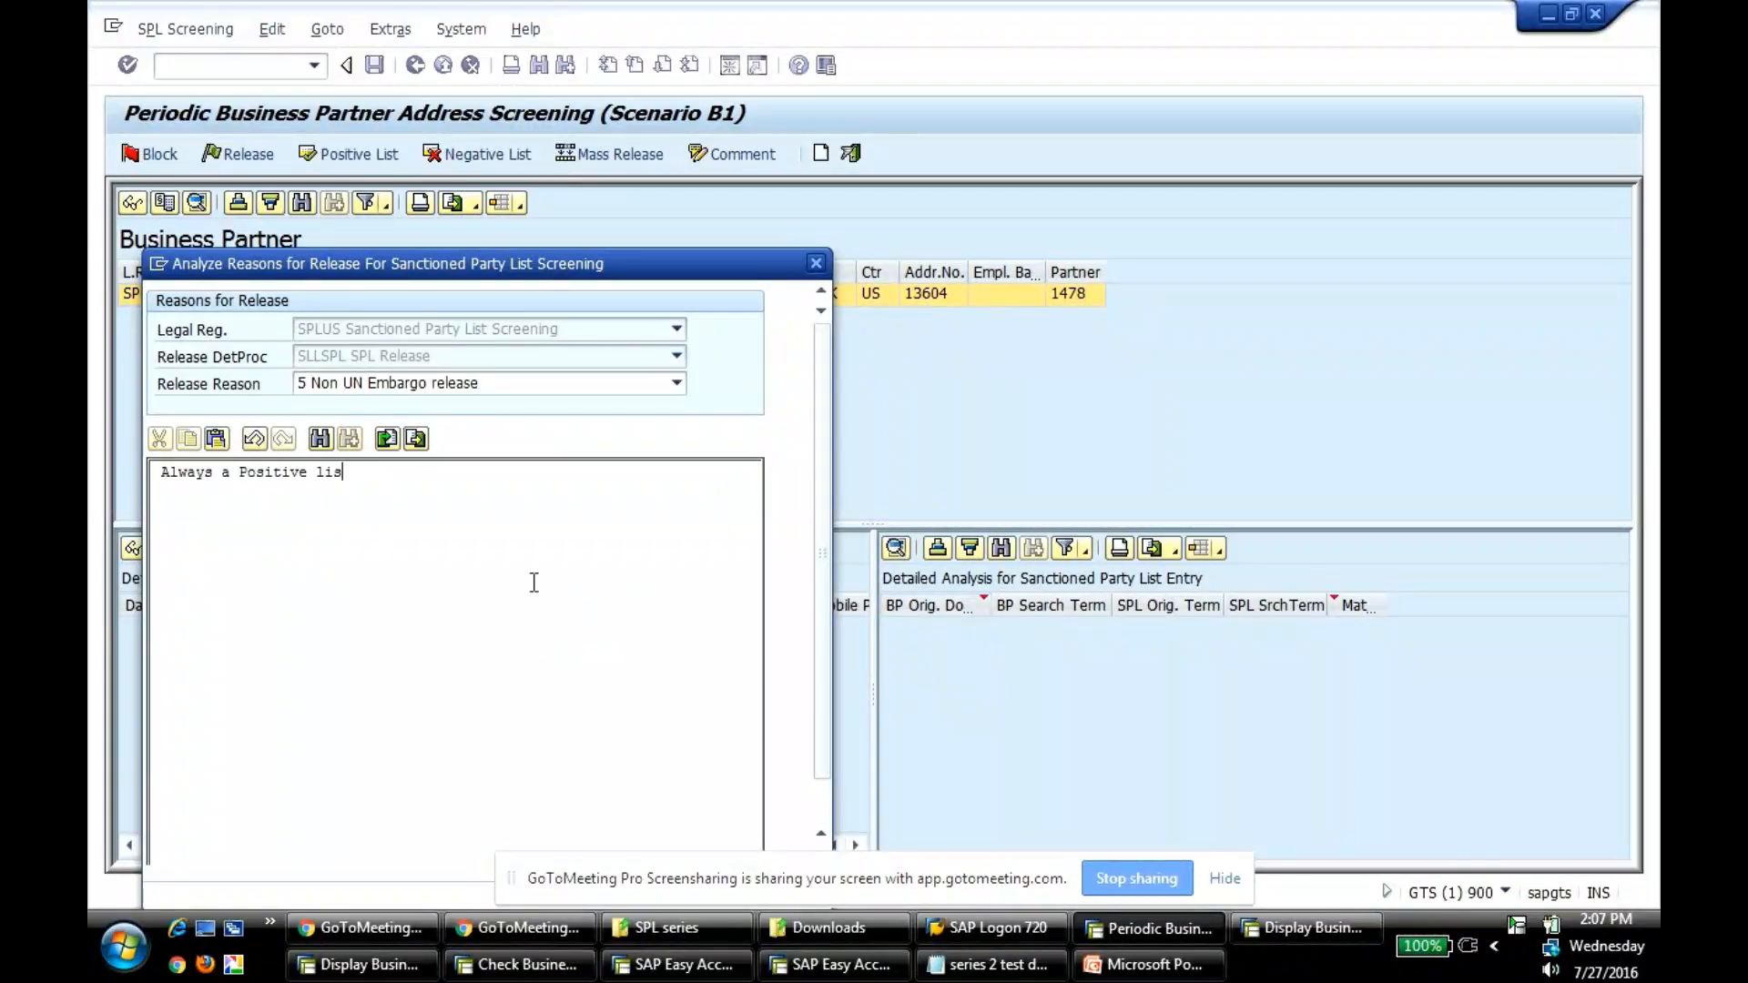
pyautogui.press('Backspace')
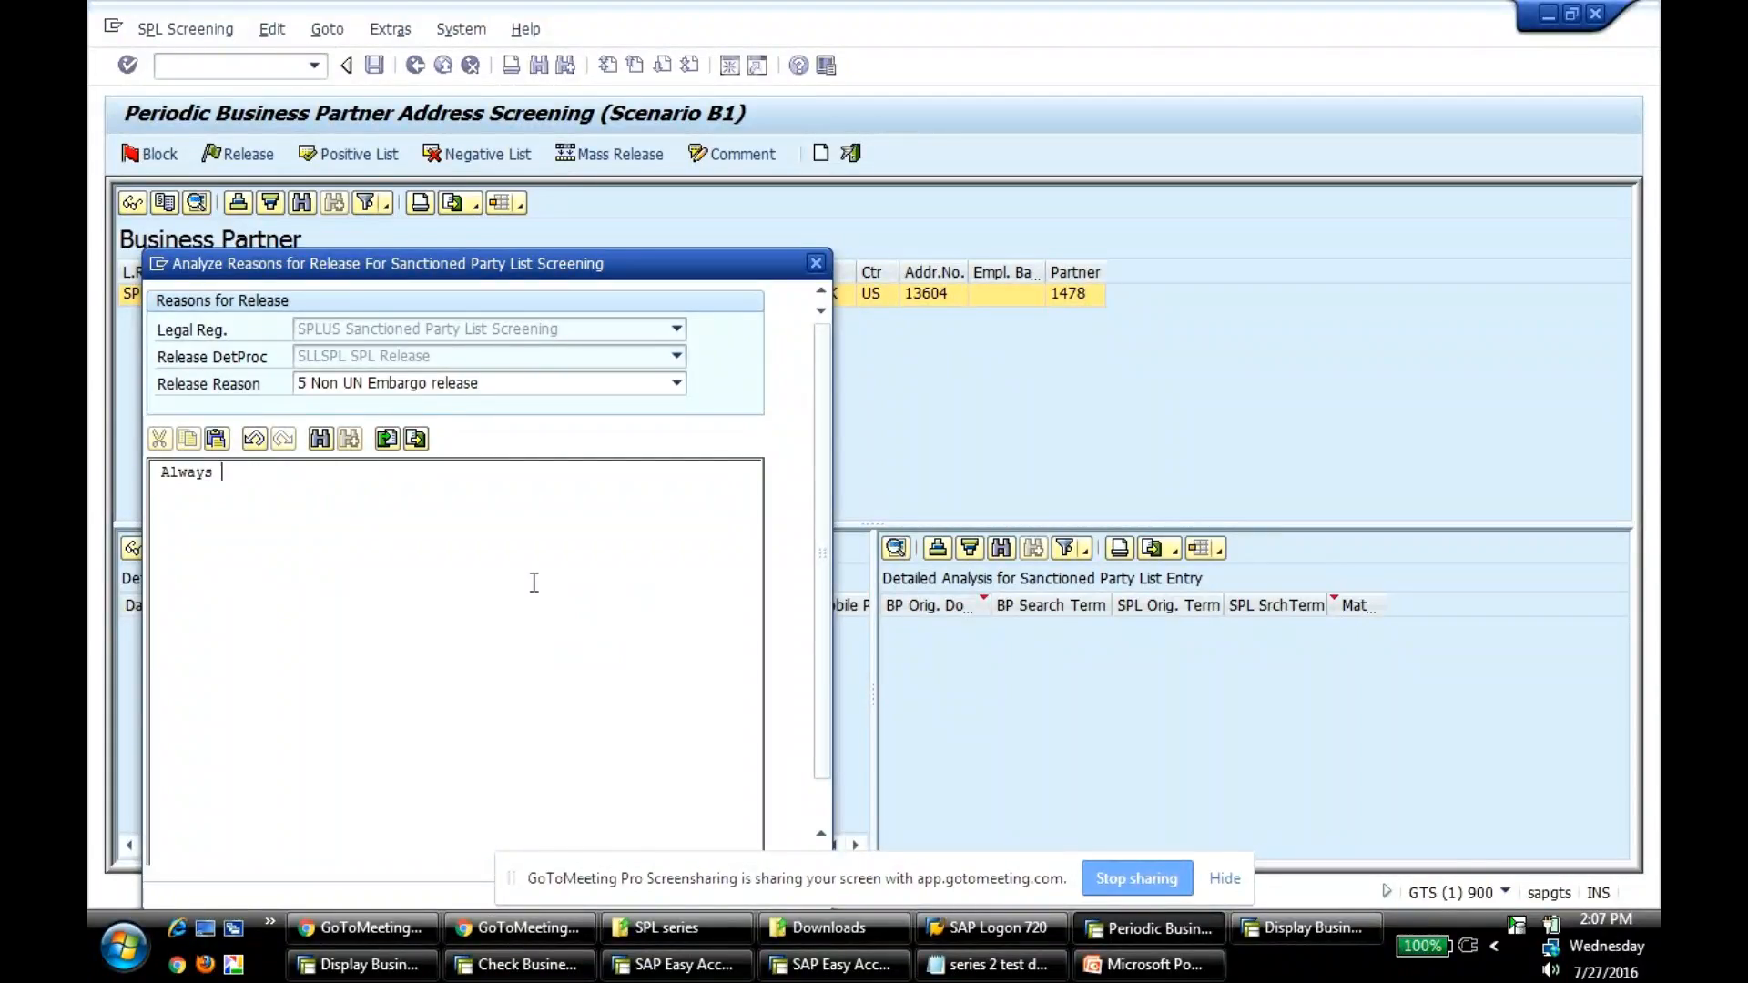
pyautogui.write('belongs to')
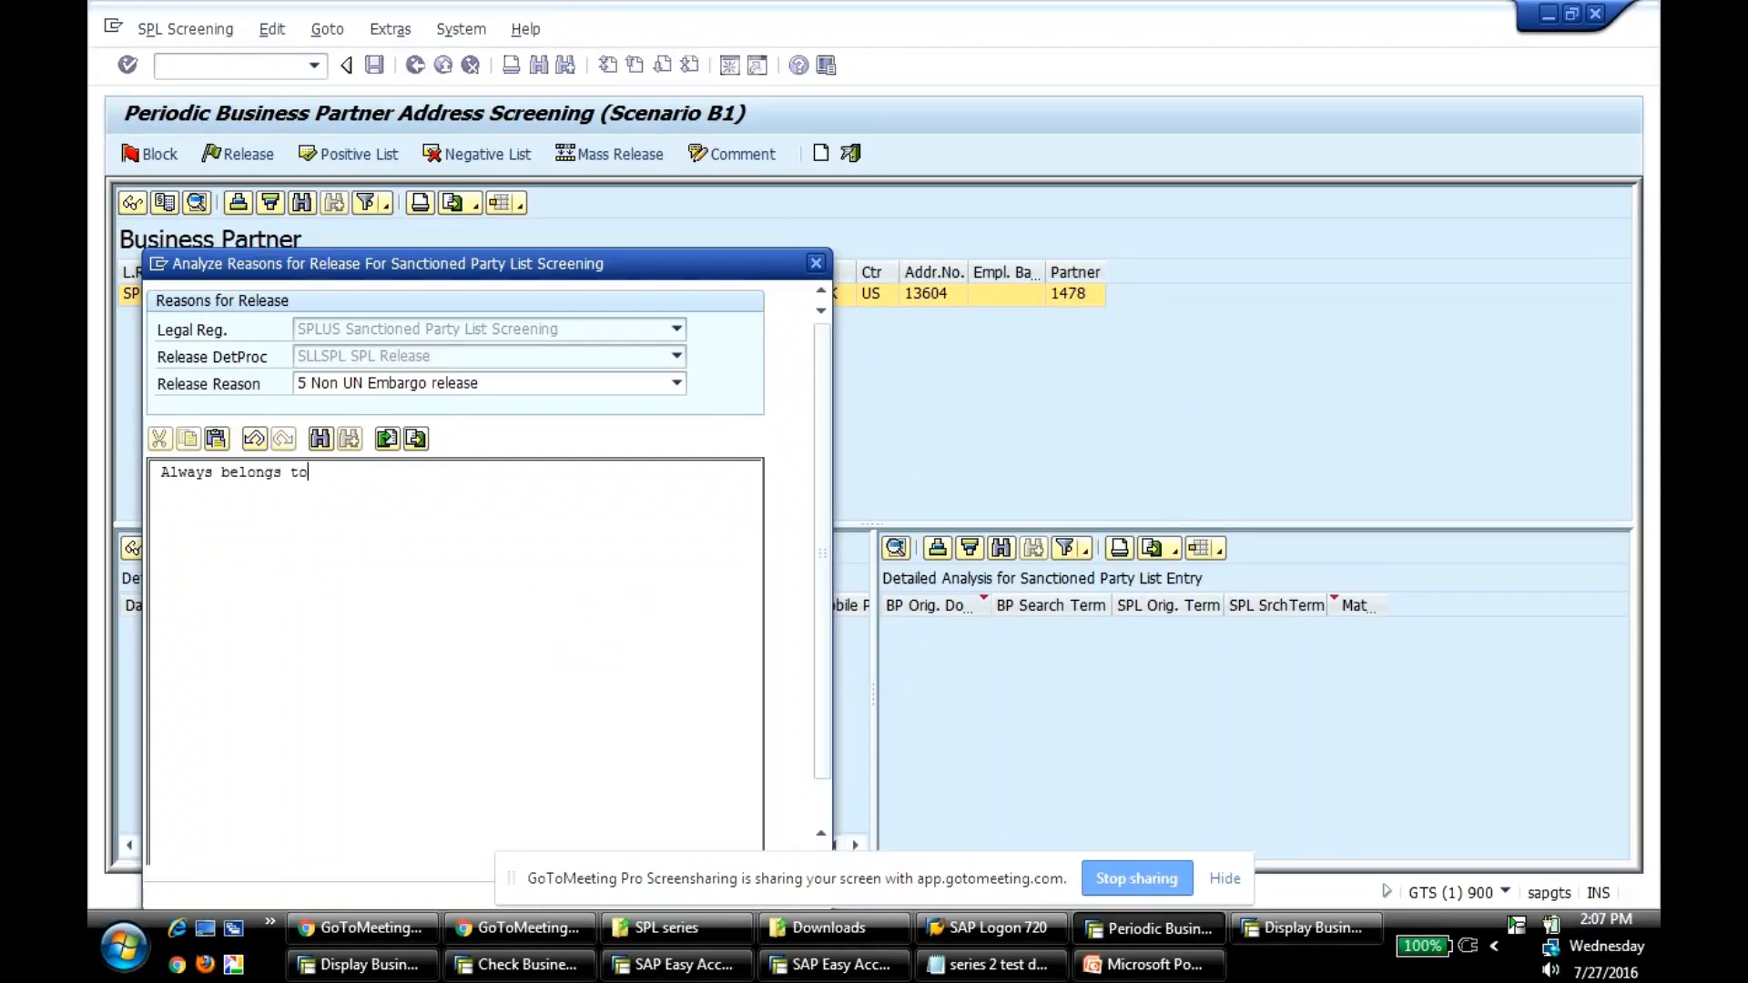
pyautogui.write('Positive list')
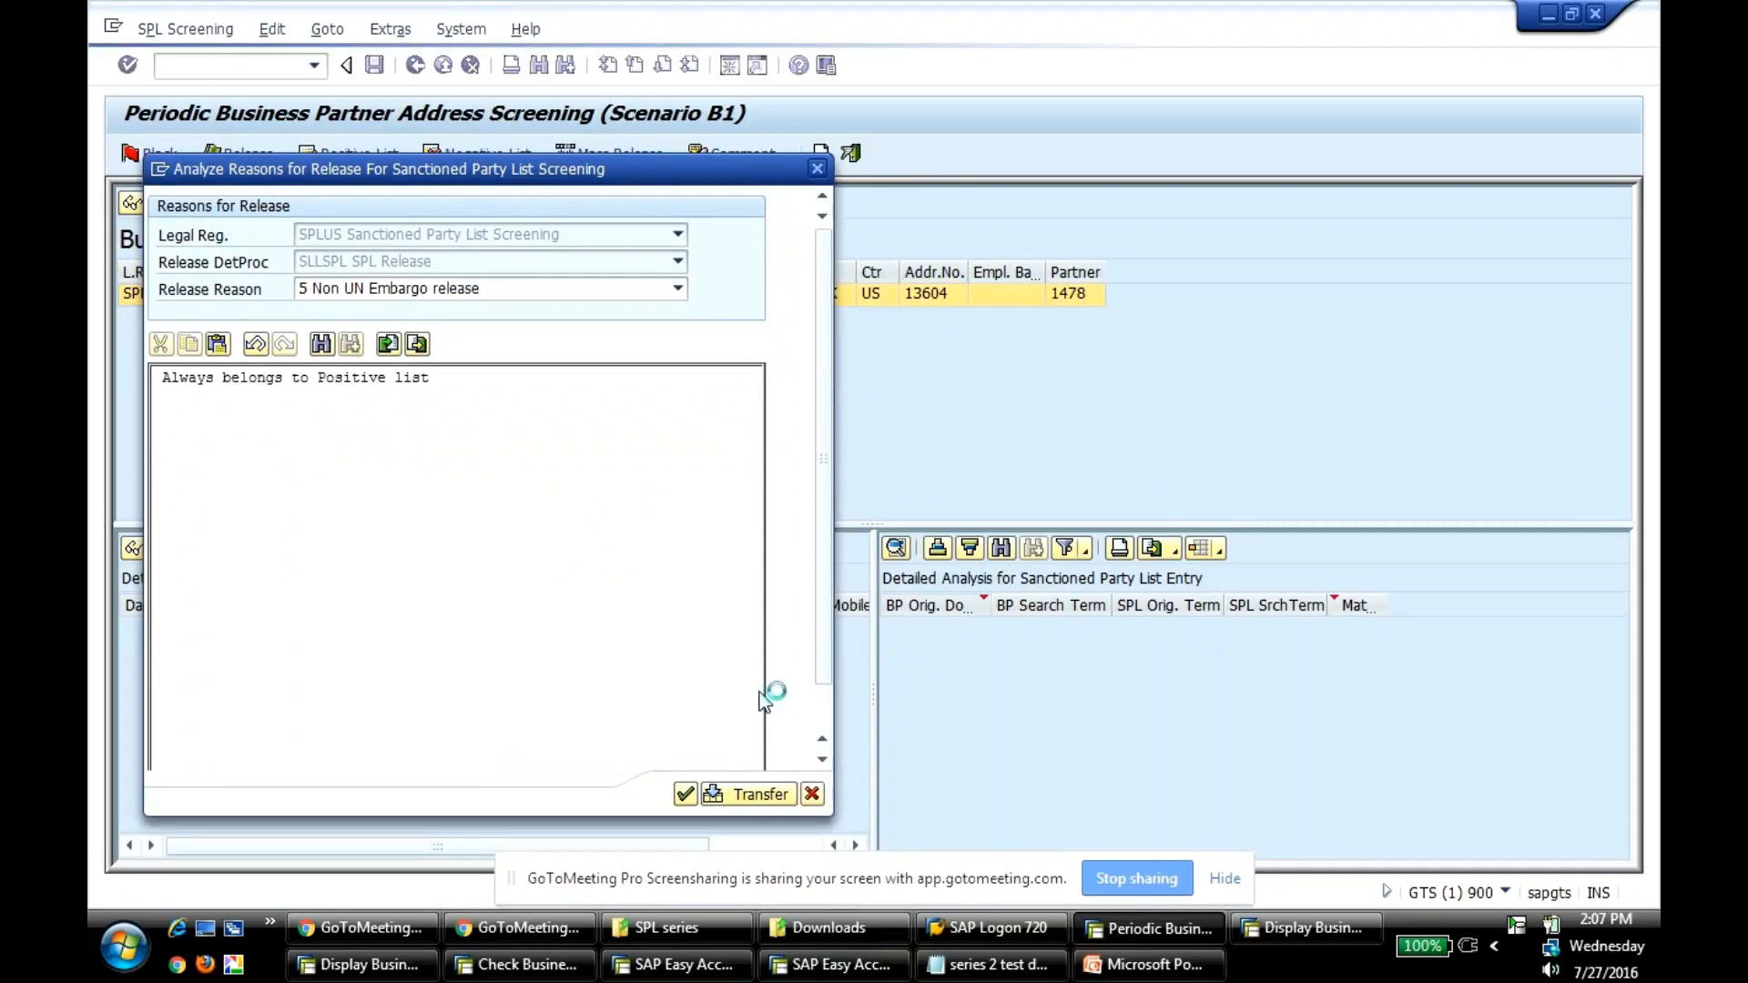
# - Transfer the release to update partner 1478's SPL results and return to the screening menu
pyautogui.click(750, 793)
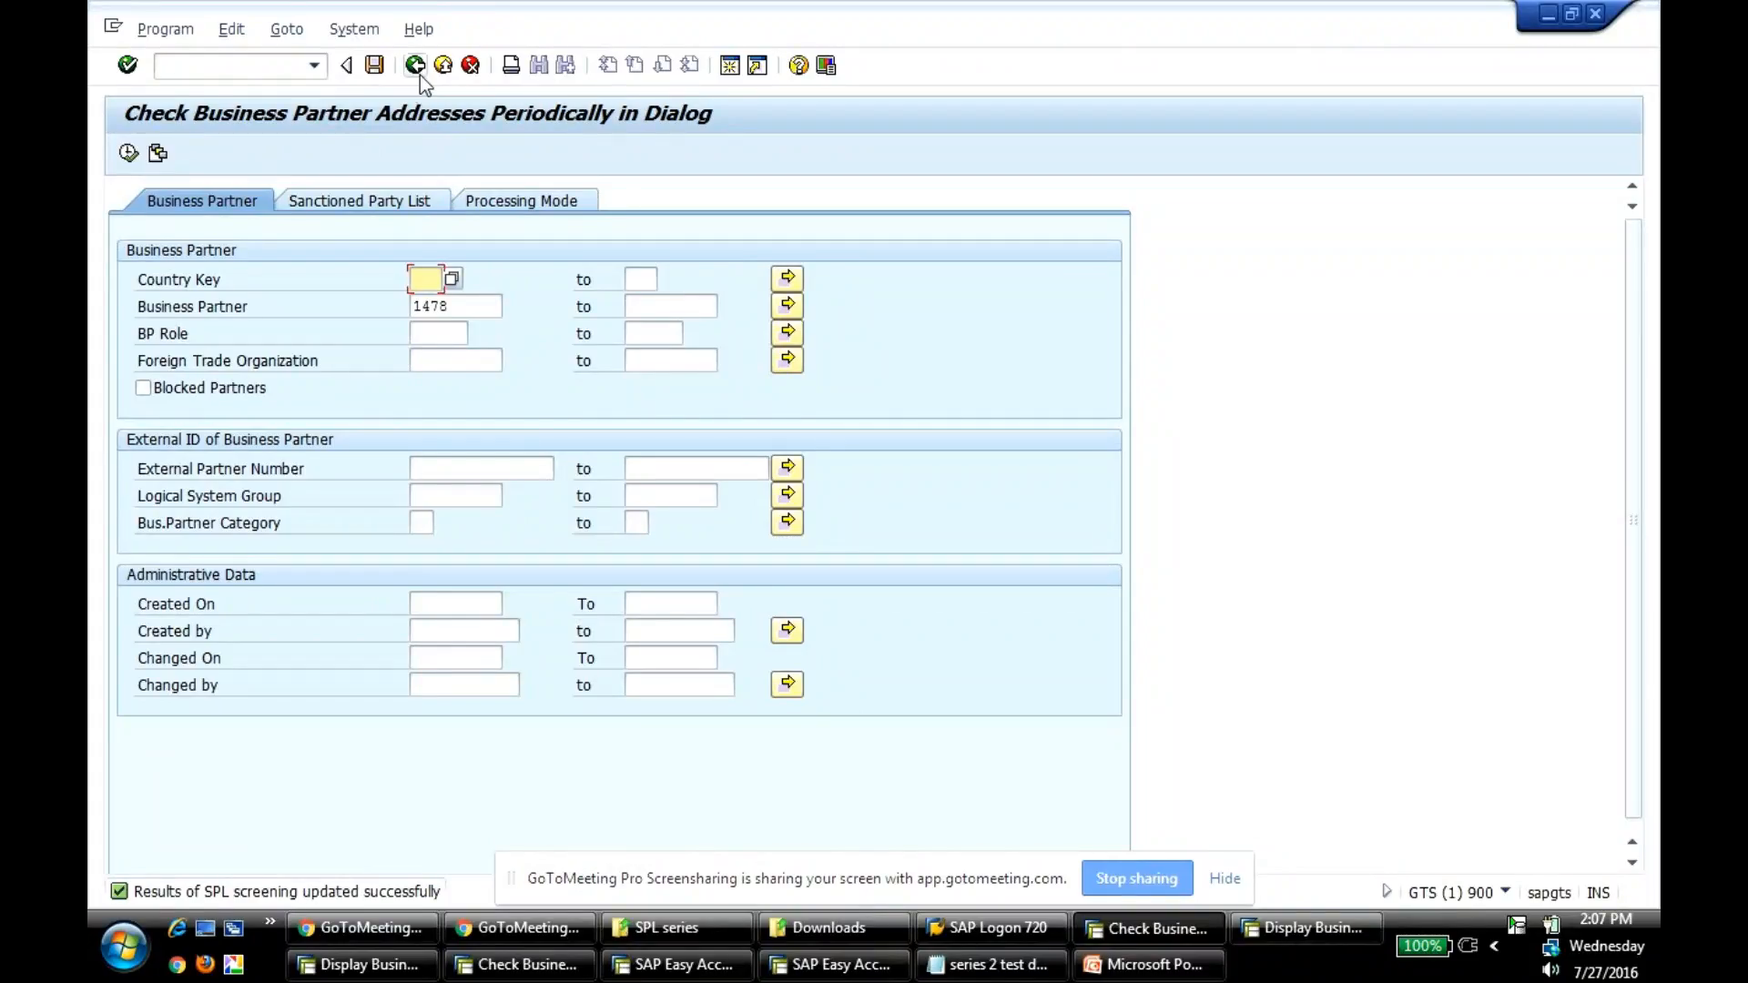
pyautogui.click(411, 66)
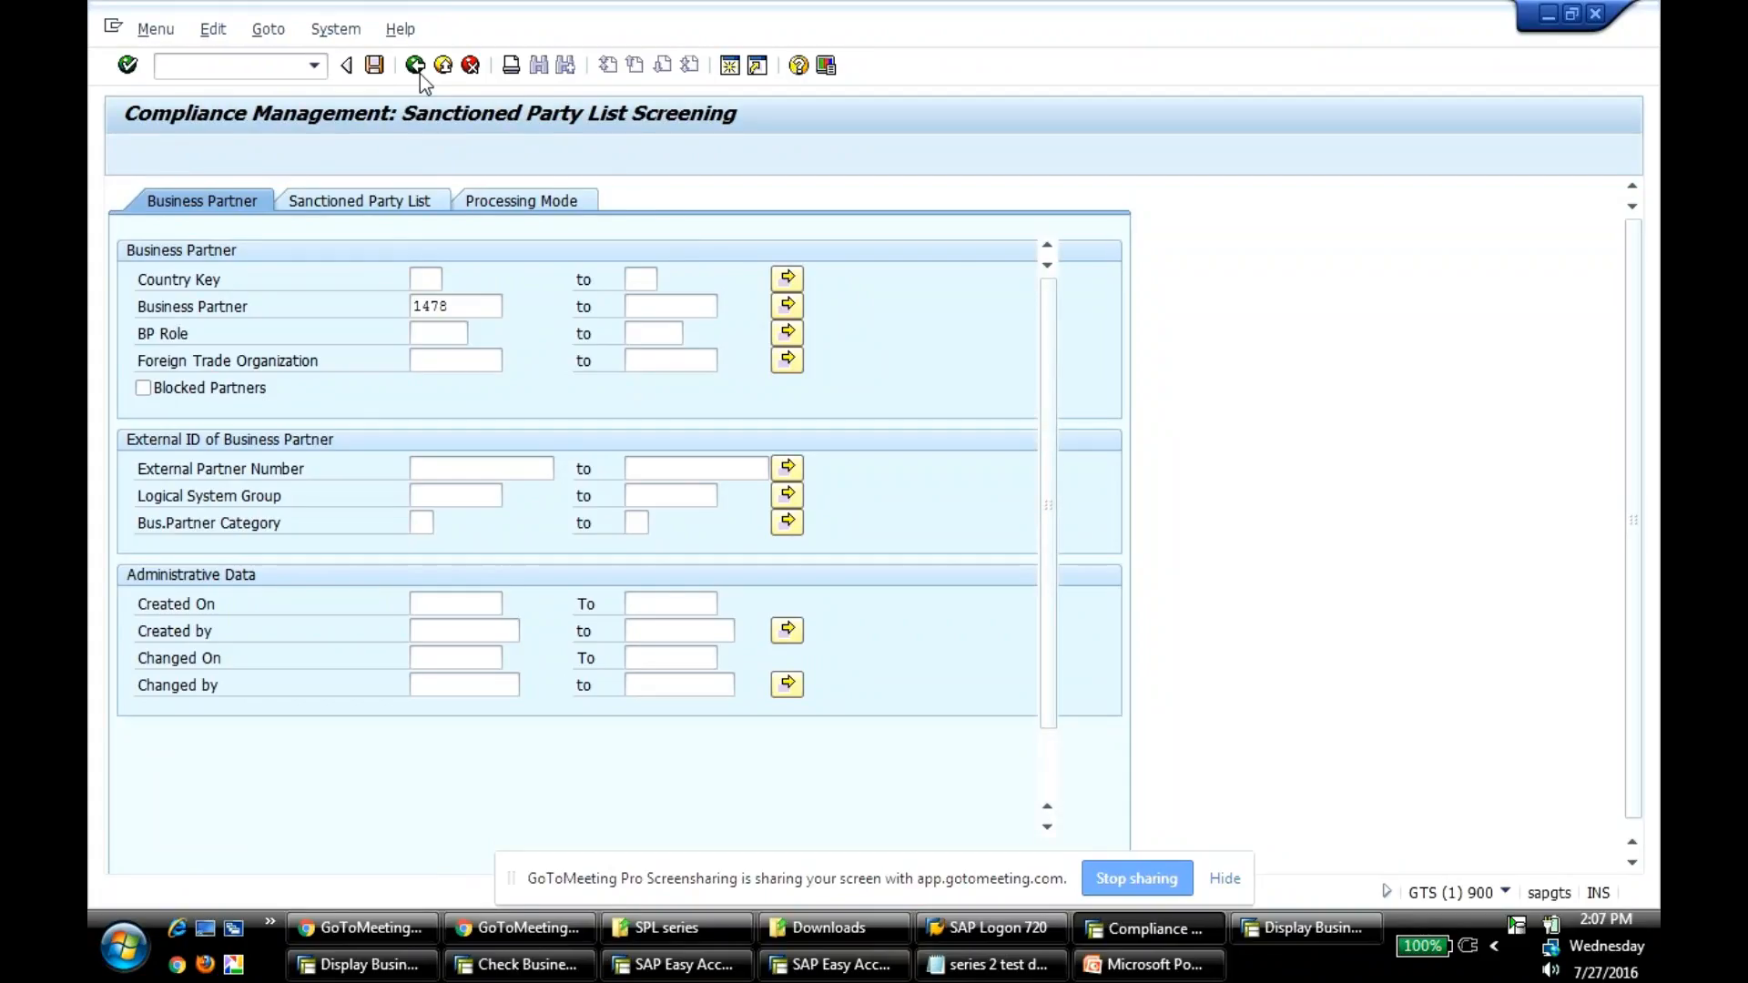